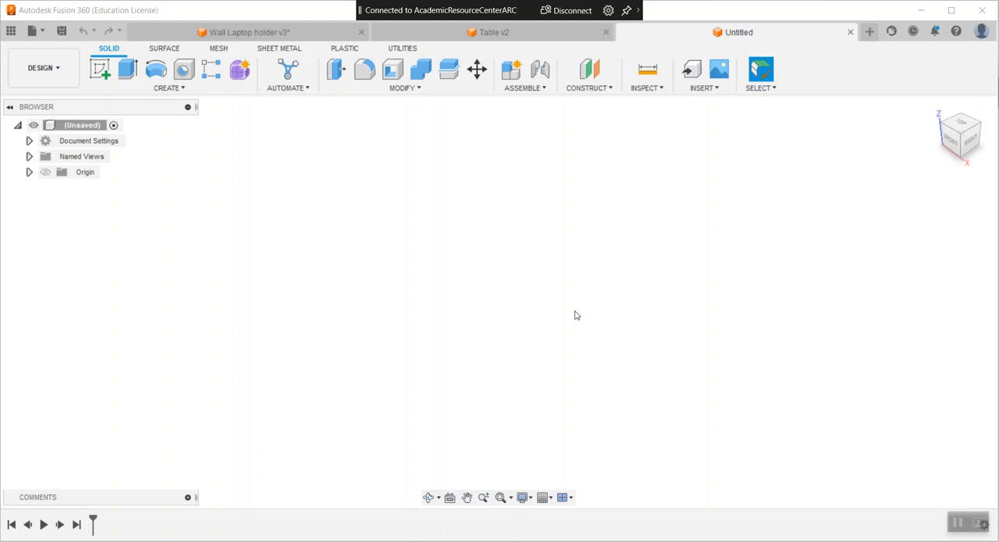
{"action": "mouse_move", "coordinate": [479, 270]}
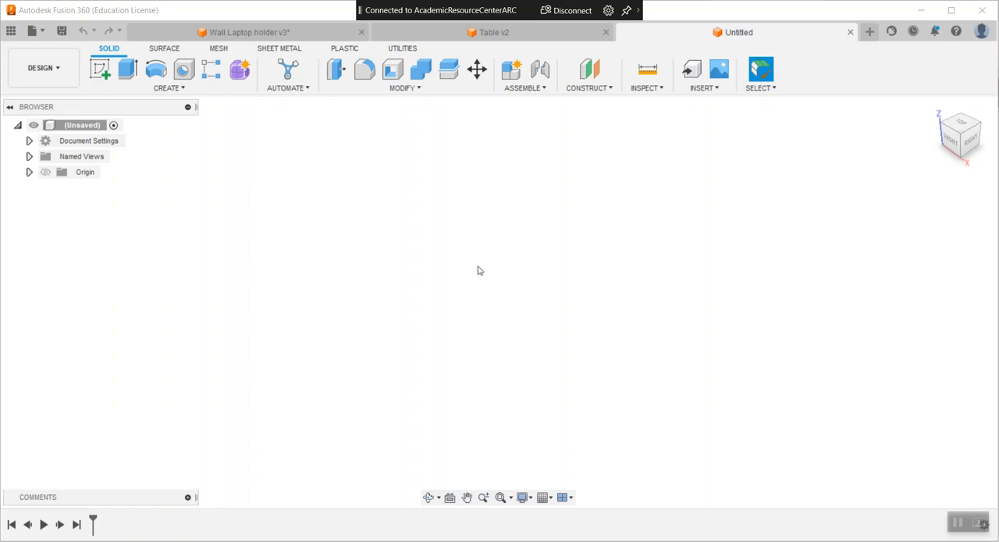
{"action": "mouse_move", "coordinate": [192, 144]}
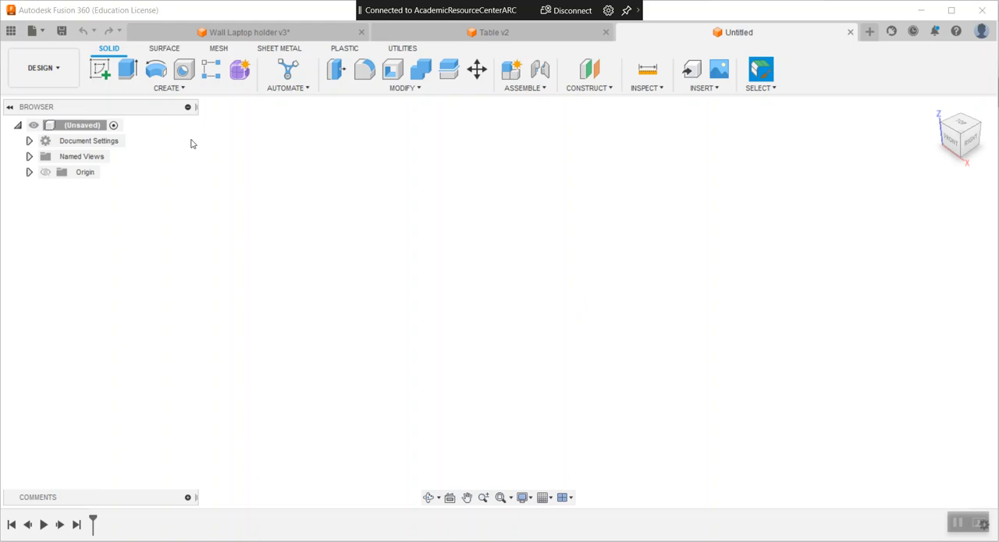
{"action": "mouse_move", "coordinate": [100, 71]}
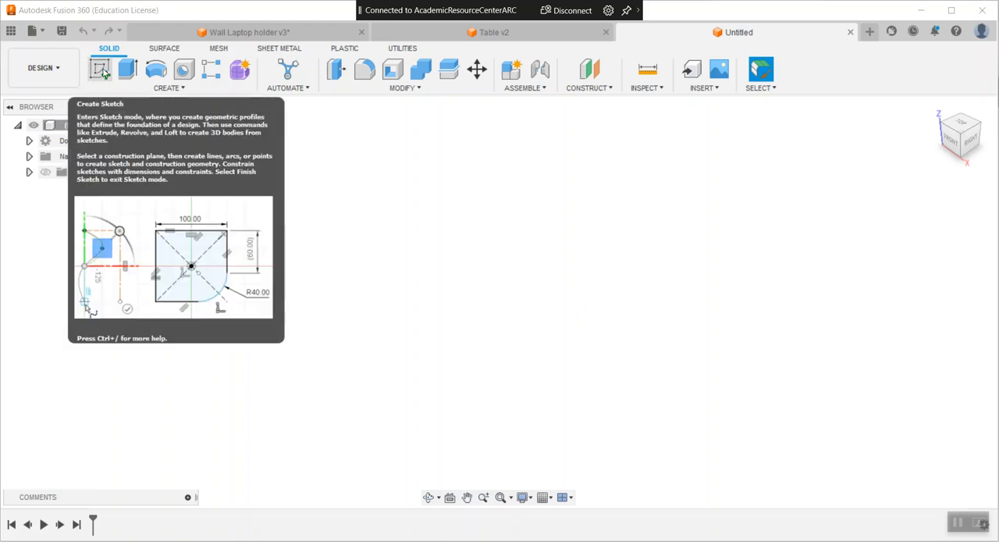
Sketch a 40 x 20 mm two-point rectangle on the top plane as the bed outline
{"action": "left_click", "coordinate": [100, 69]}
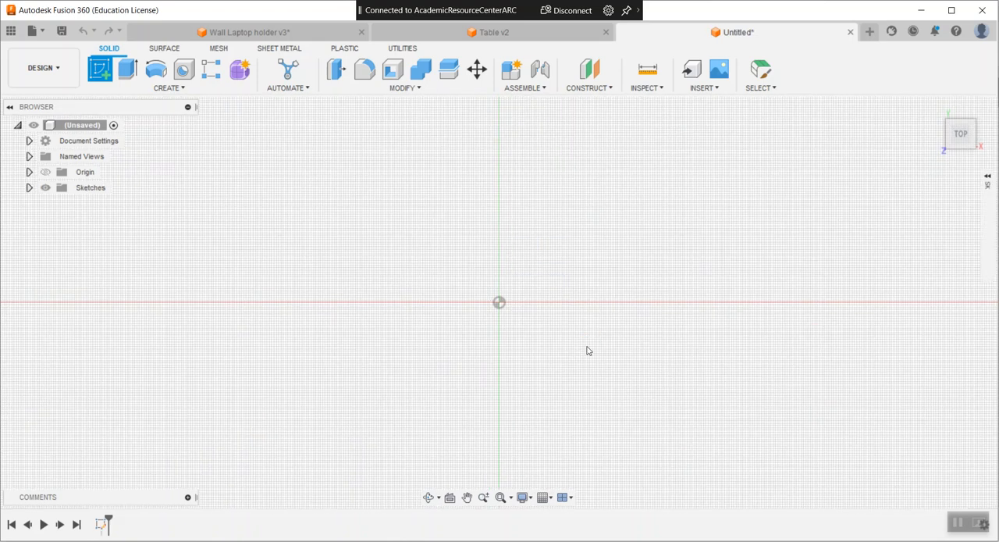
{"action": "left_click", "coordinate": [100, 69]}
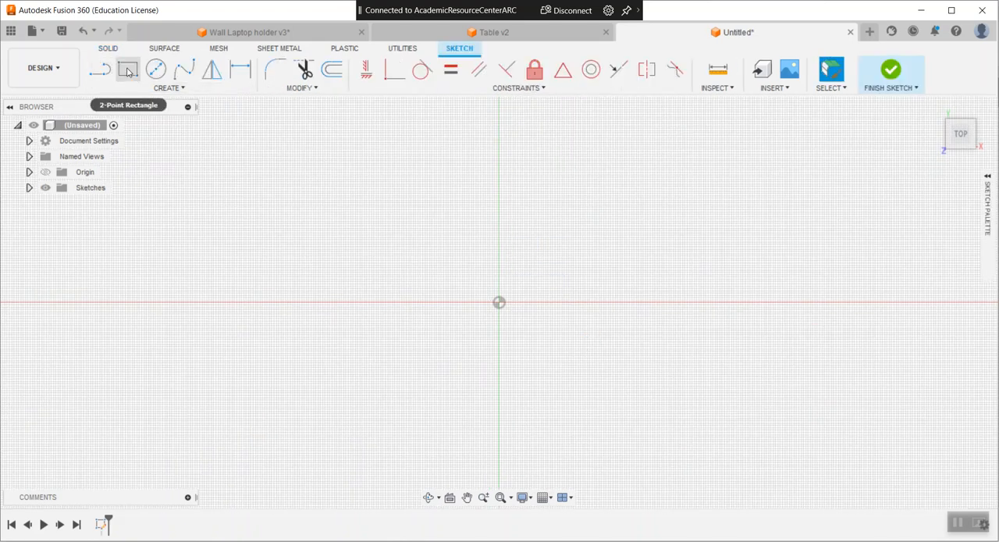
{"action": "left_click_drag", "start_coordinate": [500, 303], "coordinate": [546, 255]}
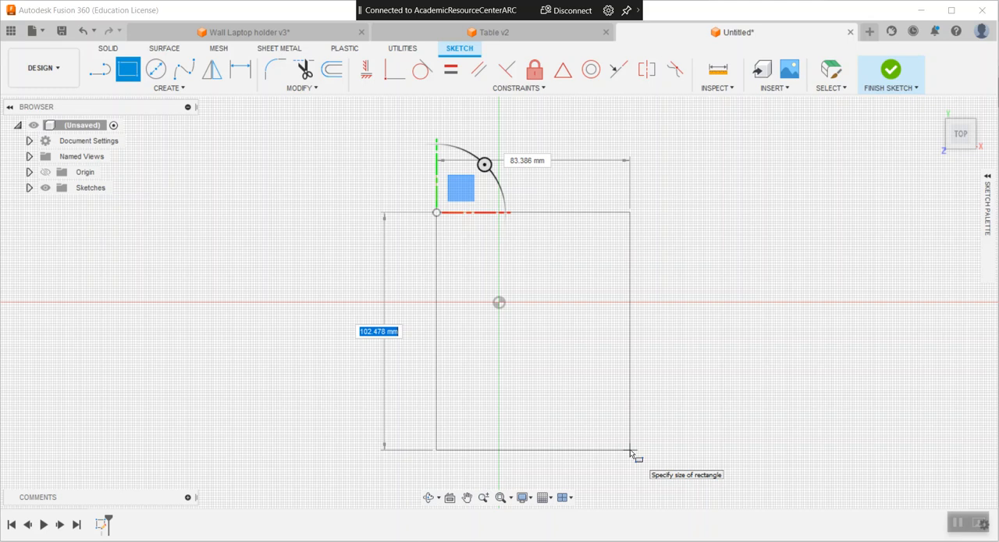
{"action": "type", "text": "4"}
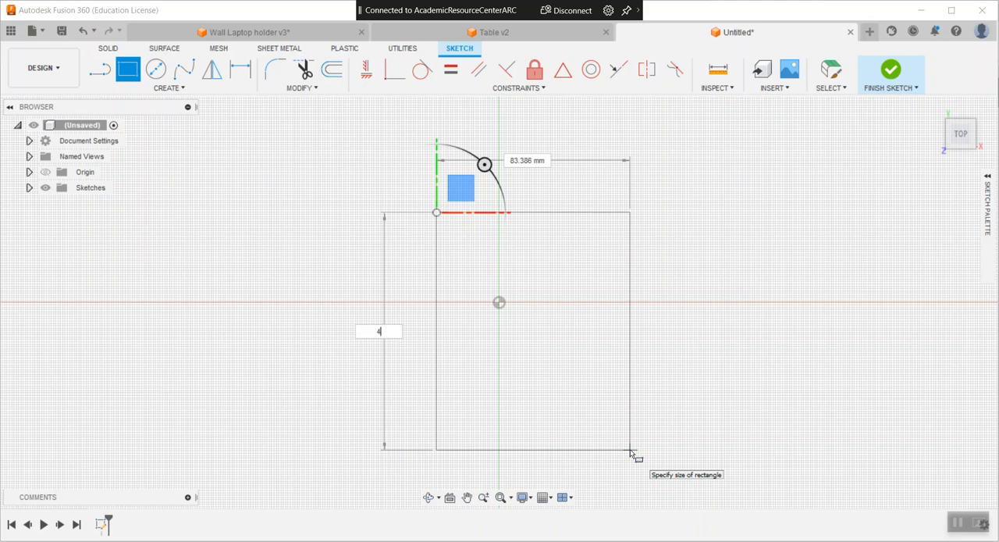
{"action": "type", "text": "40 mm"}
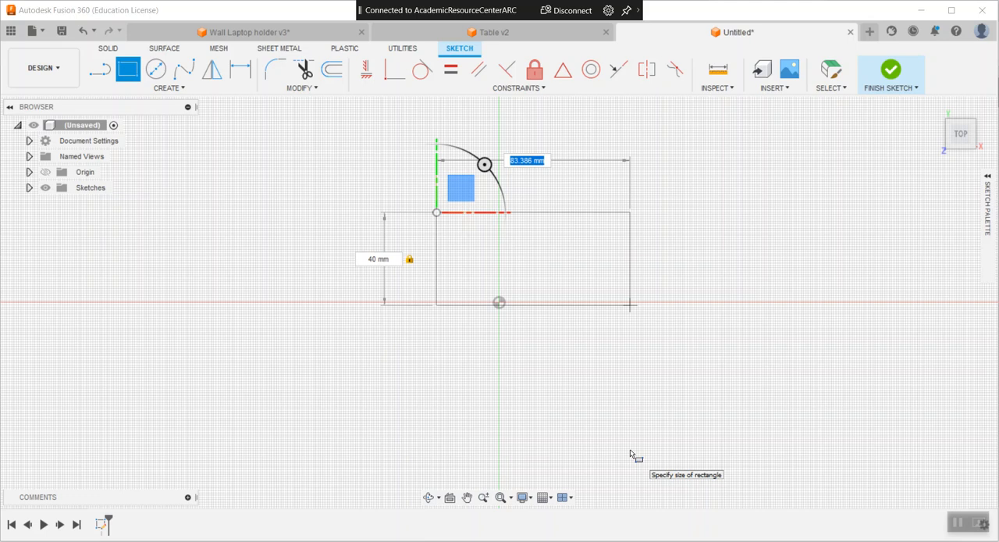
{"action": "type", "text": "20"}
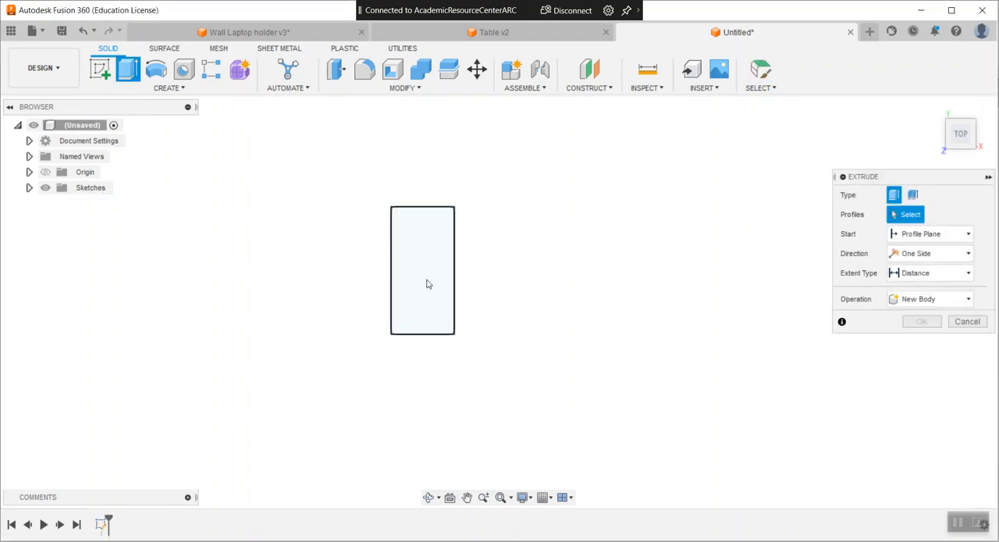
Extrude the rectangle profile 10 mm into a new solid block
{"action": "left_click", "coordinate": [422, 270]}
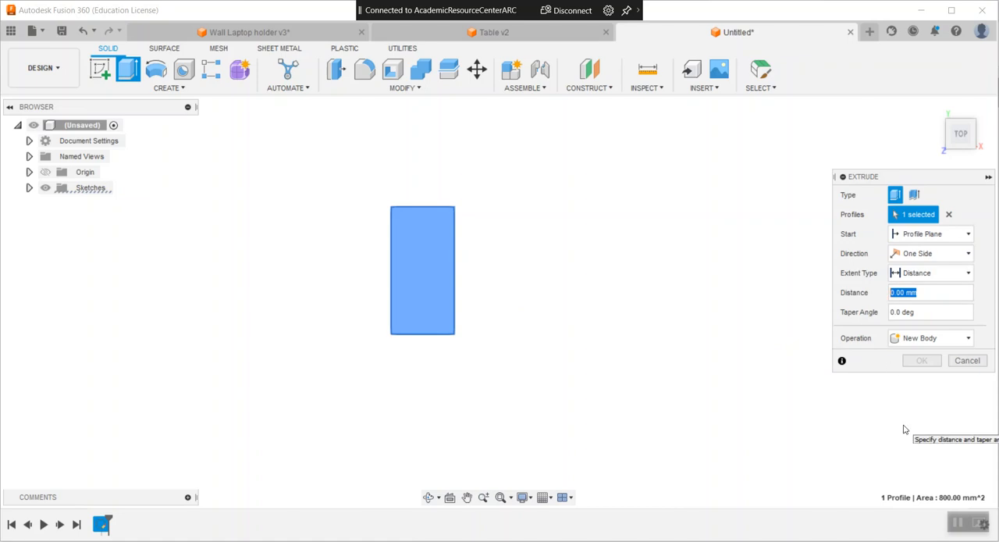
{"action": "type", "text": "10"}
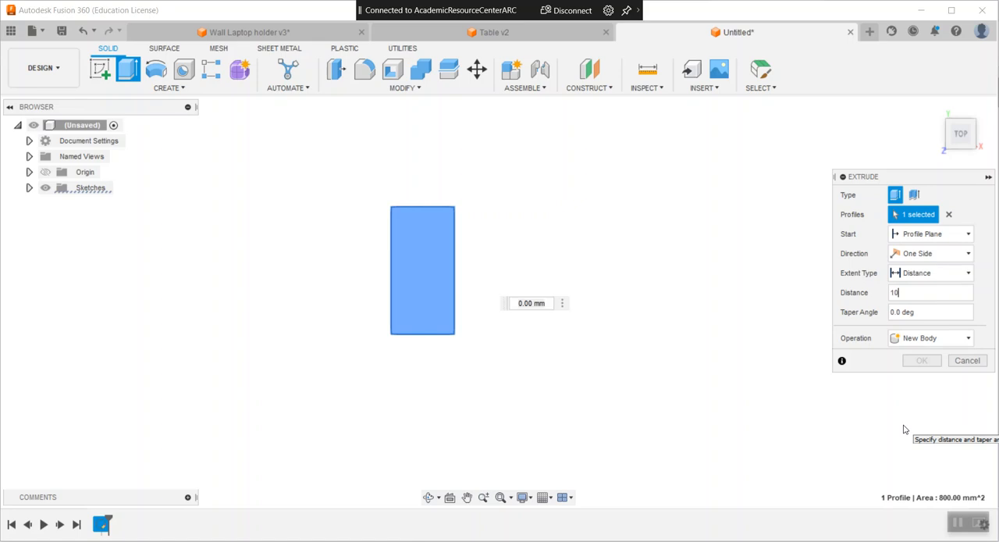
{"action": "type", "text": "10"}
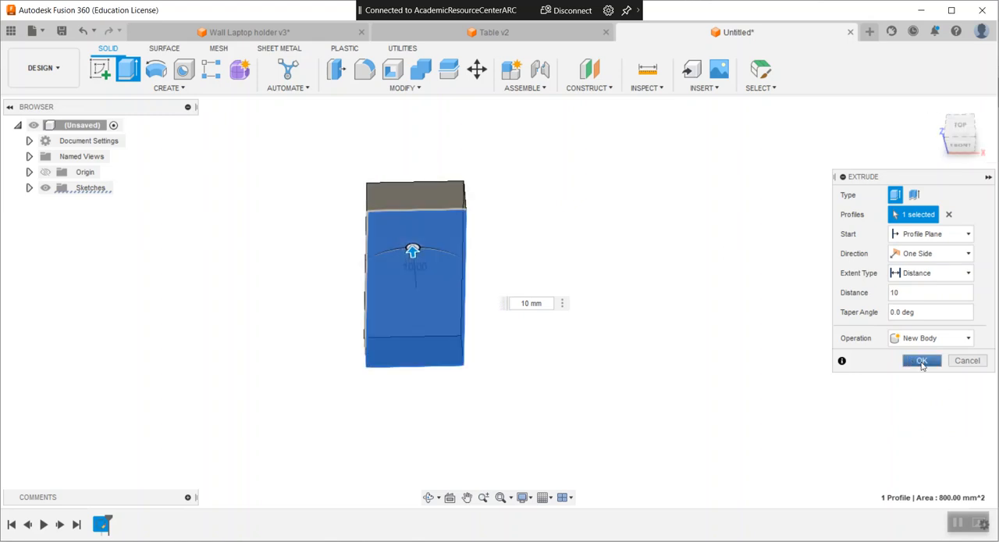
{"action": "left_click", "coordinate": [921, 359]}
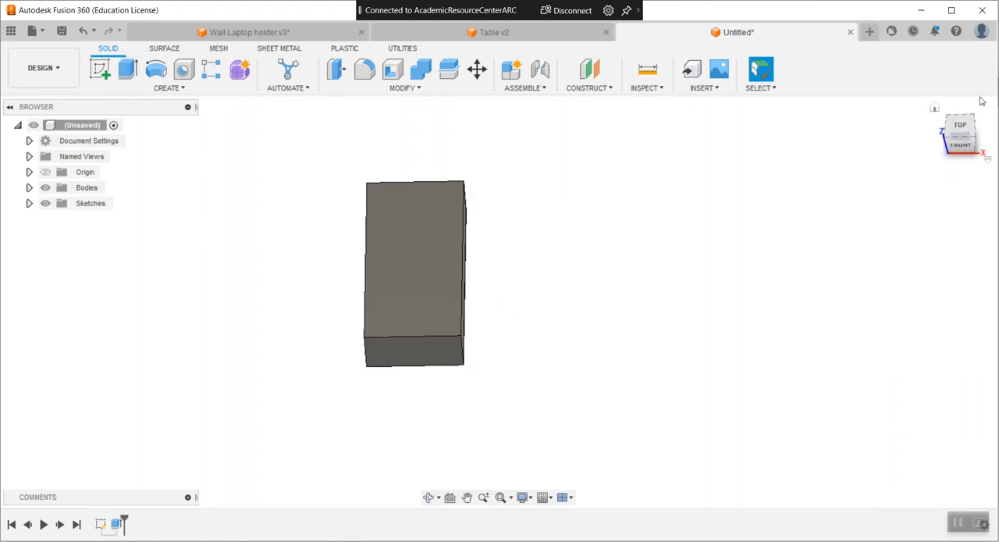
Fillet two vertical corner edges of the block with a 3 mm radius
{"action": "left_click_drag", "start_coordinate": [414, 273], "coordinate": [437, 296]}
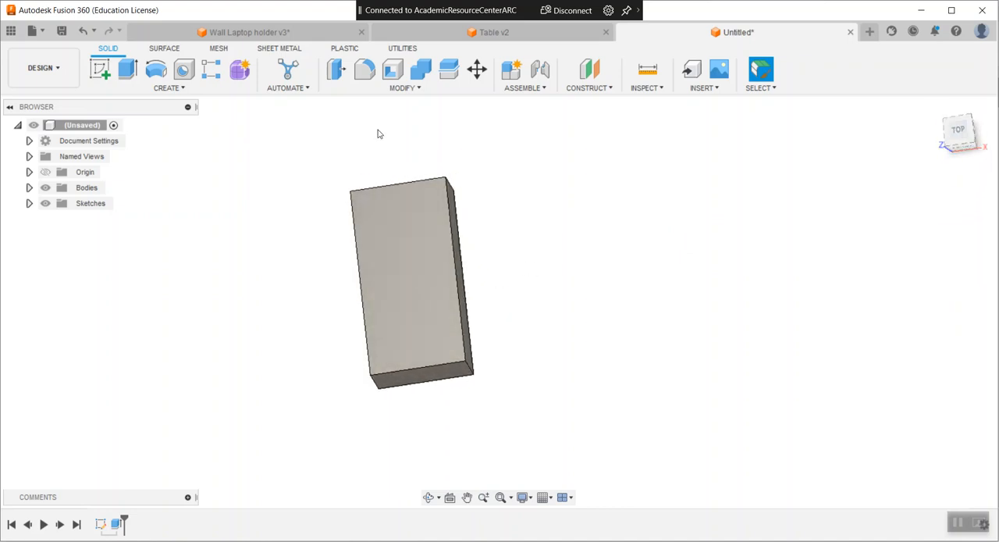
{"action": "left_click", "coordinate": [363, 68]}
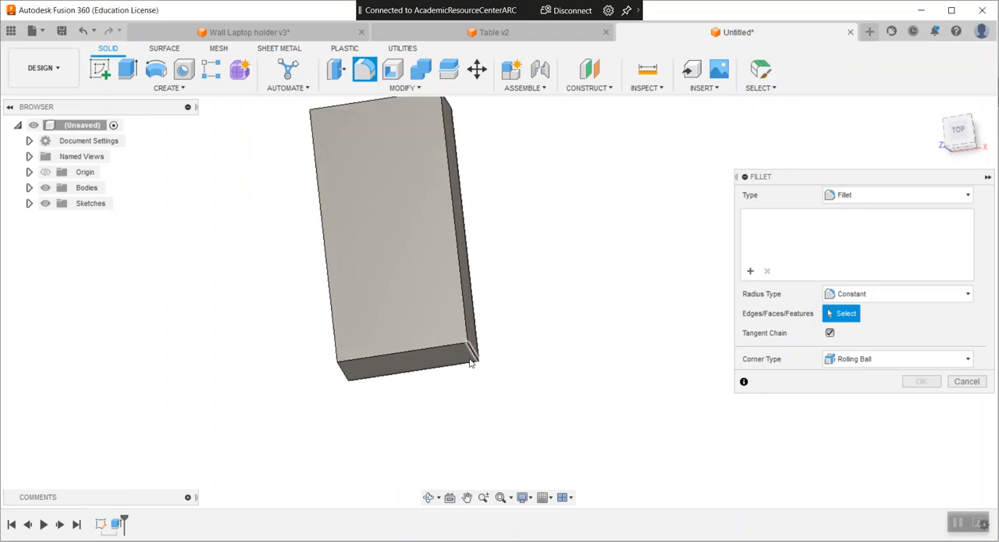
{"action": "left_click", "coordinate": [466, 355]}
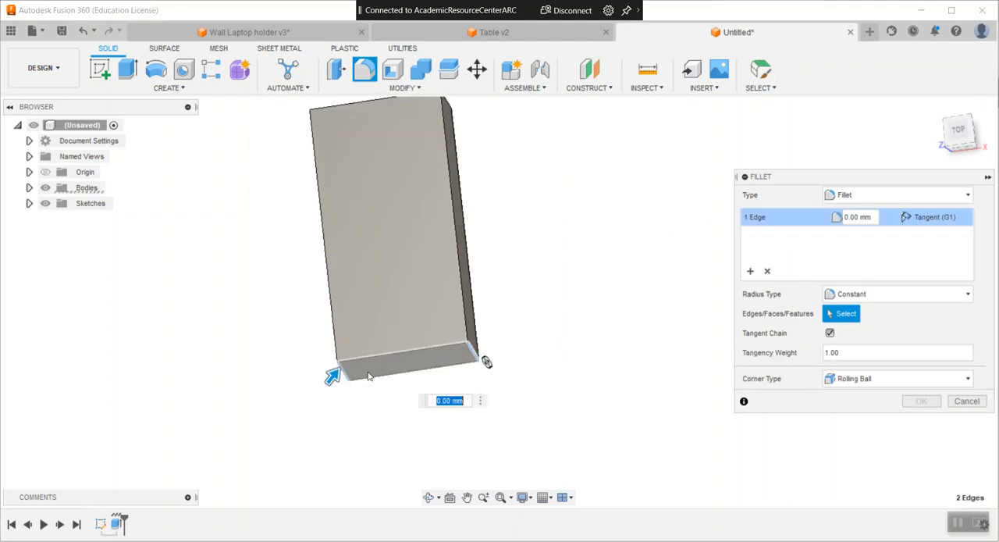
{"action": "left_click", "coordinate": [468, 354]}
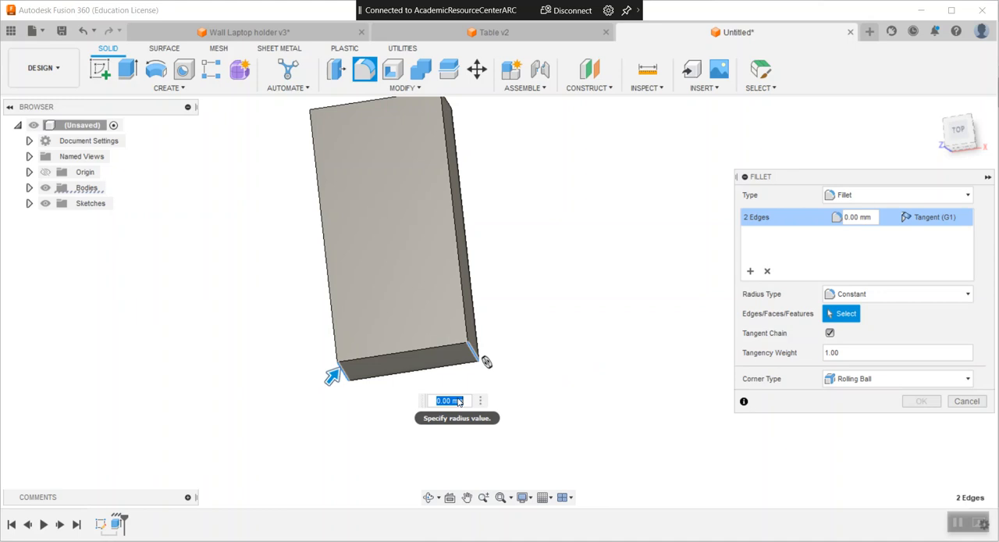
{"action": "type", "text": "3"}
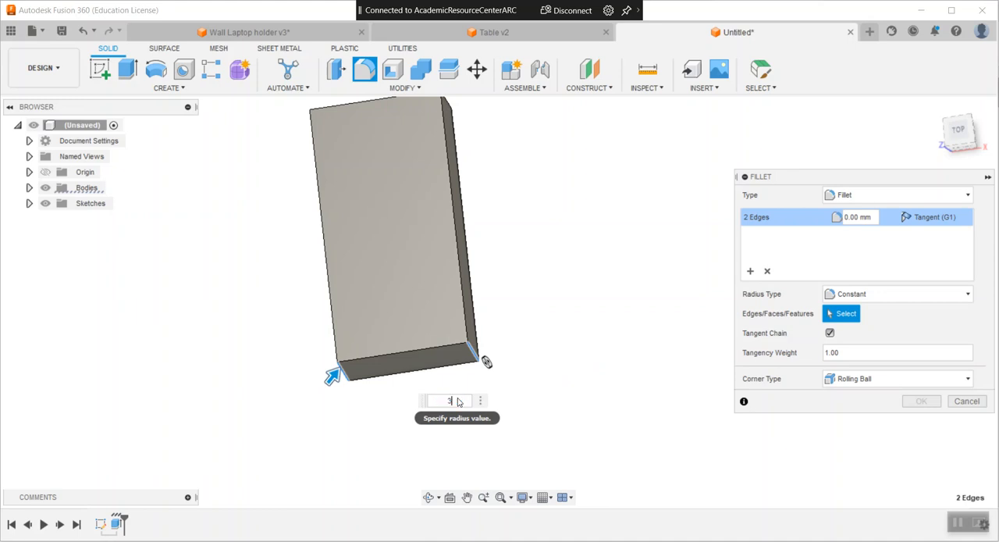
{"action": "type", "text": "3"}
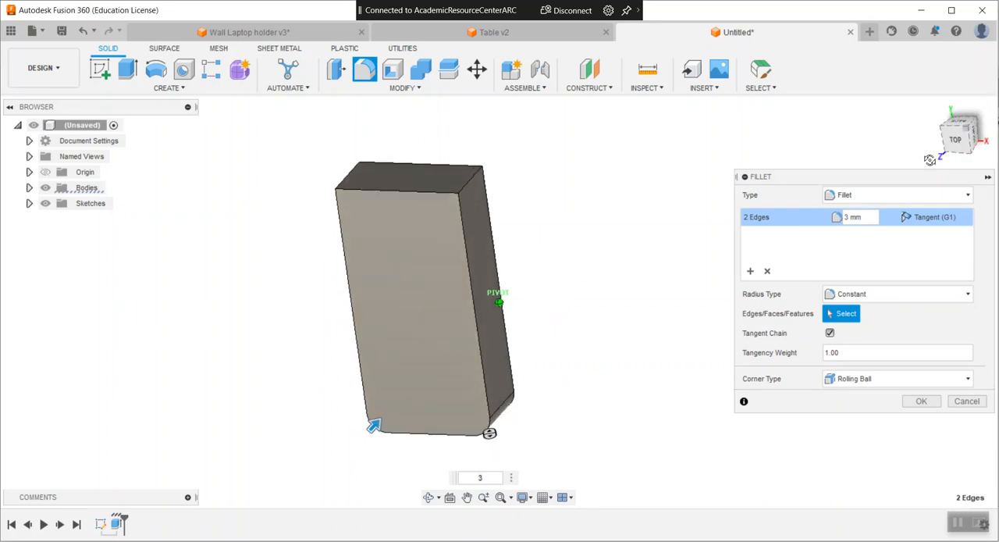
{"action": "mouse_move", "coordinate": [467, 186]}
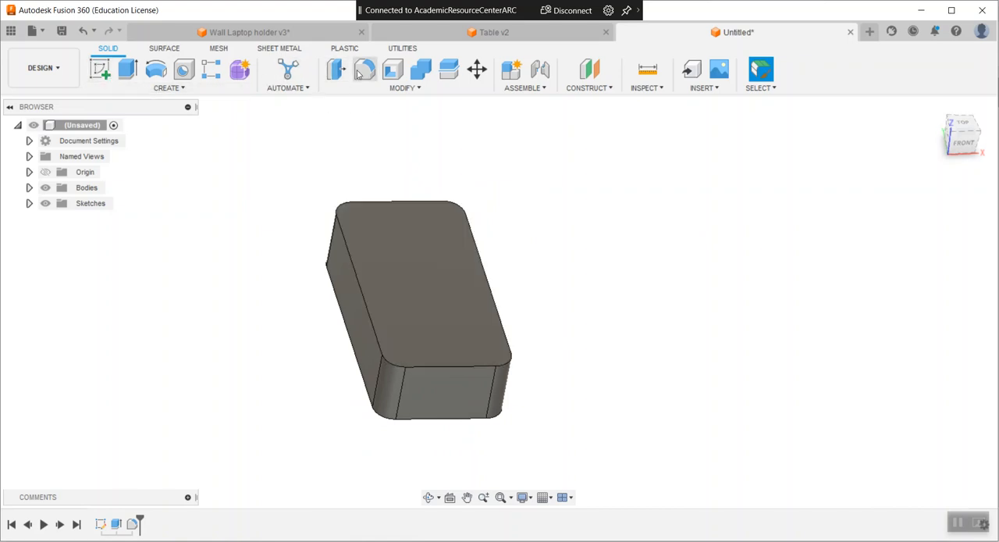
Fillet the edges around the block's top face with a 1 mm radius
{"action": "left_click", "coordinate": [365, 69]}
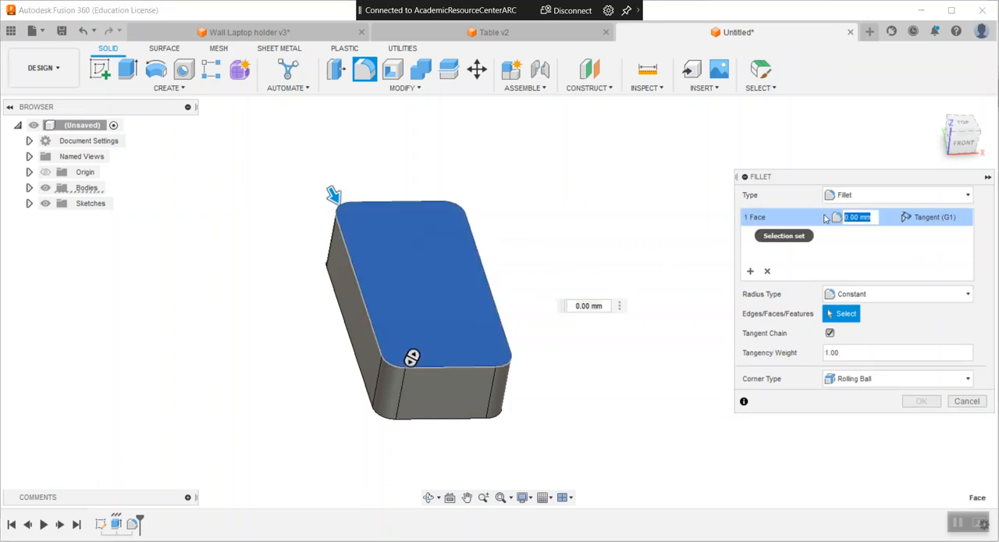
{"action": "type", "text": "1"}
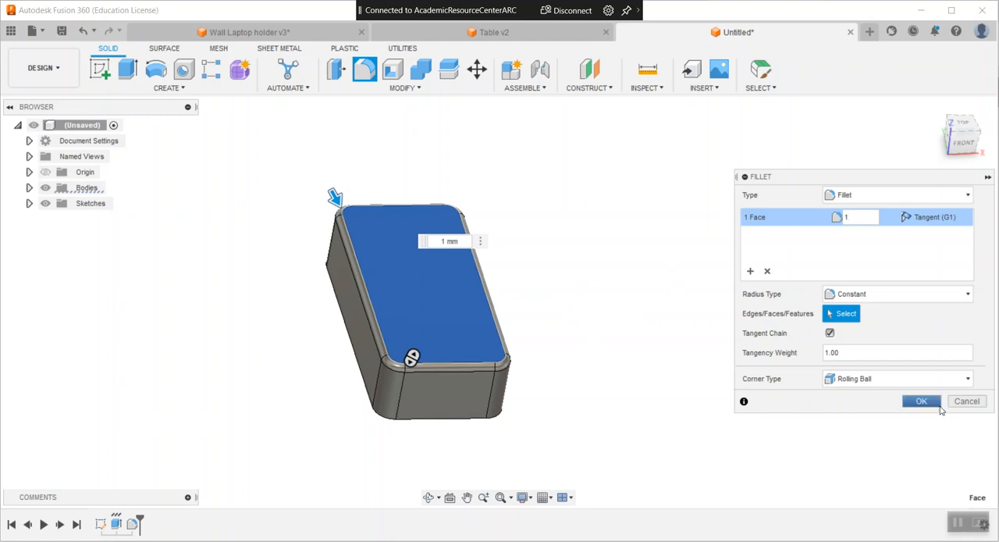
{"action": "left_click", "coordinate": [921, 399]}
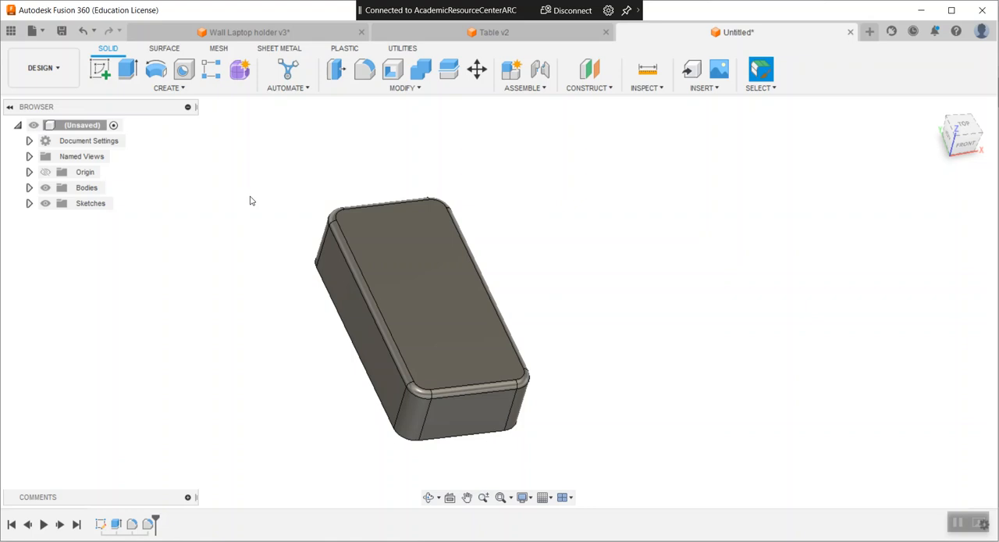
{"action": "mouse_move", "coordinate": [100, 68]}
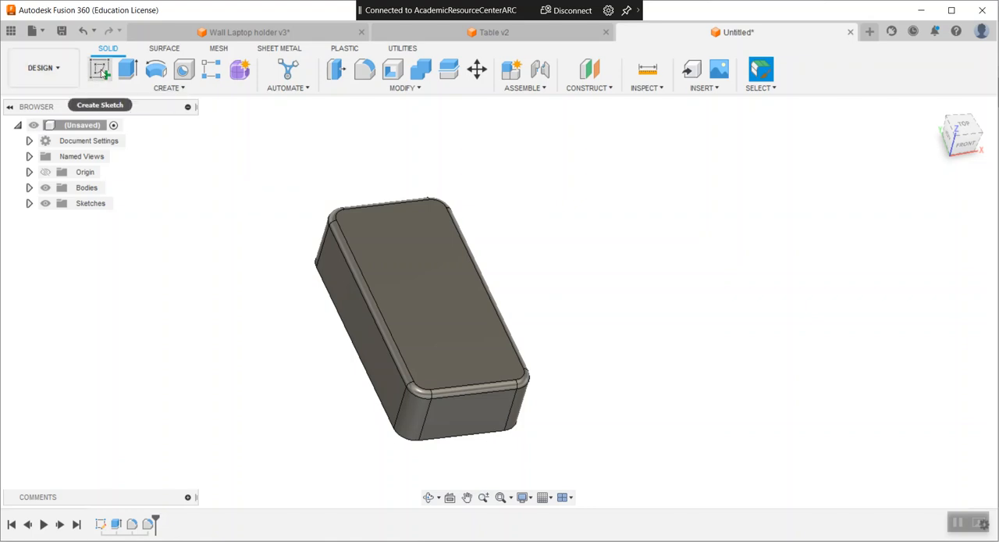
{"action": "mouse_move", "coordinate": [100, 69]}
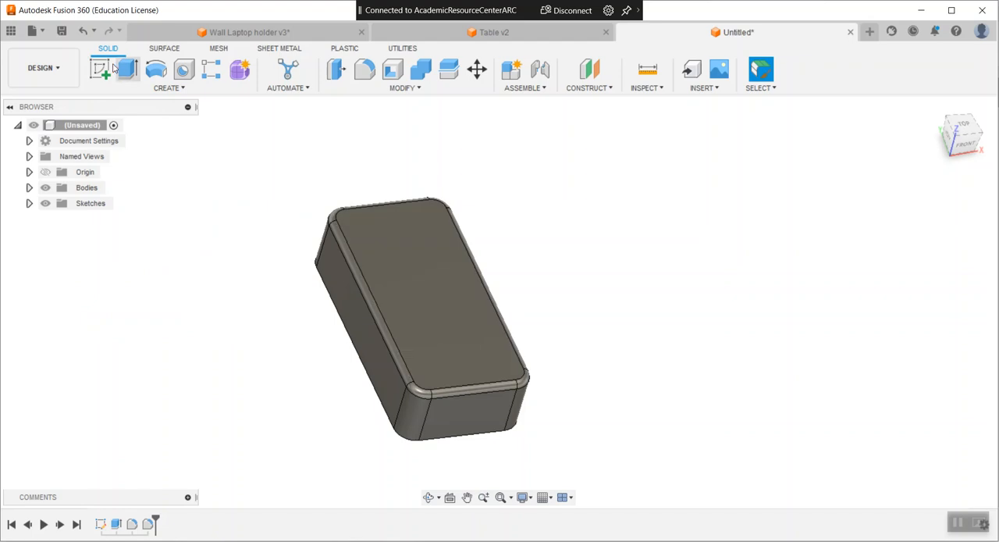
On the block's top face, offset the rounded bed outline by 0.5 mm
{"action": "left_click", "coordinate": [100, 68]}
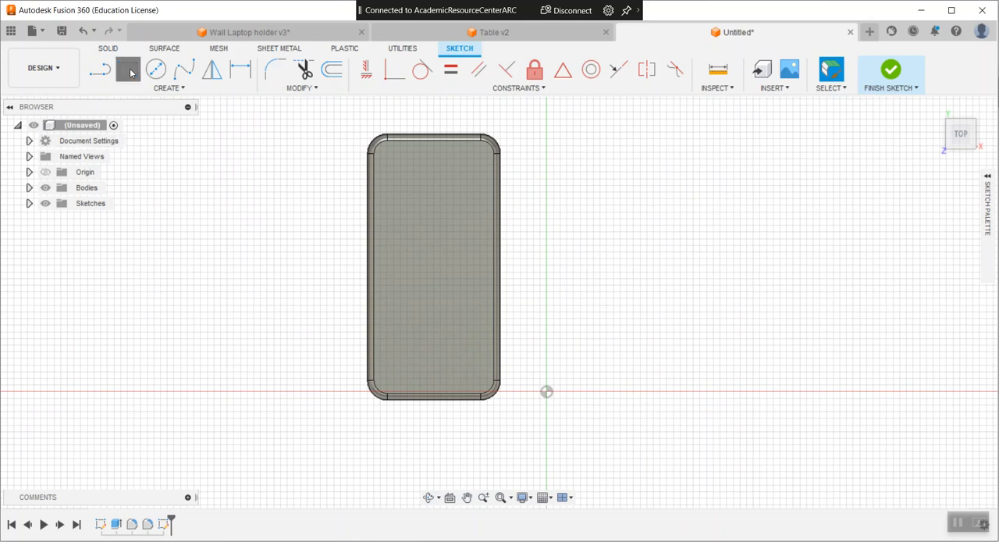
{"action": "left_click", "coordinate": [129, 69]}
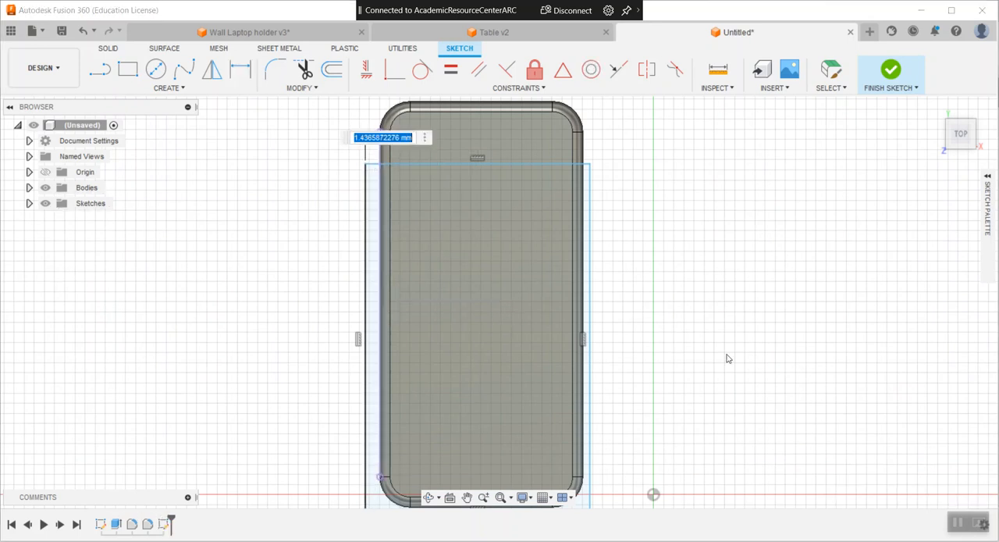
{"action": "type", "text": "1"}
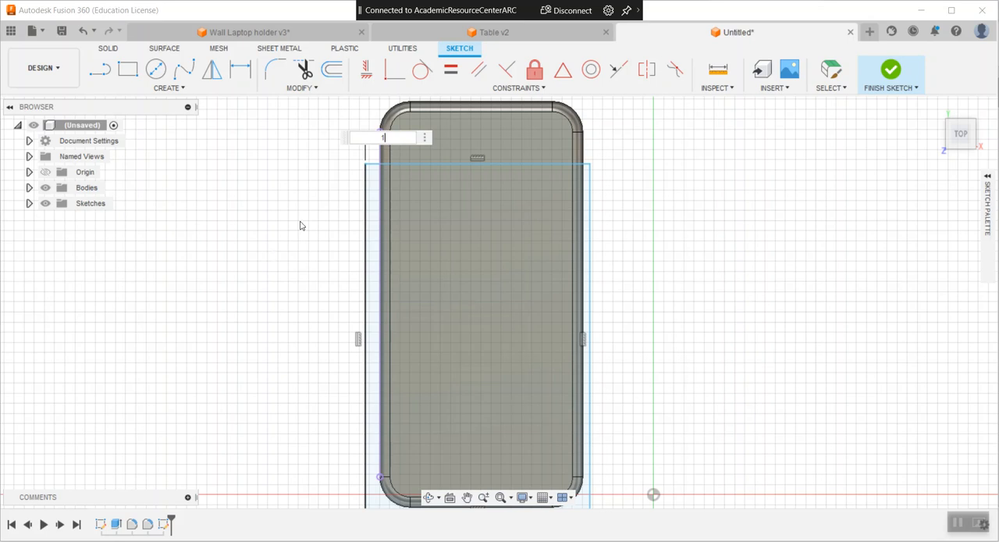
{"action": "type", "text": "5"}
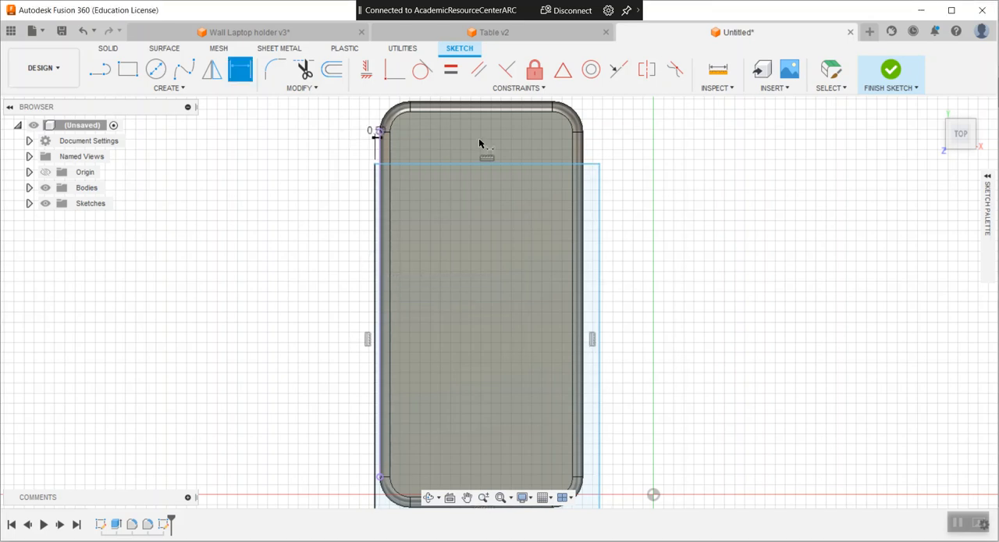
{"action": "mouse_move", "coordinate": [184, 69]}
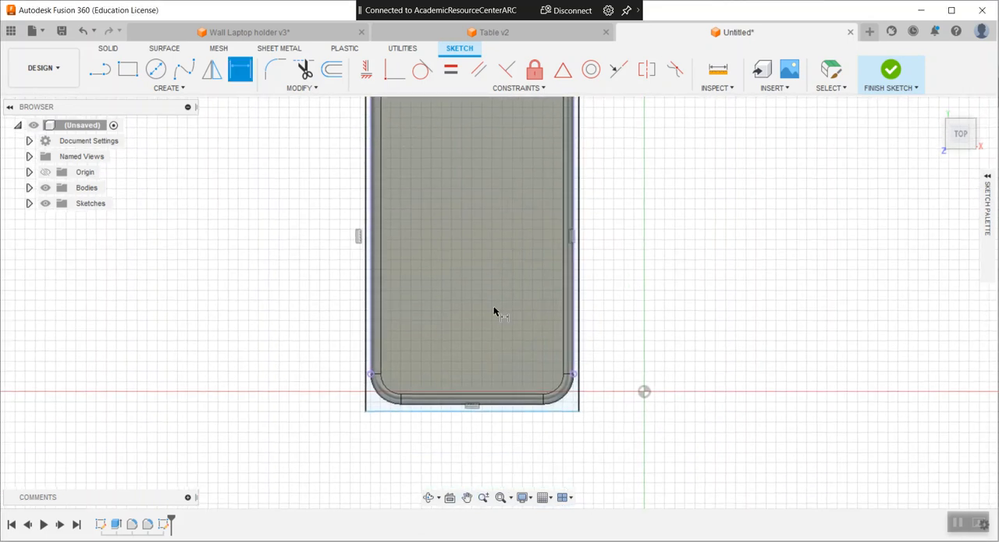
{"action": "left_click", "coordinate": [418, 409]}
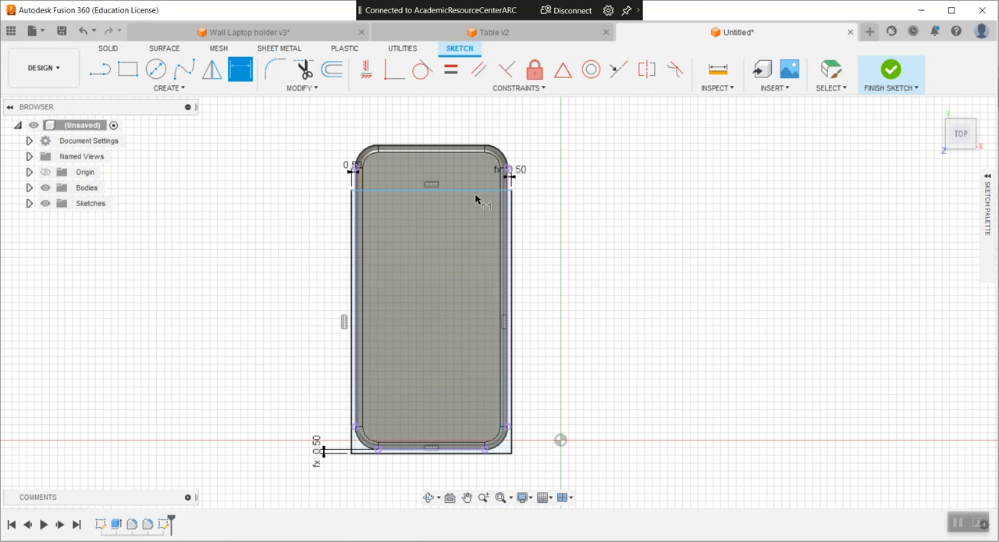
Draw a 21 mm cross line near the top of the outline and finish the sketch
{"action": "left_click", "coordinate": [431, 190]}
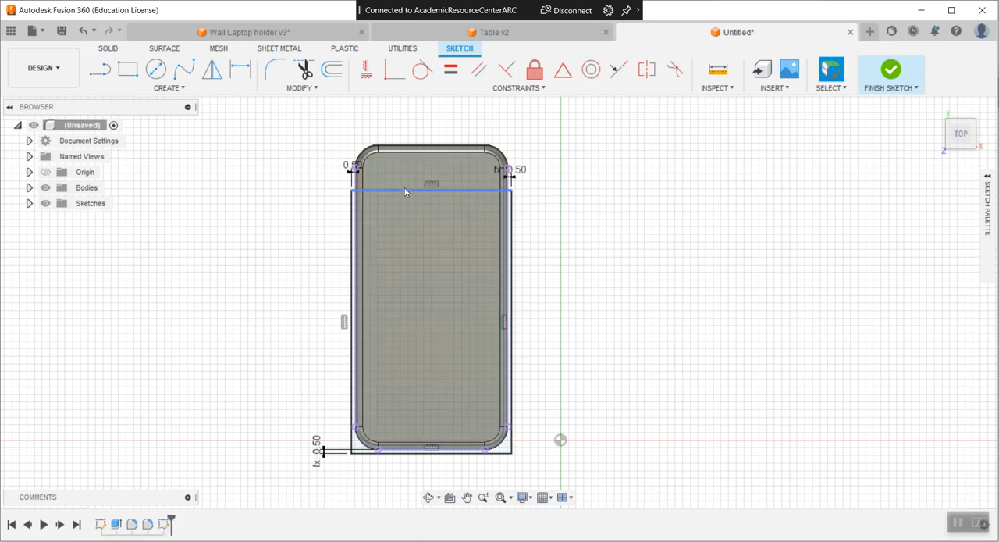
{"action": "left_click", "coordinate": [430, 191]}
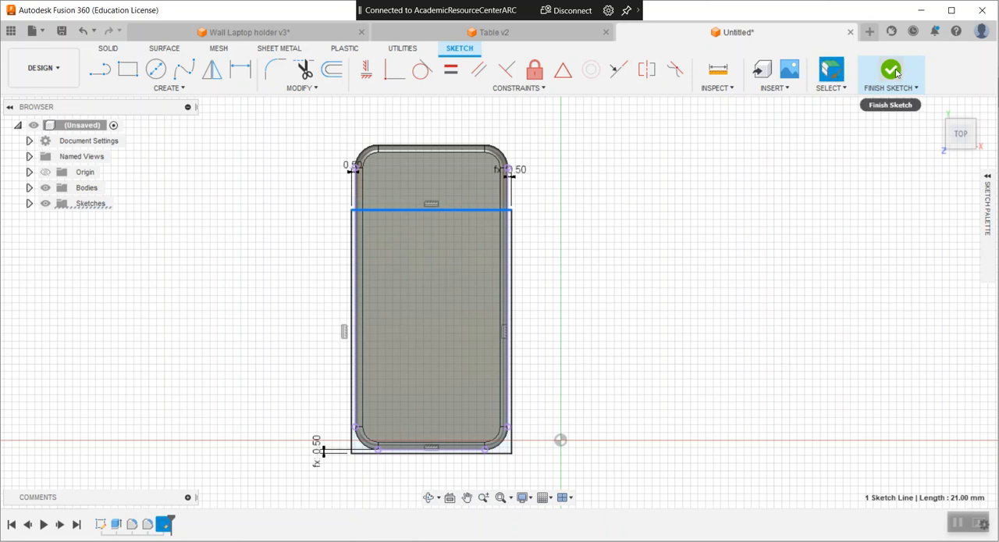
{"action": "left_click", "coordinate": [890, 71]}
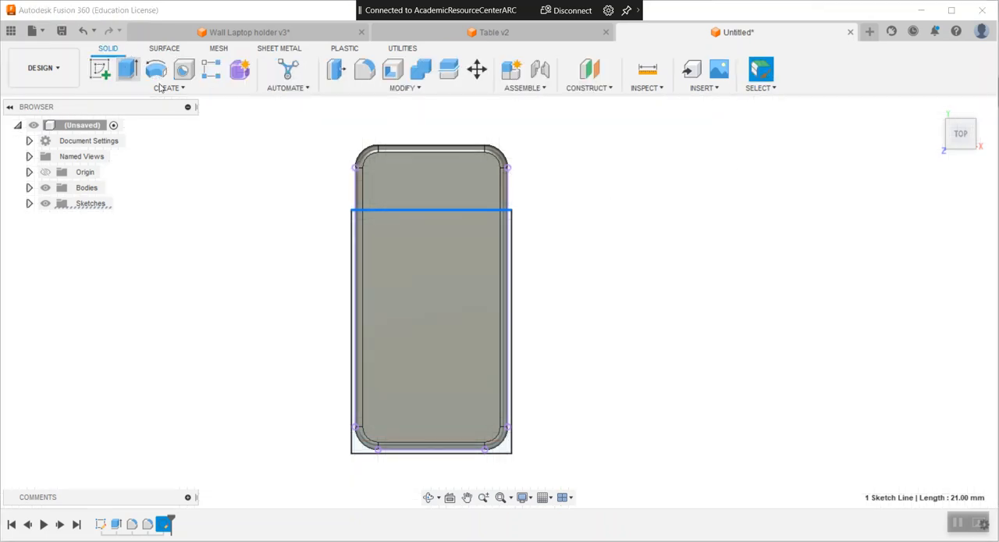
Extrude the two lower sketch regions -5 mm as a separate new body for the sheet
{"action": "left_click", "coordinate": [128, 68]}
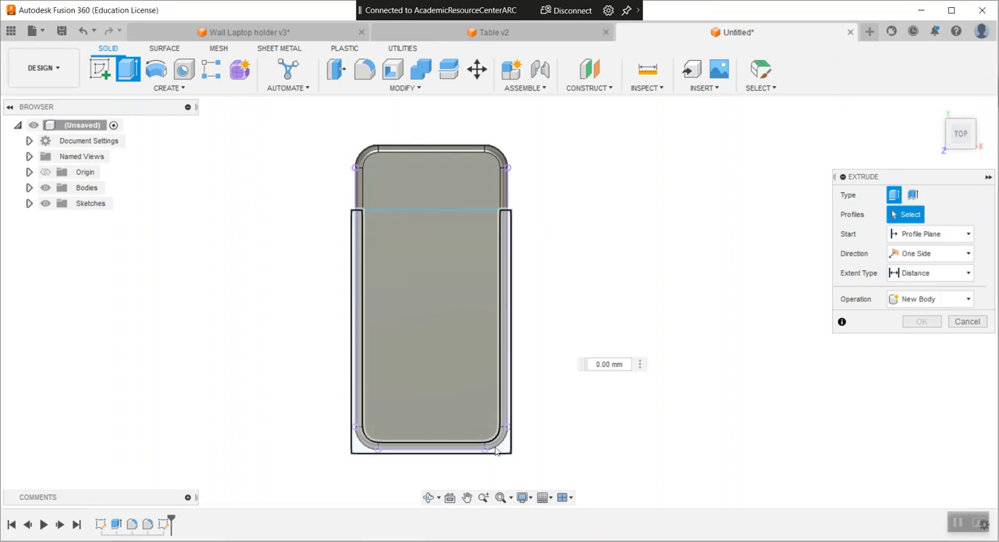
{"action": "left_click", "coordinate": [431, 328]}
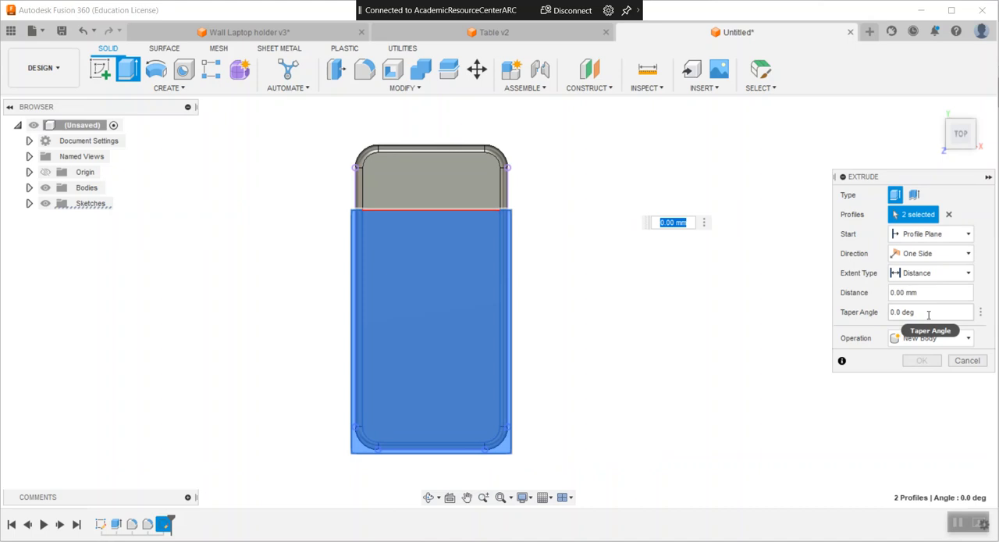
{"action": "left_click", "coordinate": [929, 292]}
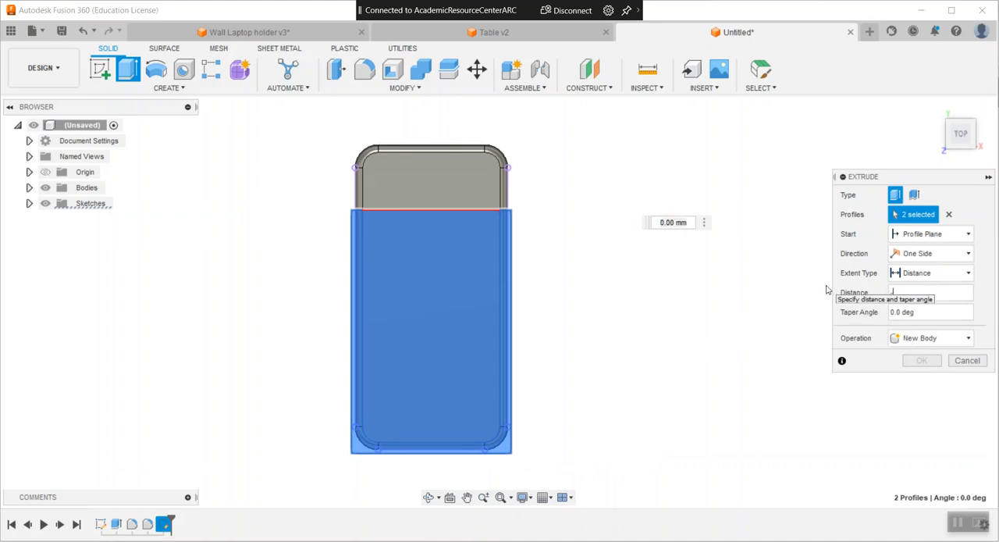
{"action": "type", "text": "-.25"}
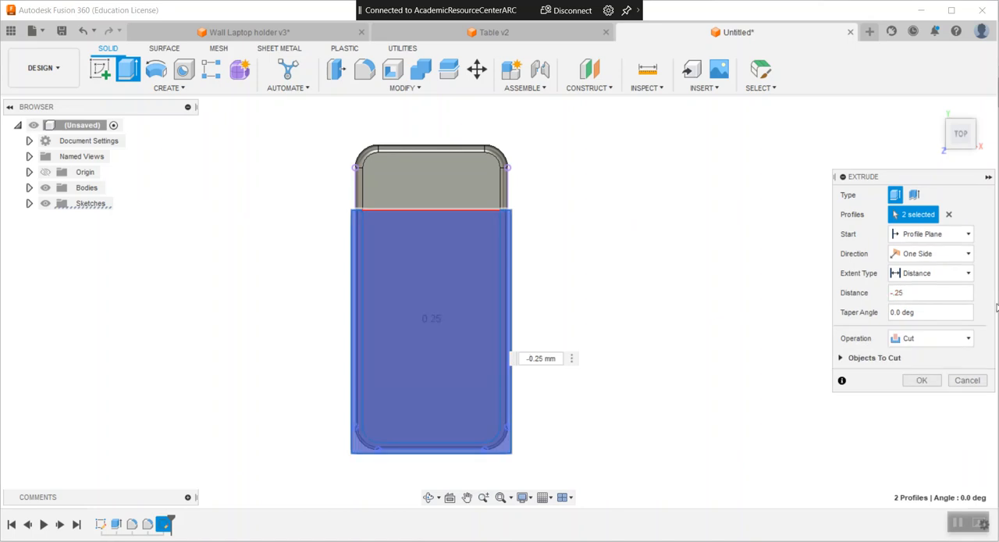
{"action": "left_click", "coordinate": [929, 337]}
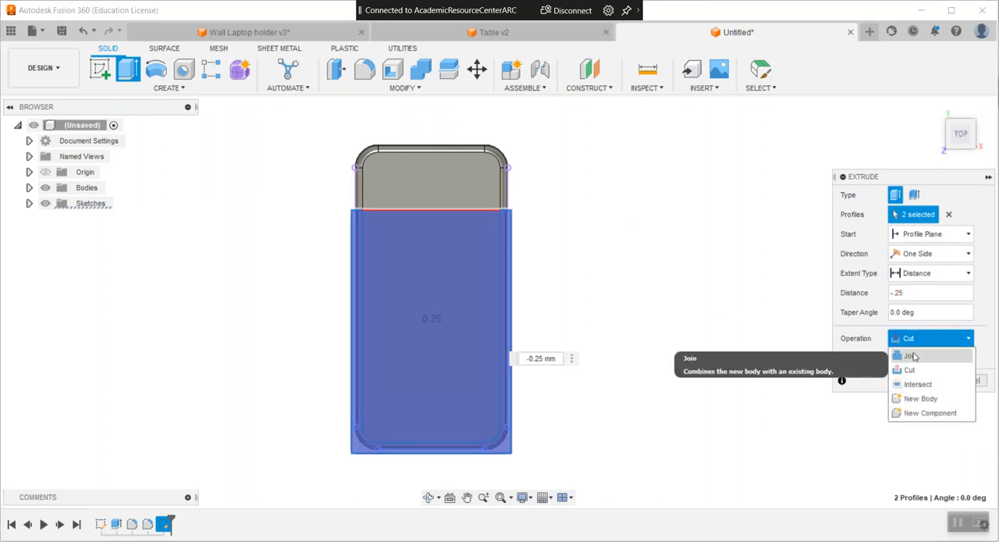
{"action": "left_click", "coordinate": [920, 399]}
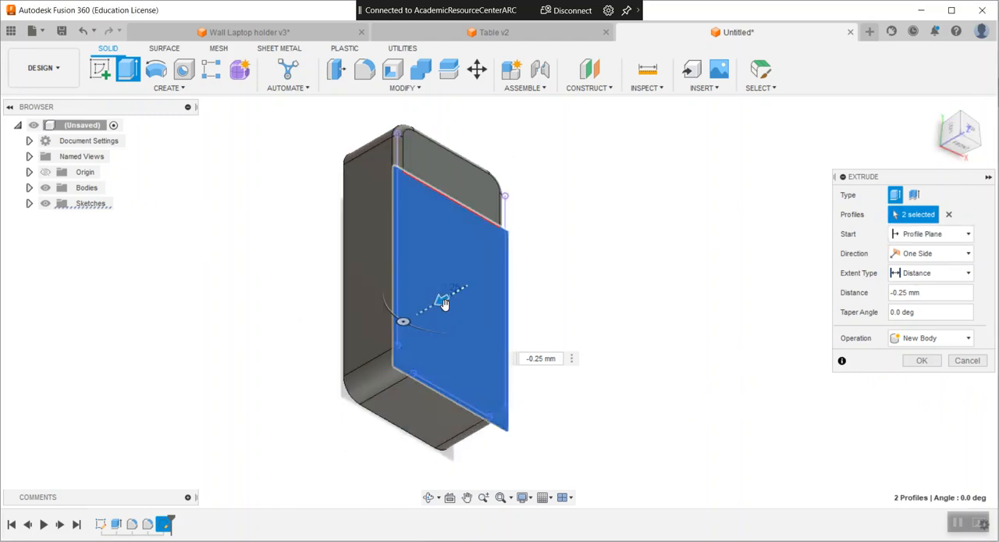
{"action": "left_click", "coordinate": [929, 292]}
{"action": "type", "text": "-5"}
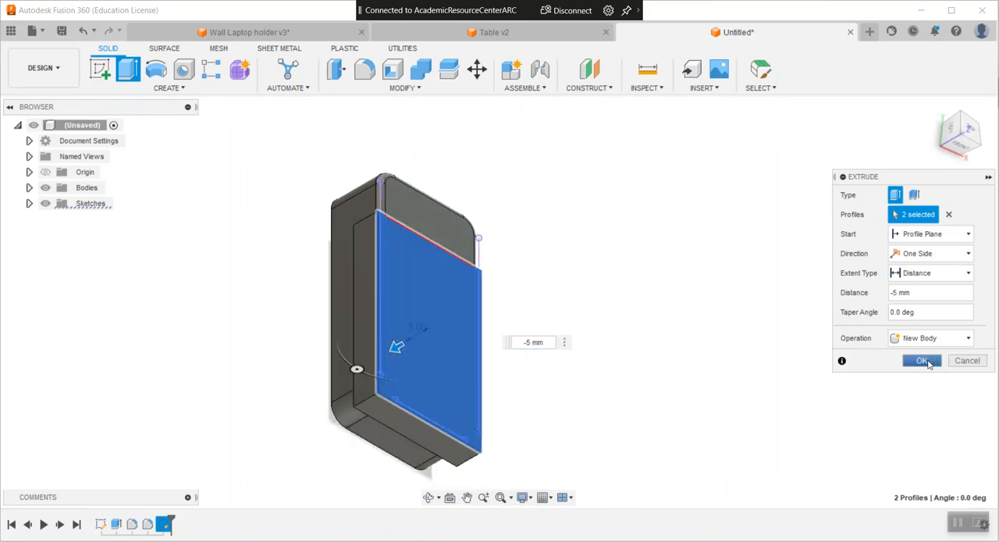
{"action": "left_click", "coordinate": [921, 359]}
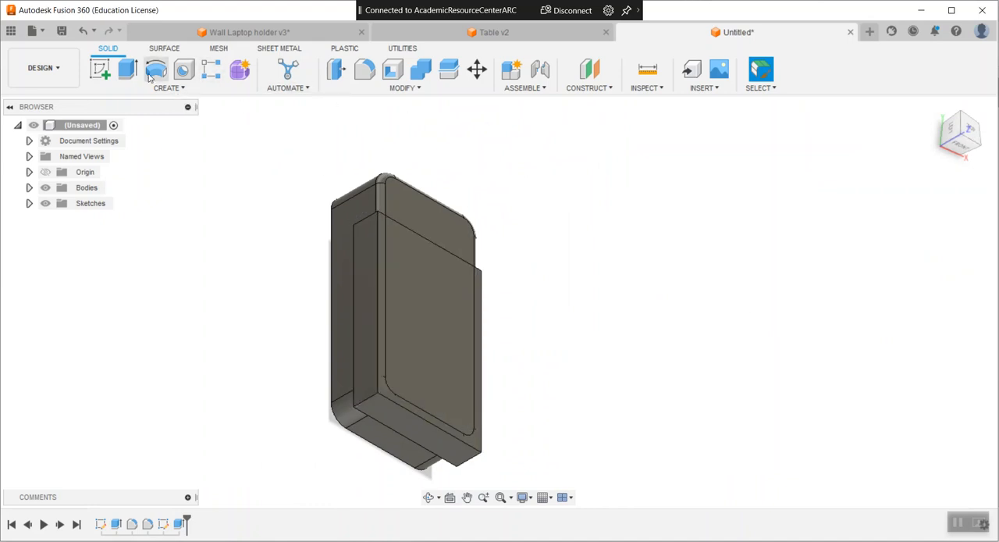
{"action": "mouse_move", "coordinate": [421, 70]}
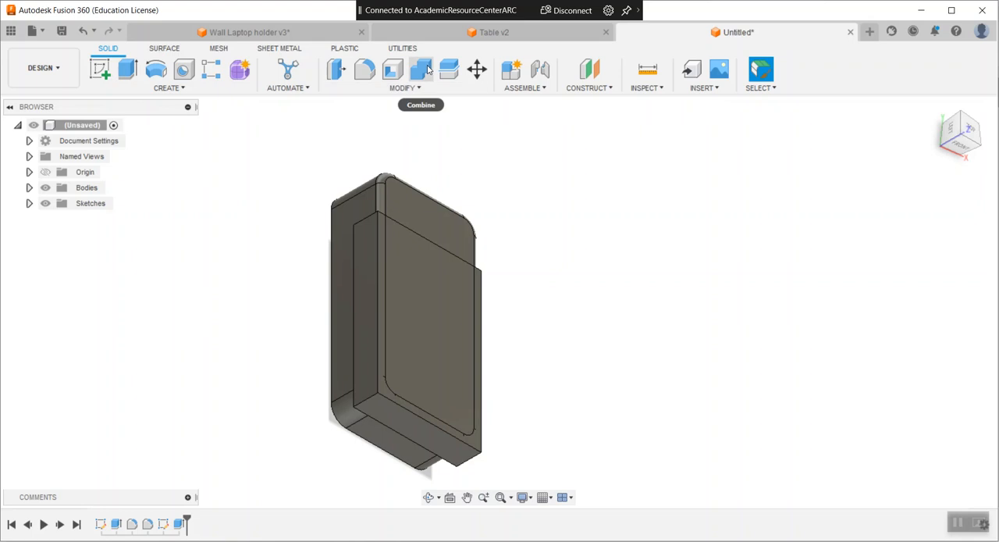
Combine-cut the sheet body from the mattress body with Keep Tools enabled
{"action": "left_click", "coordinate": [422, 69]}
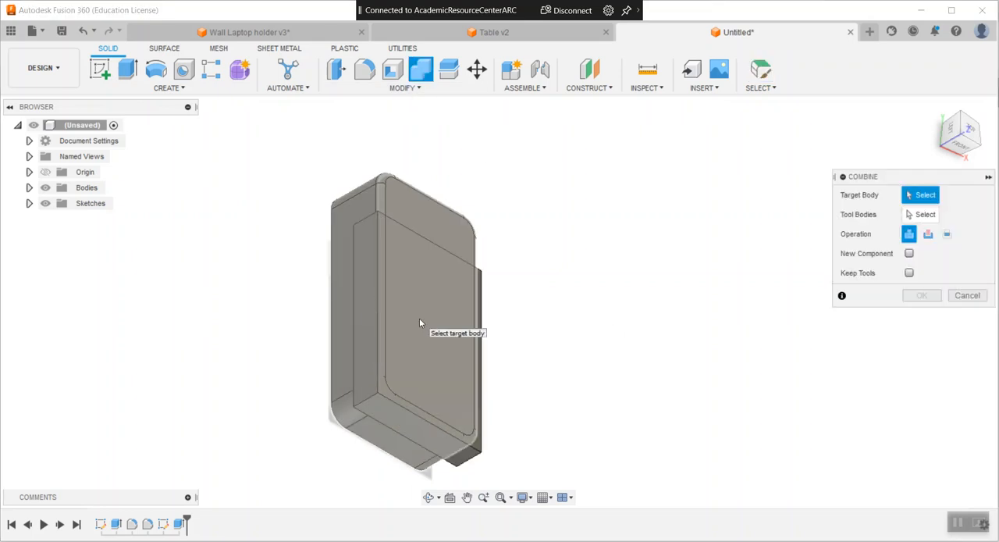
{"action": "left_click", "coordinate": [390, 312]}
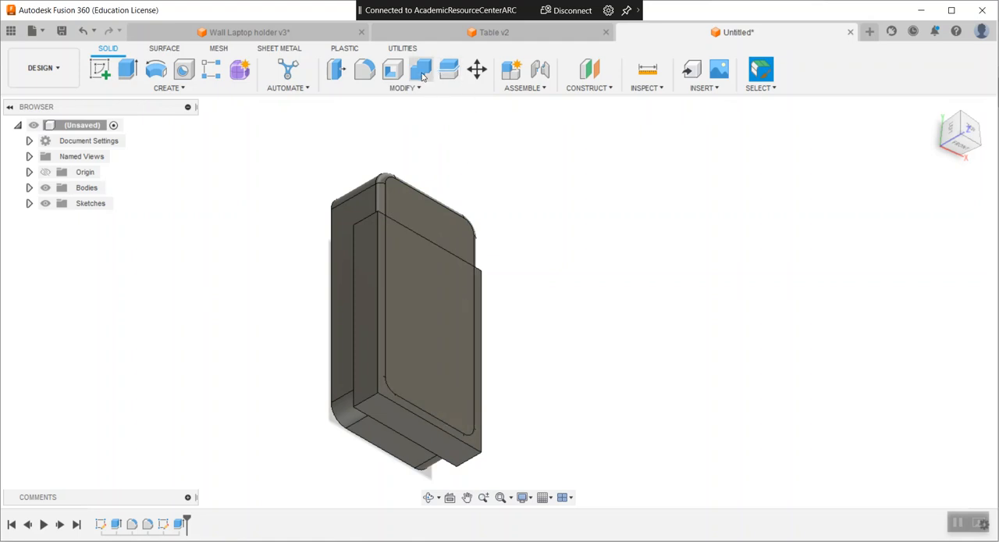
{"action": "left_click", "coordinate": [421, 69]}
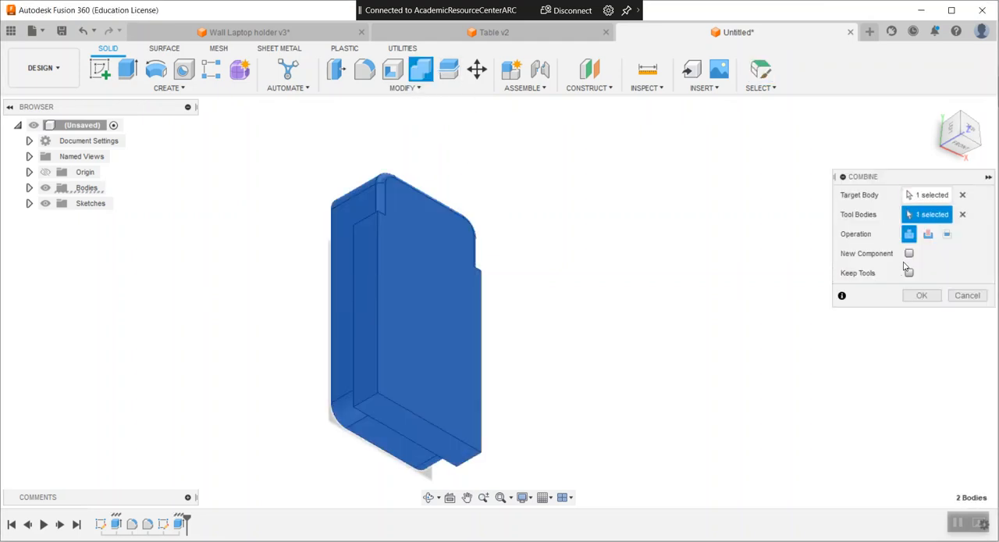
{"action": "left_click", "coordinate": [928, 234]}
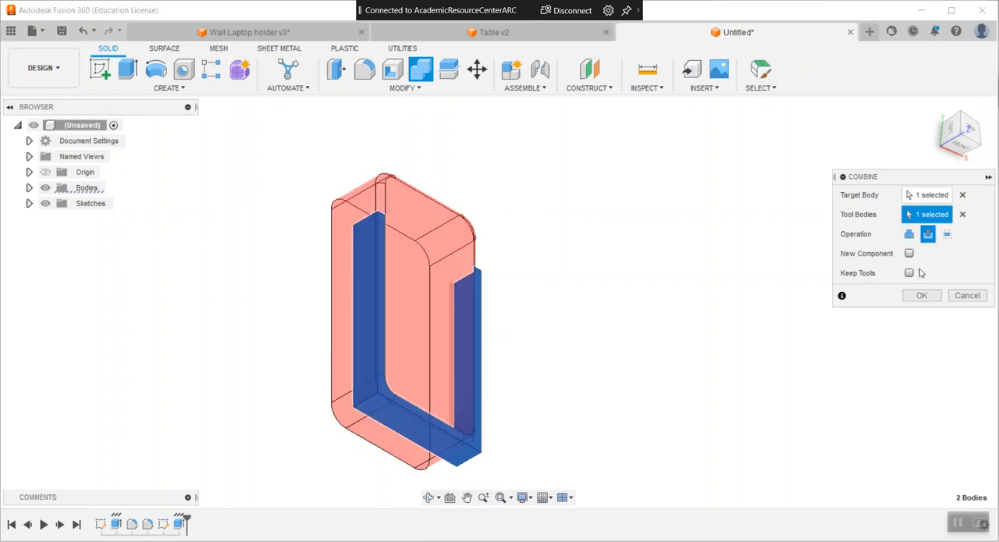
{"action": "left_click", "coordinate": [909, 273]}
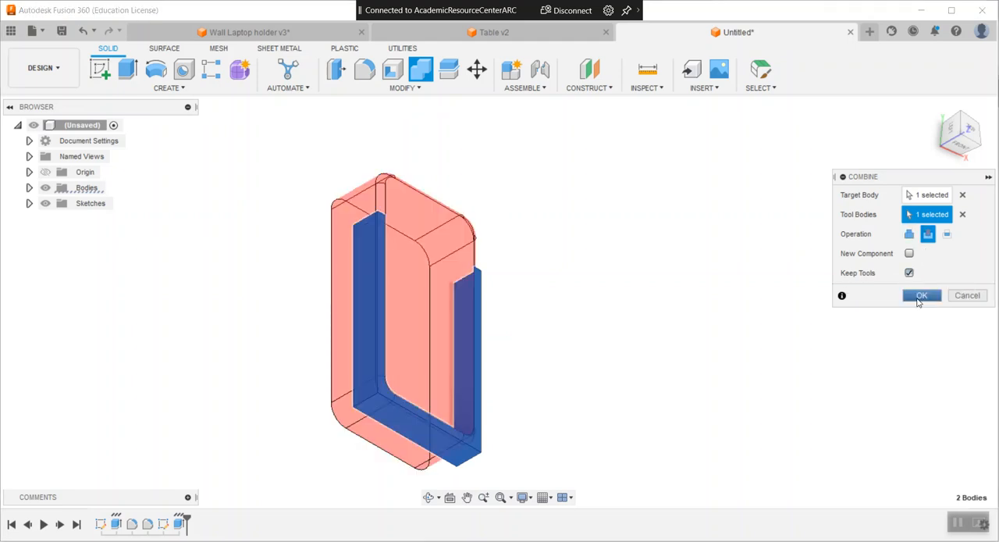
{"action": "left_click", "coordinate": [922, 295]}
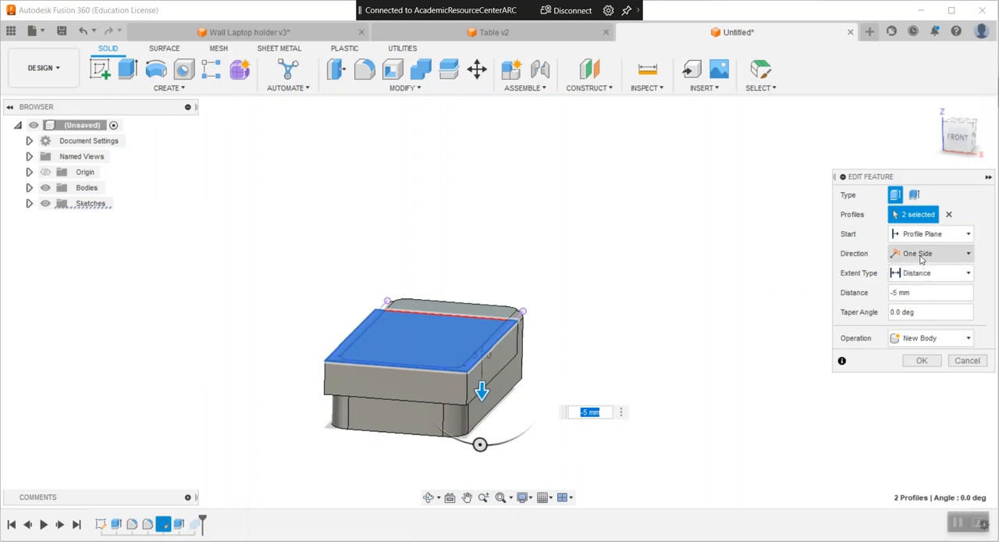
Switch the sheet extrusion to Two Sides with a small second-side distance over the mattress top
{"action": "left_click", "coordinate": [930, 253]}
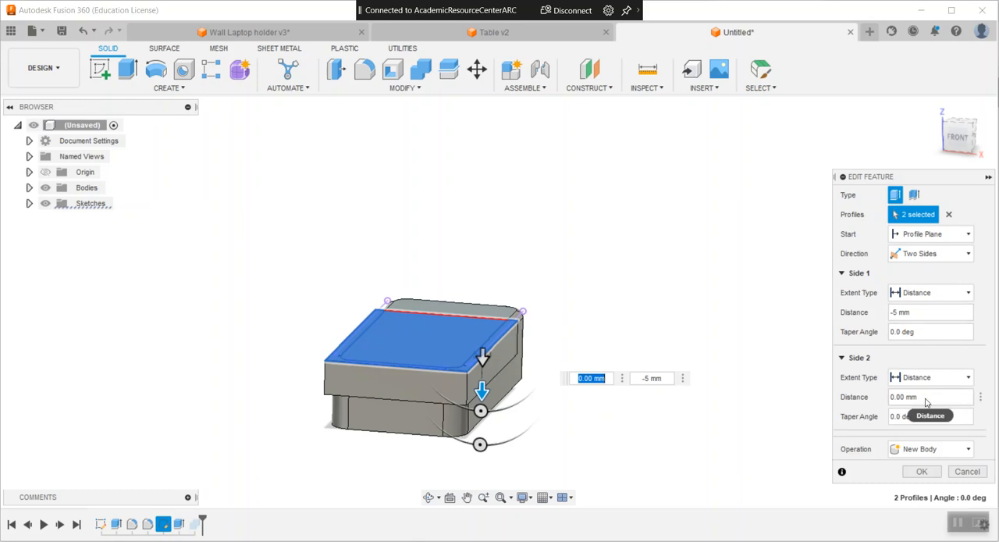
{"action": "type", "text": "1"}
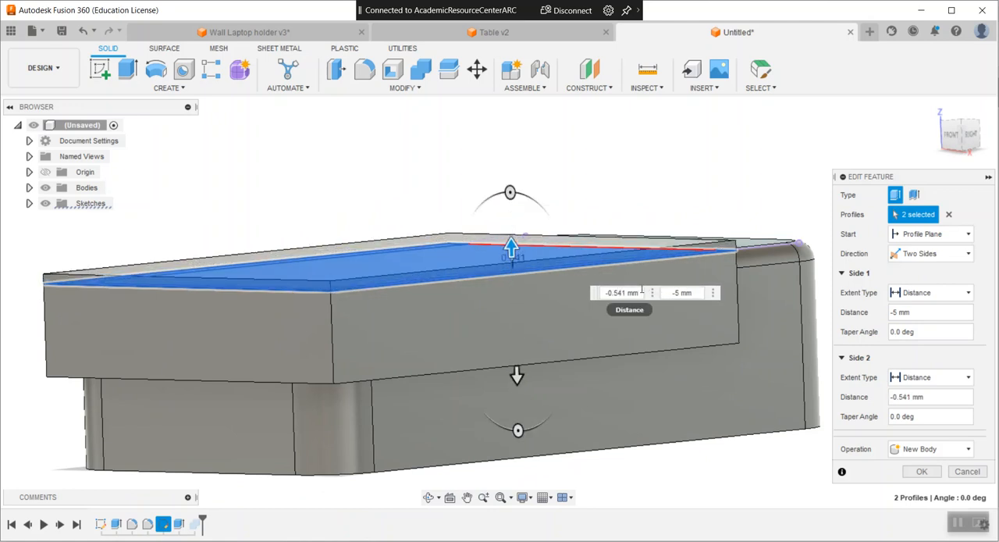
{"action": "mouse_move", "coordinate": [702, 362]}
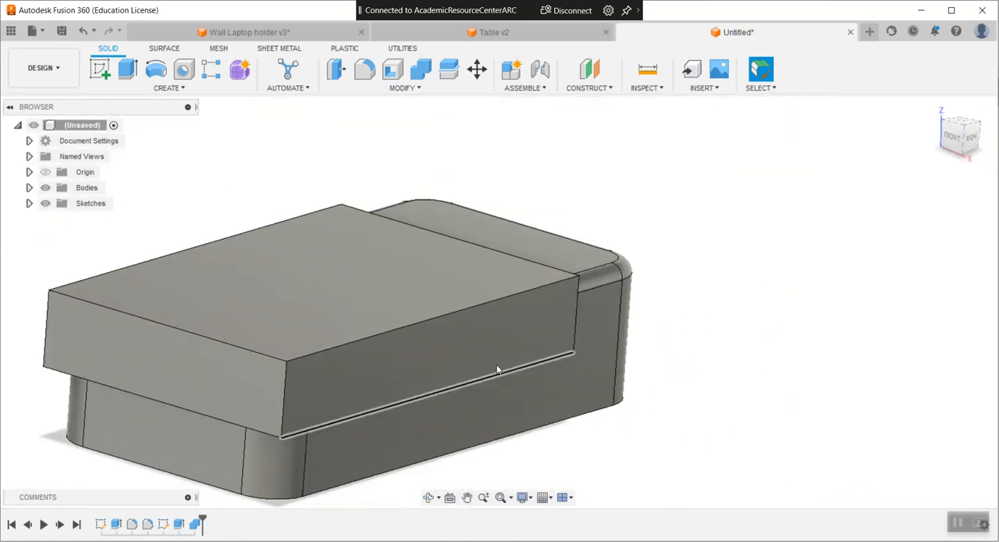
{"action": "mouse_move", "coordinate": [287, 69]}
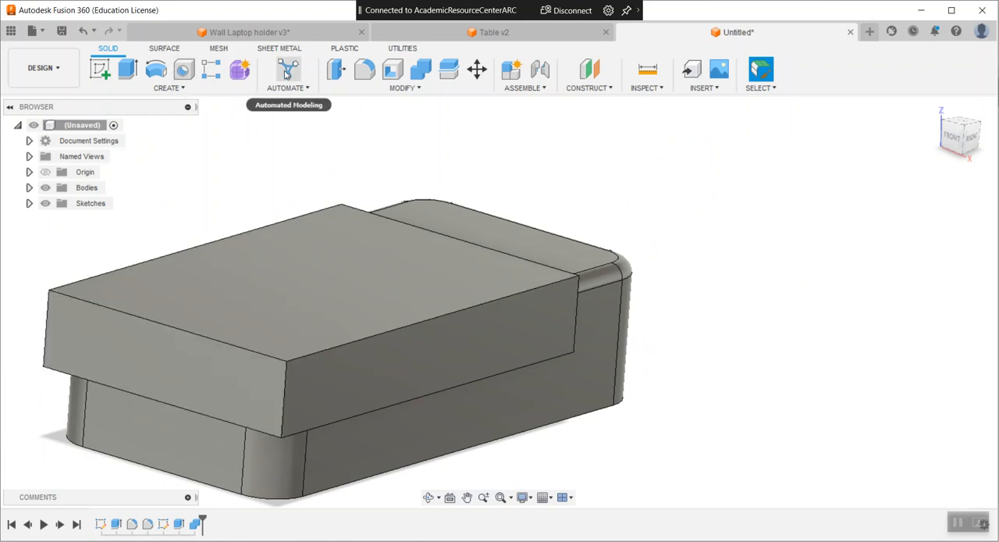
Fillet two edges of the blanket's top face with a 1 mm radius
{"action": "left_click", "coordinate": [366, 71]}
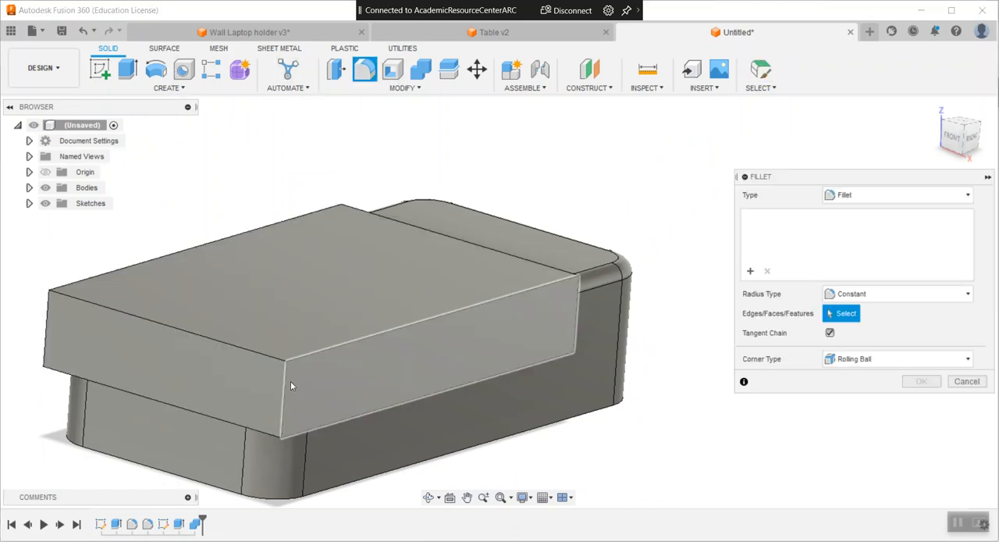
{"action": "left_click", "coordinate": [284, 391]}
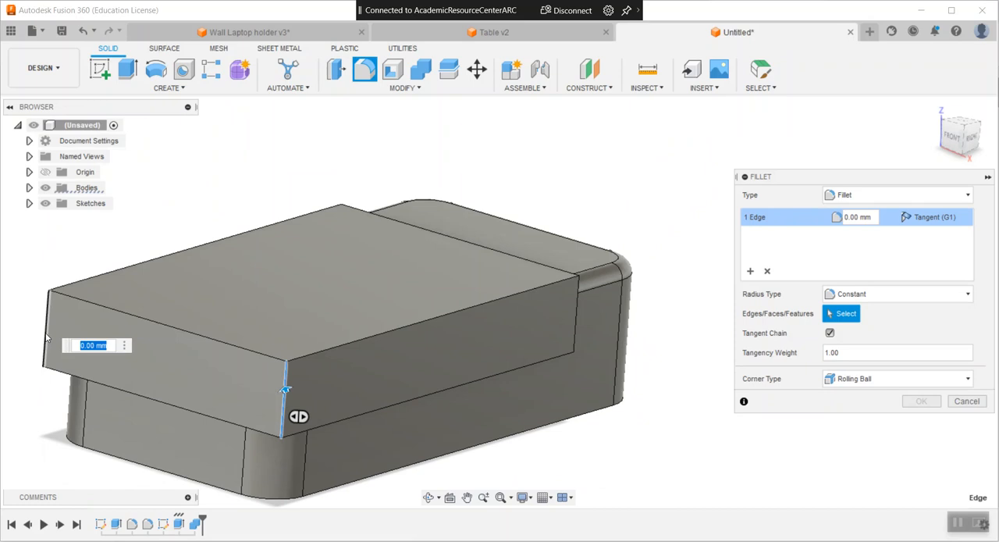
{"action": "left_click", "coordinate": [66, 320]}
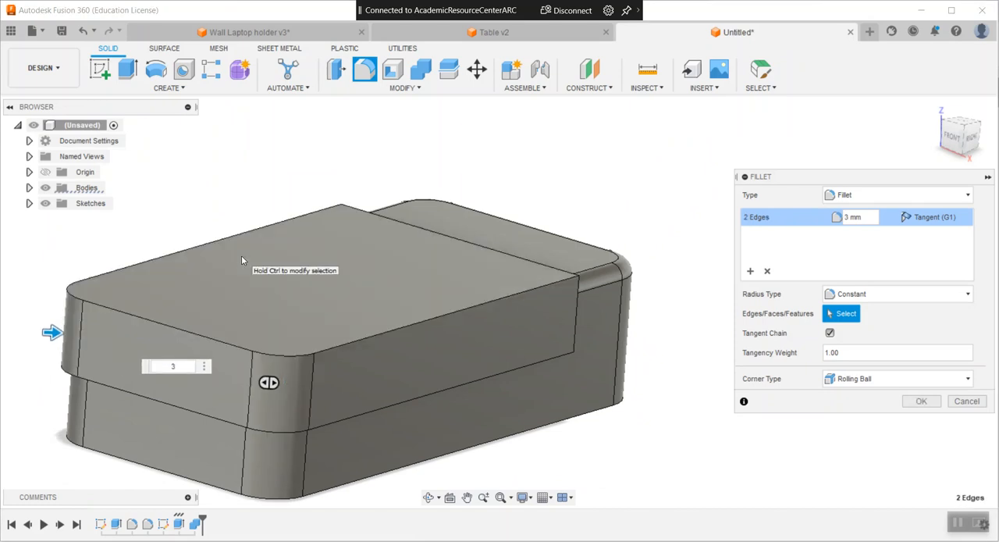
{"action": "left_click", "coordinate": [921, 399]}
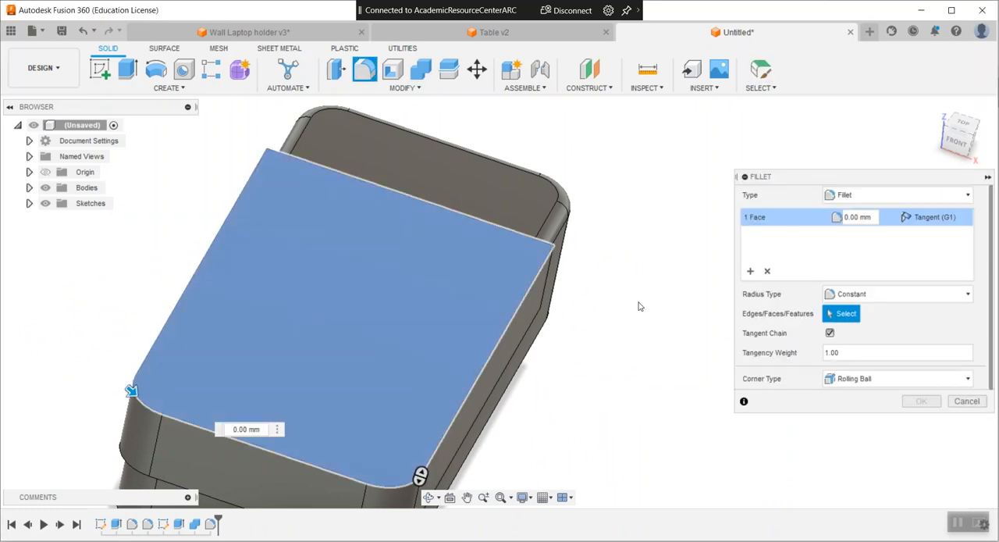
{"action": "left_click", "coordinate": [855, 217]}
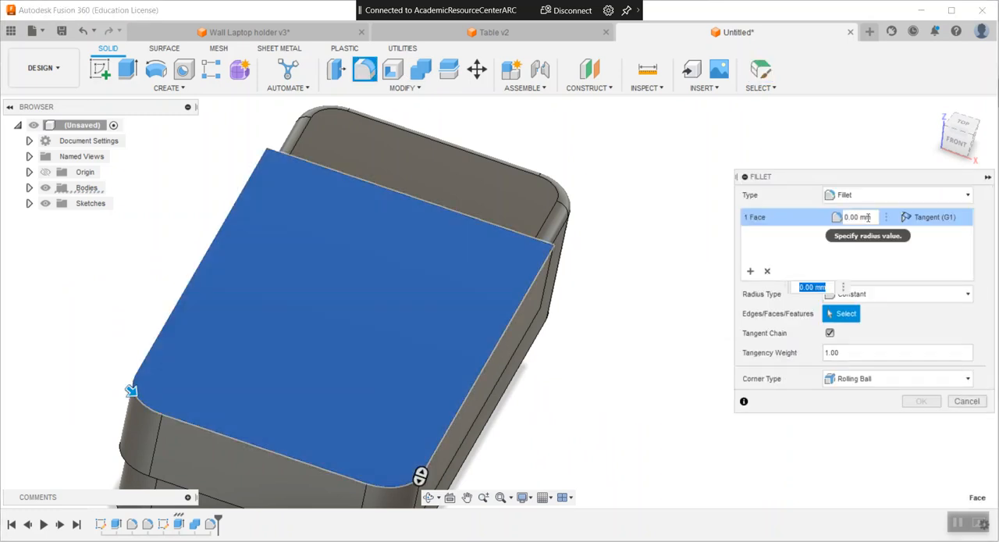
{"action": "type", "text": "1"}
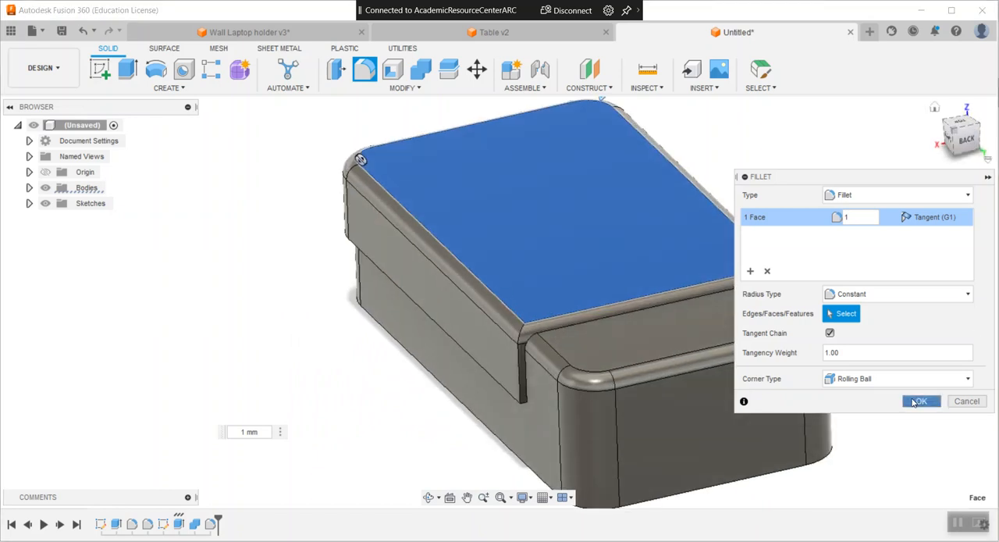
{"action": "left_click", "coordinate": [921, 399]}
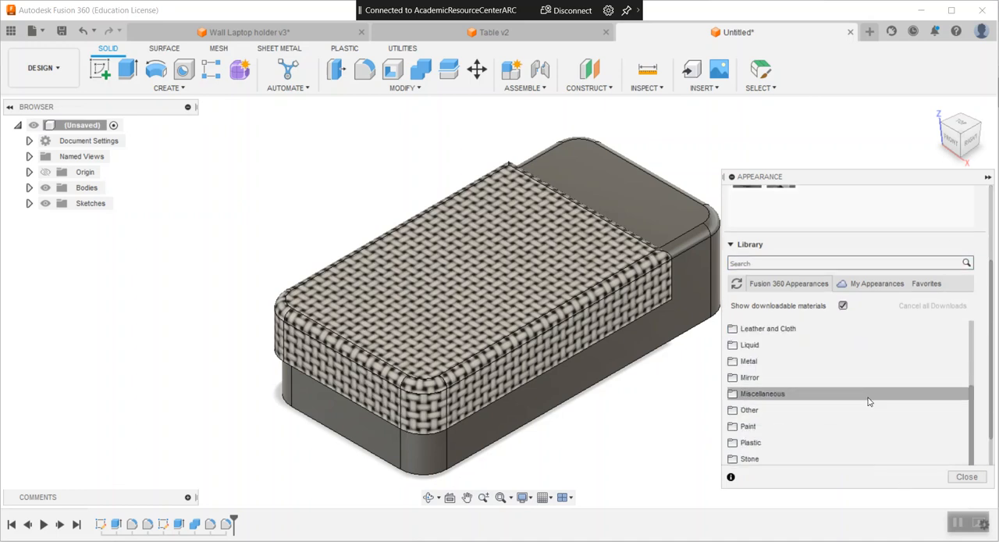
From Leather and Cloth > Cloth, download Fabric (Blue) and apply it to the blanket
{"action": "left_click", "coordinate": [767, 328]}
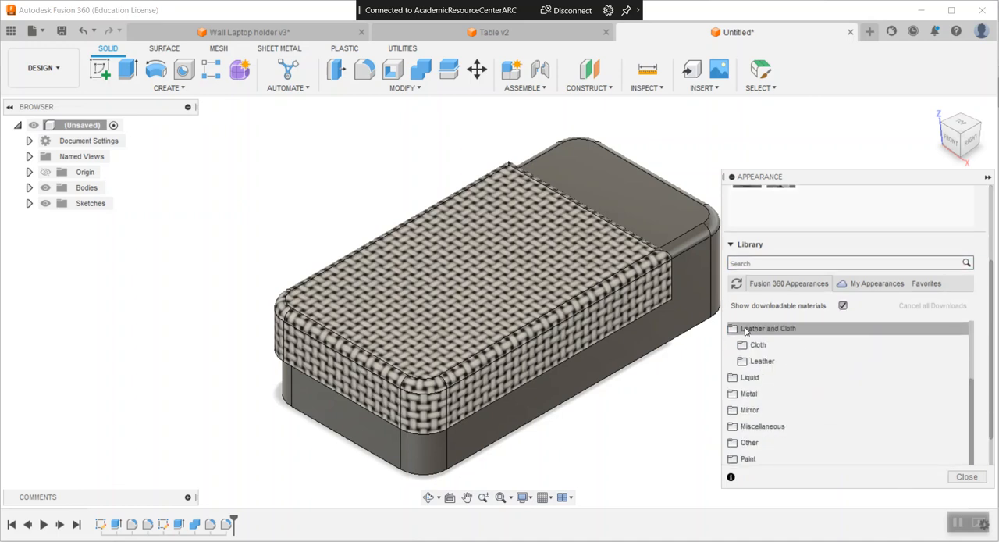
{"action": "left_click", "coordinate": [757, 345]}
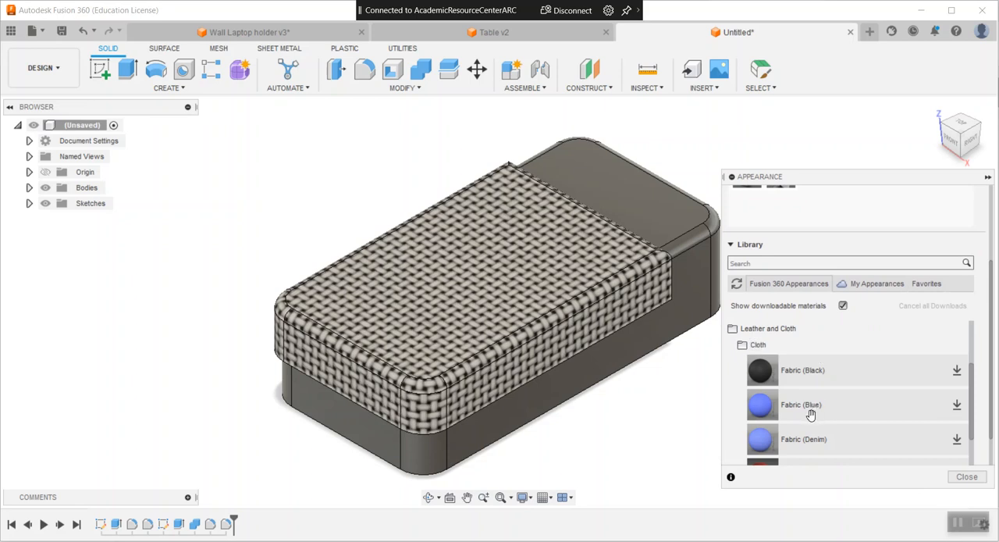
{"action": "mouse_move", "coordinate": [887, 389]}
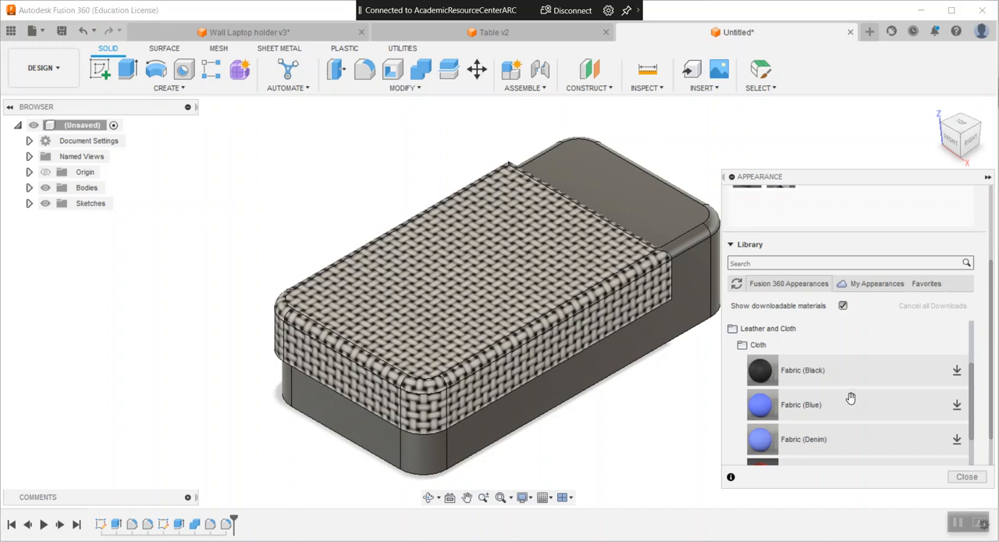
{"action": "mouse_move", "coordinate": [958, 412]}
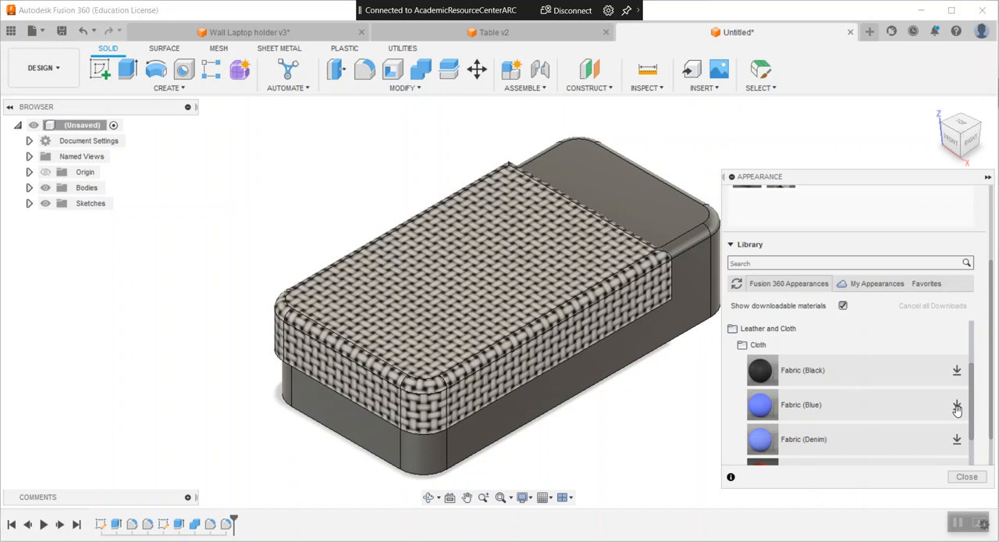
{"action": "left_click", "coordinate": [967, 476]}
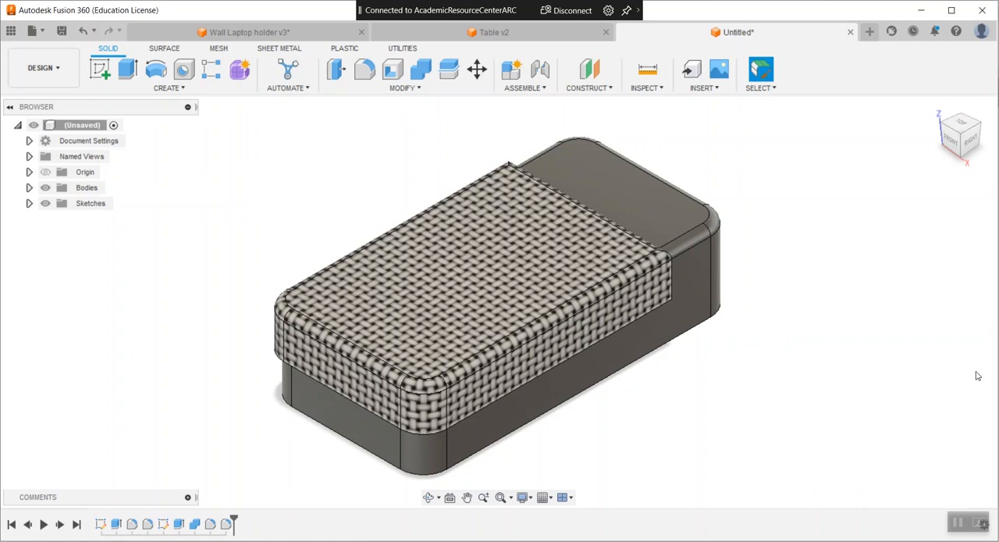
{"action": "left_click", "coordinate": [762, 69]}
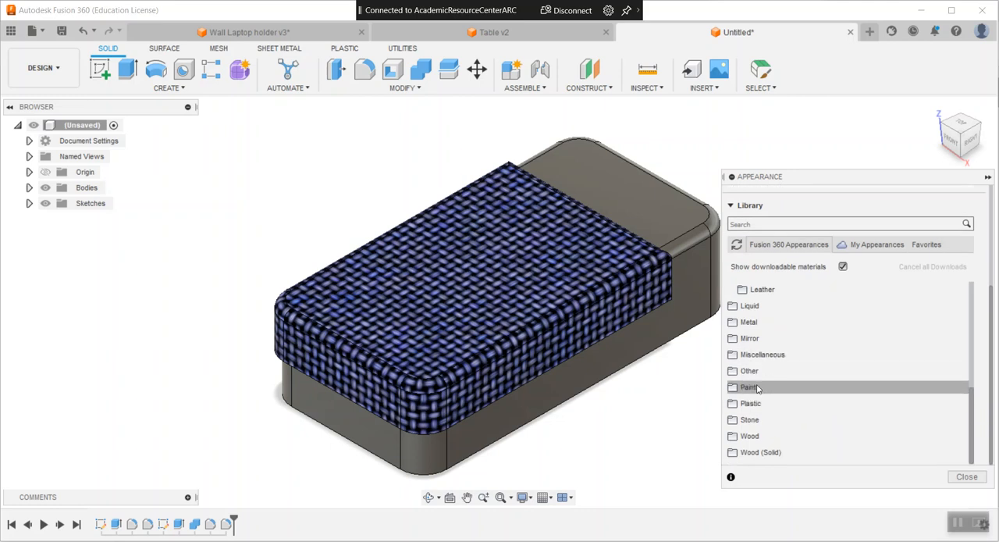
{"action": "left_click", "coordinate": [752, 403]}
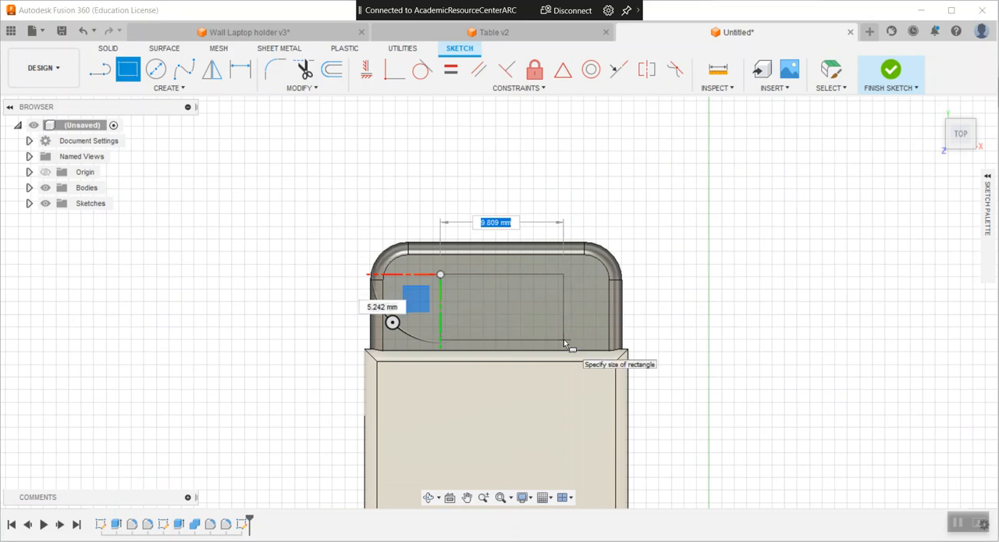
Draw a 2-point rectangle and dimension both side gaps equal at 4.571 with an fx dimension
{"action": "left_click", "coordinate": [565, 341]}
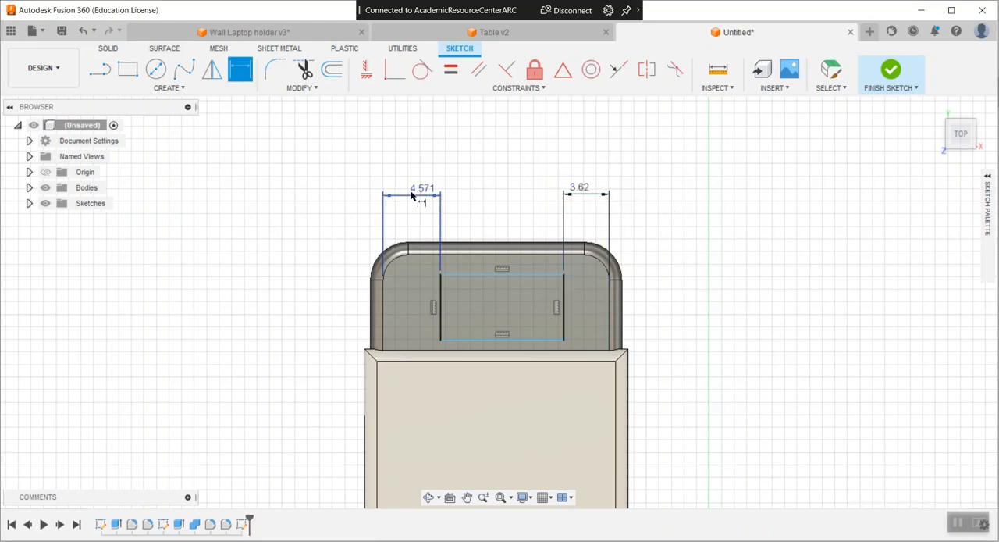
{"action": "double_click", "coordinate": [423, 187]}
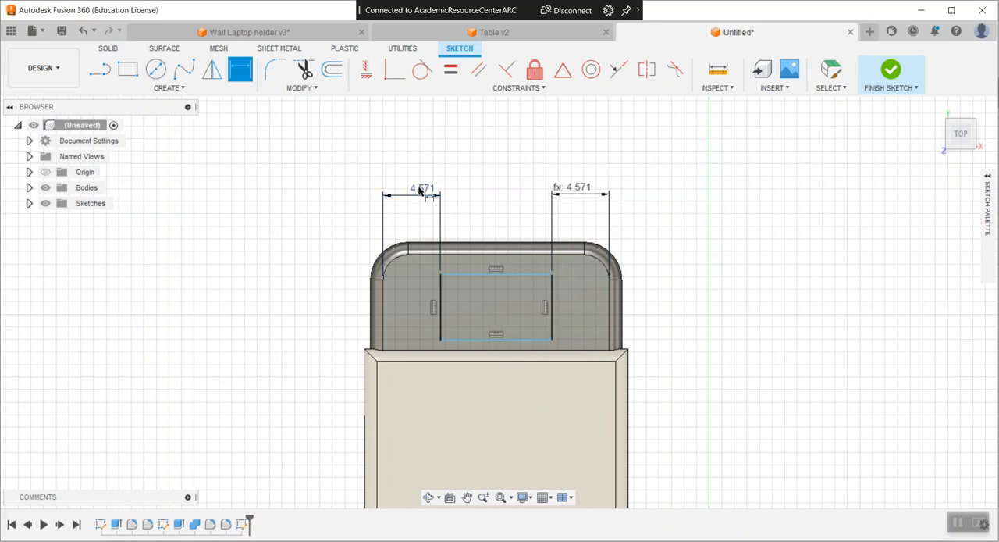
{"action": "mouse_move", "coordinate": [721, 281]}
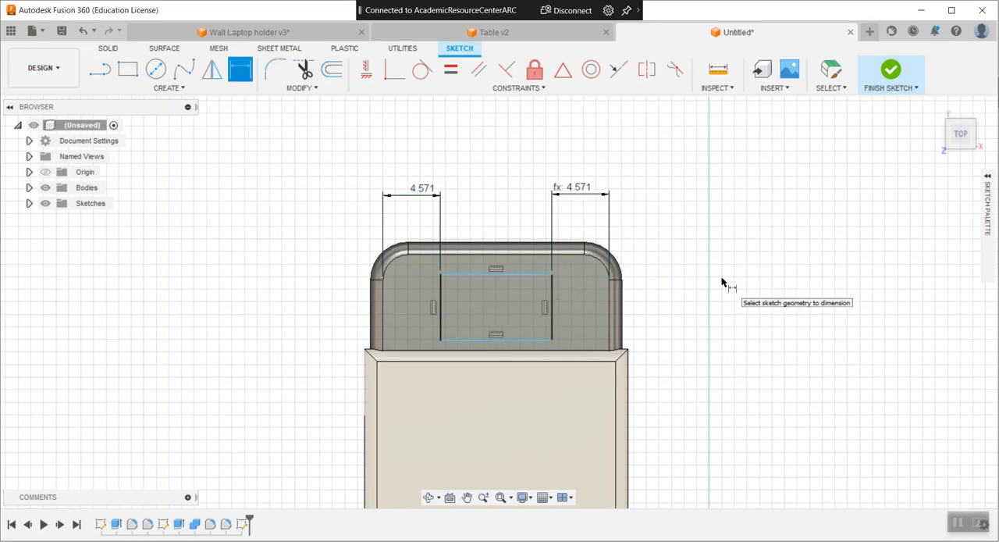
{"action": "double_click", "coordinate": [421, 188]}
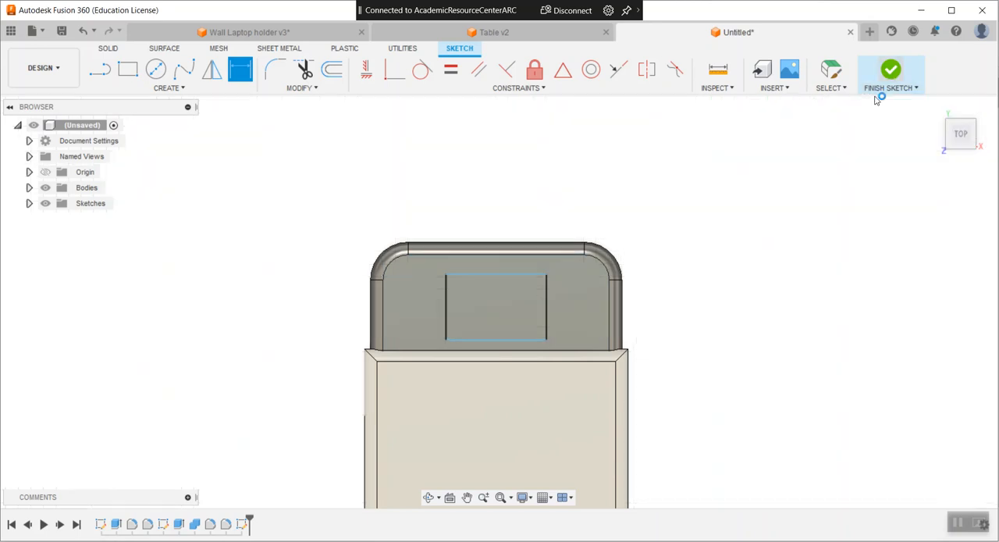
Finish the sketch and extrude the rectangle profile 3 mm as a new pillow body
{"action": "left_click", "coordinate": [890, 69]}
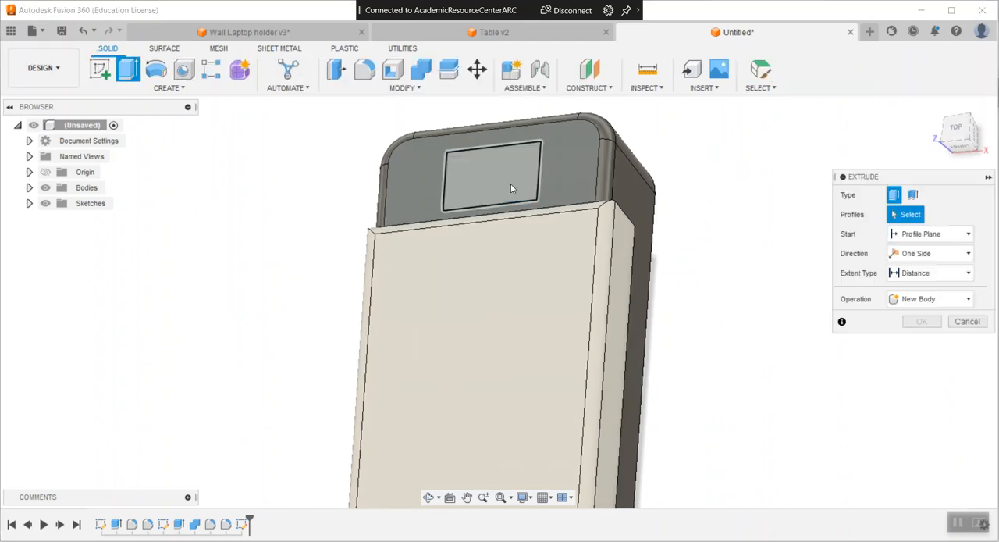
{"action": "left_click", "coordinate": [490, 173]}
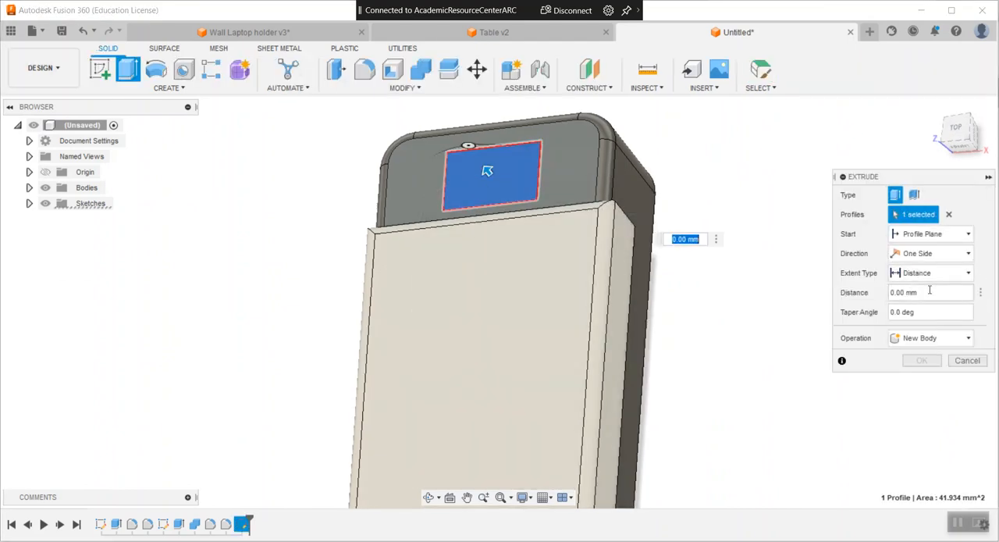
{"action": "type", "text": "3"}
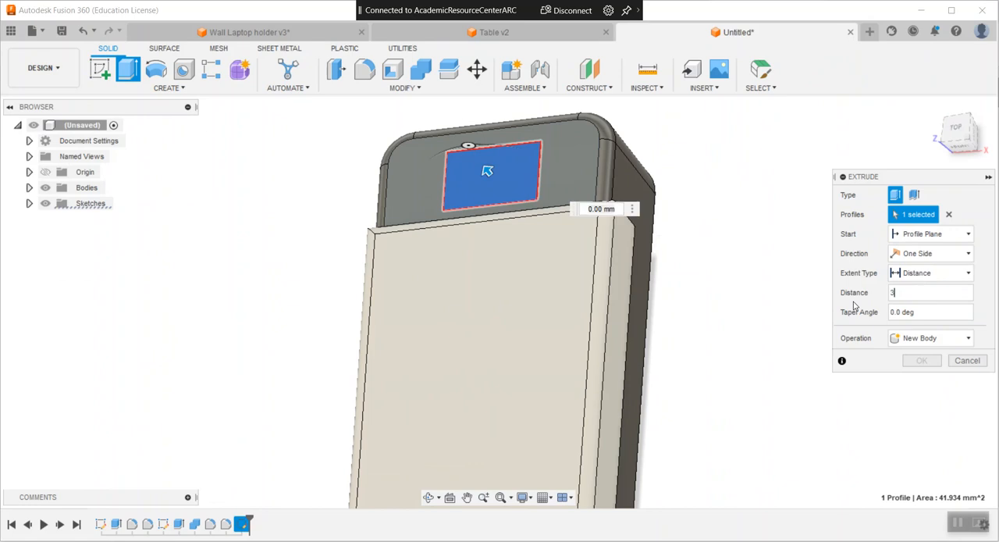
{"action": "type", "text": "3"}
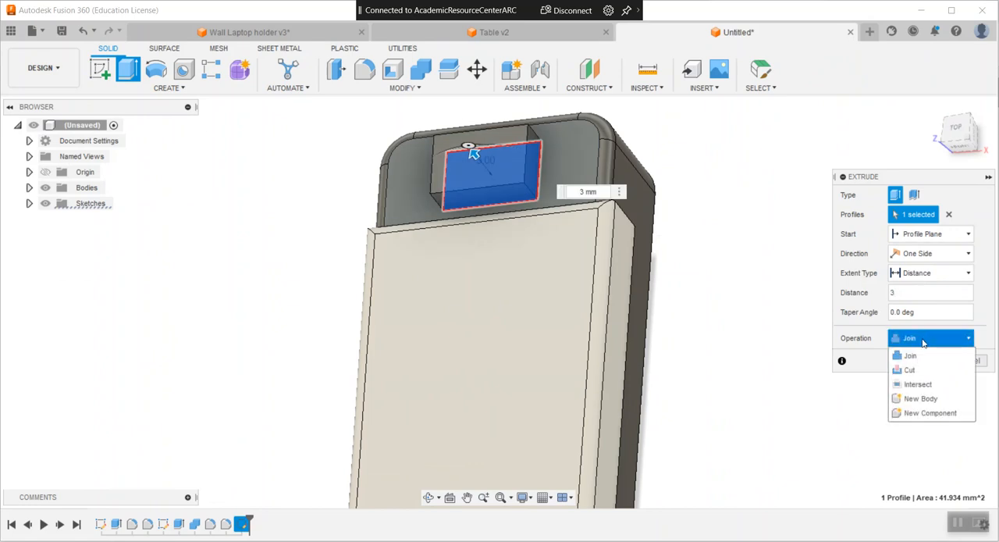
{"action": "left_click", "coordinate": [921, 398]}
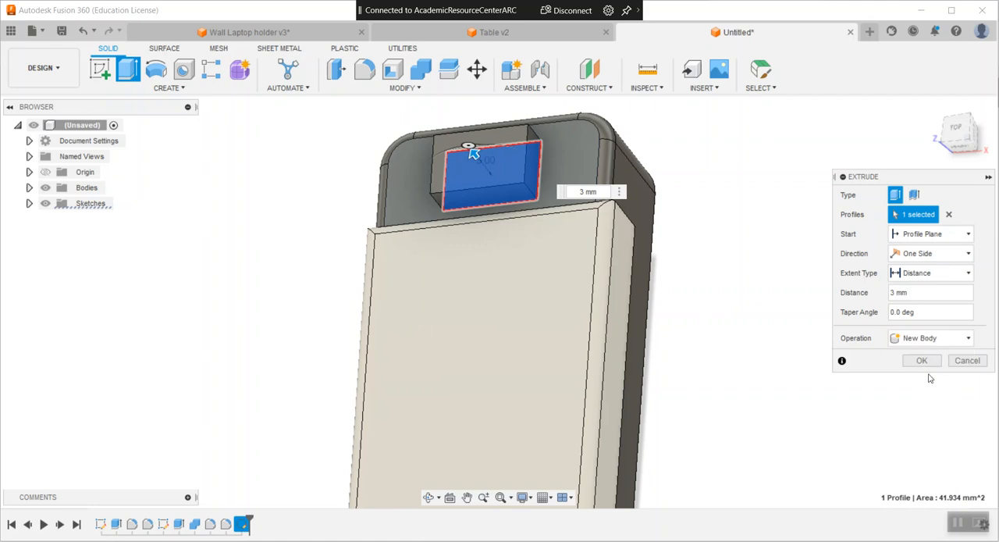
{"action": "left_click", "coordinate": [921, 359]}
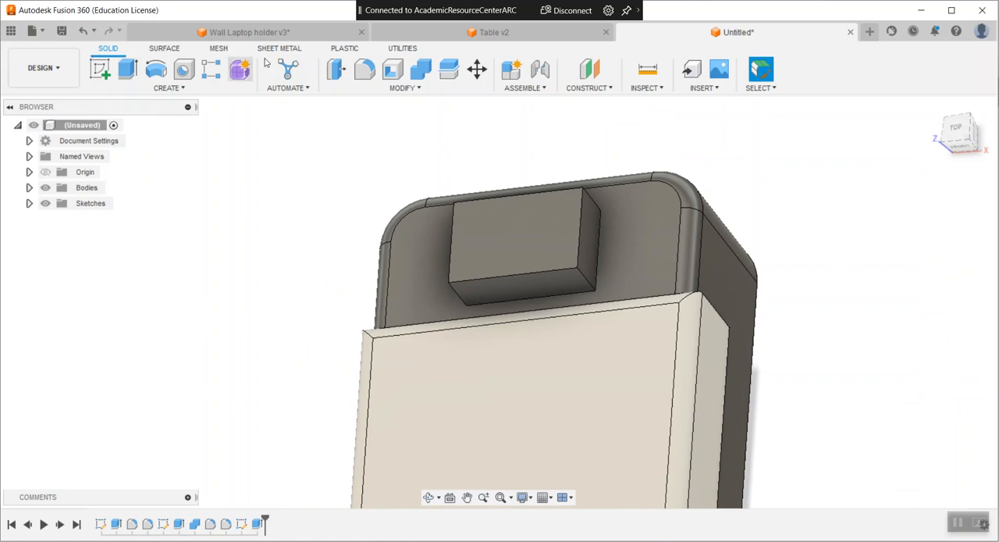
Fillet the pillow's top face with a 2.5 mm radius for a cushioned shape
{"action": "left_click", "coordinate": [365, 69]}
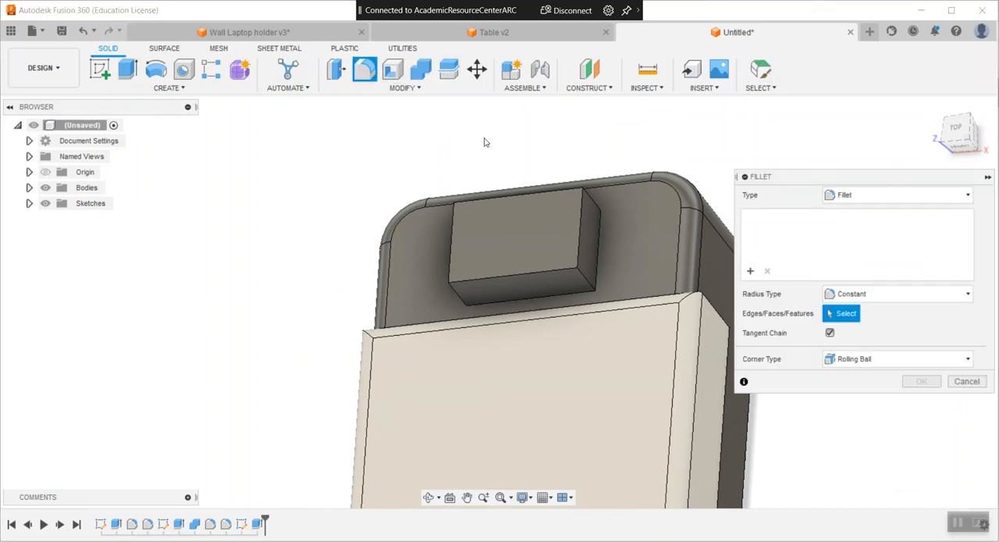
{"action": "left_click", "coordinate": [512, 242]}
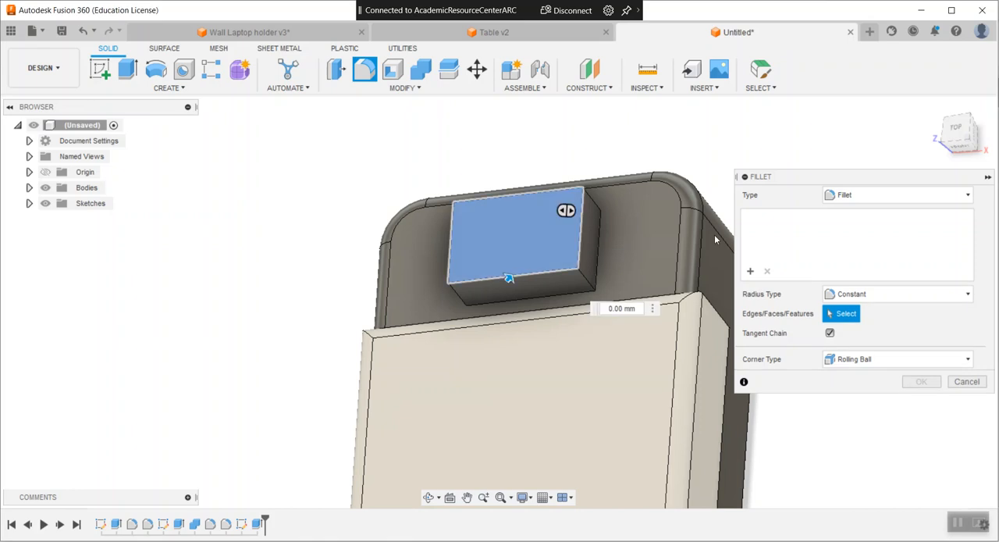
{"action": "left_click", "coordinate": [512, 242]}
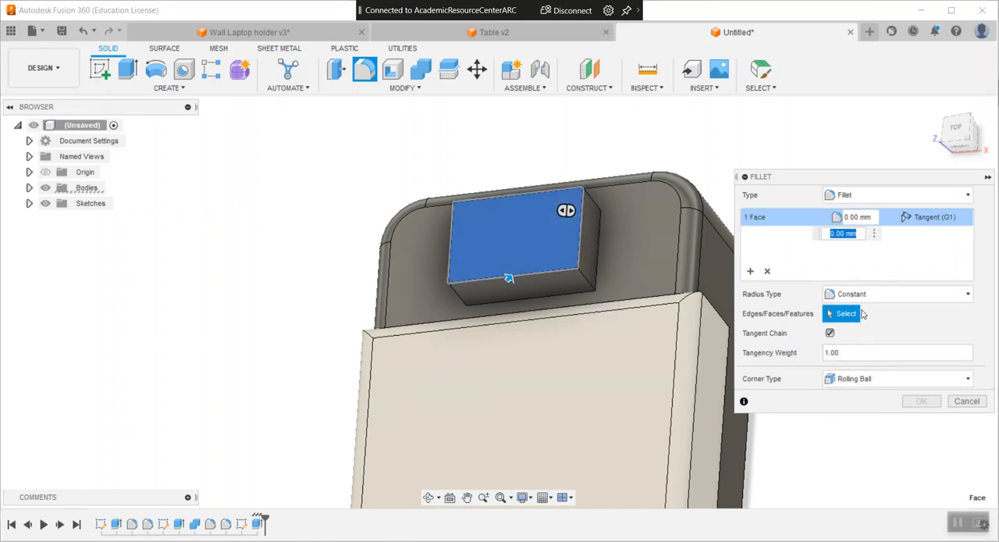
{"action": "type", "text": "2 mm"}
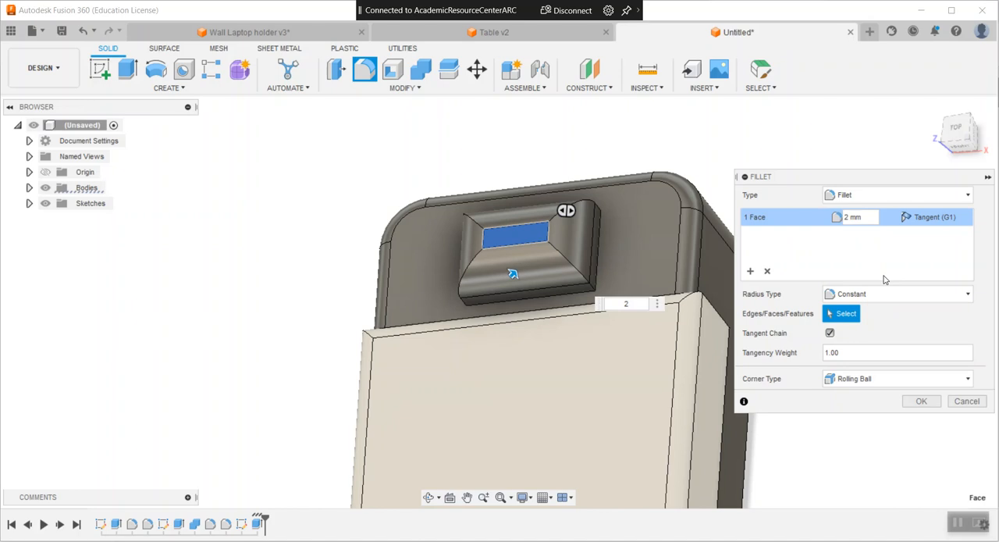
{"action": "type", "text": "1.5"}
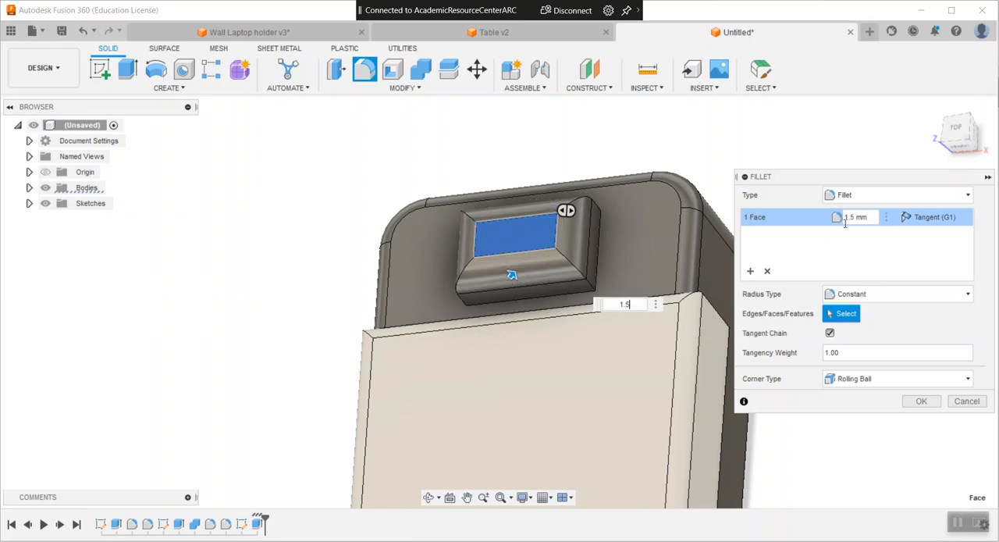
{"action": "type", "text": "13"}
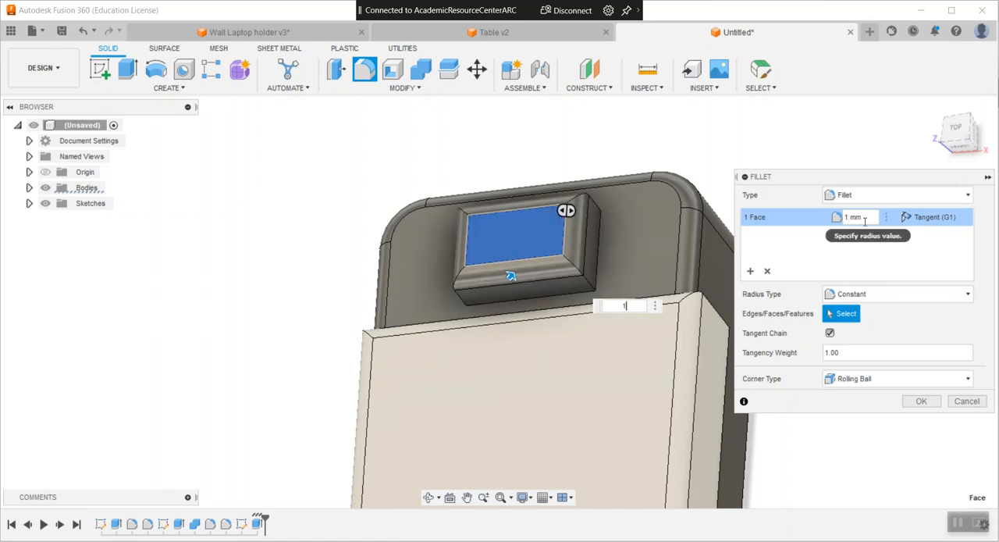
{"action": "type", "text": "3"}
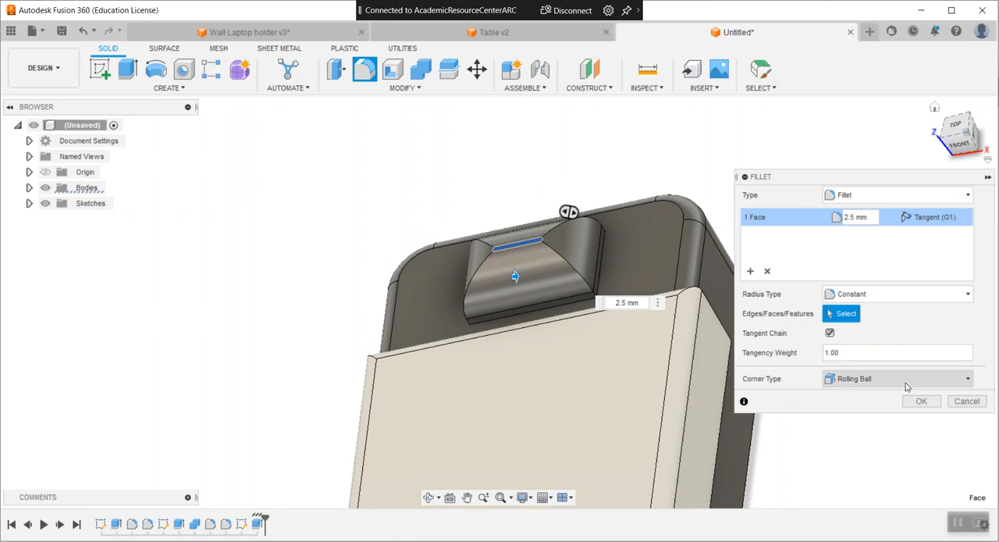
{"action": "left_click", "coordinate": [921, 400]}
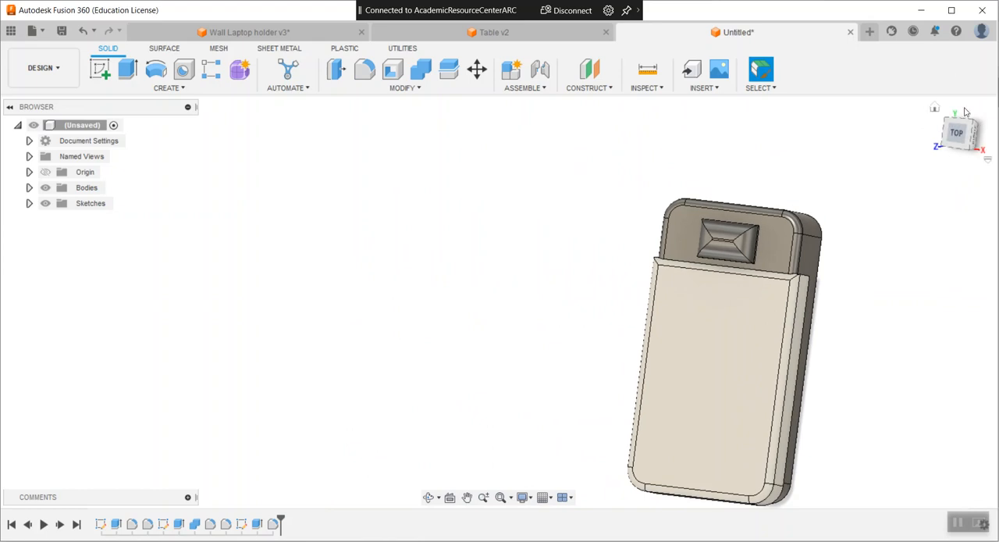
{"action": "mouse_move", "coordinate": [576, 325]}
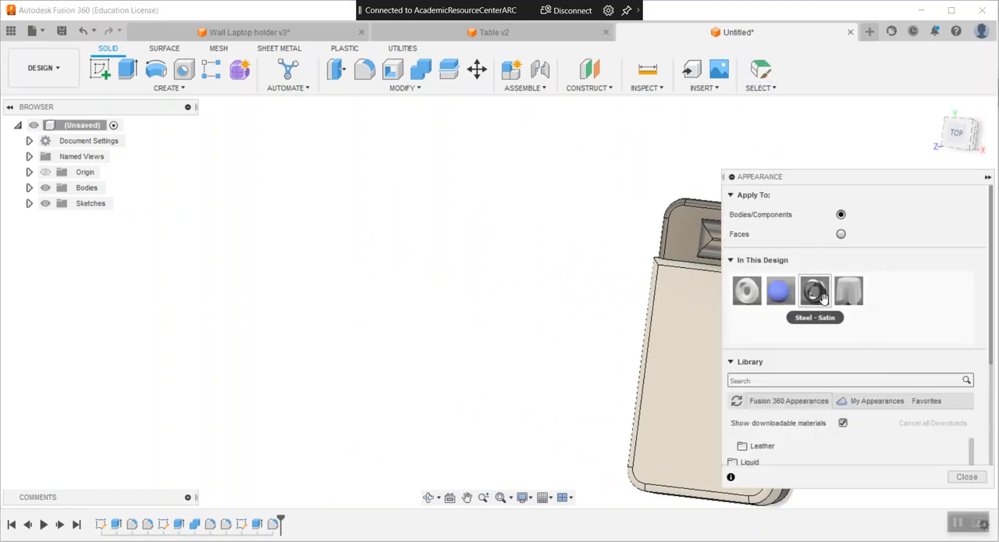
Expand the appearance library and browse down to an orange plastic swatch
{"action": "left_click", "coordinate": [831, 380]}
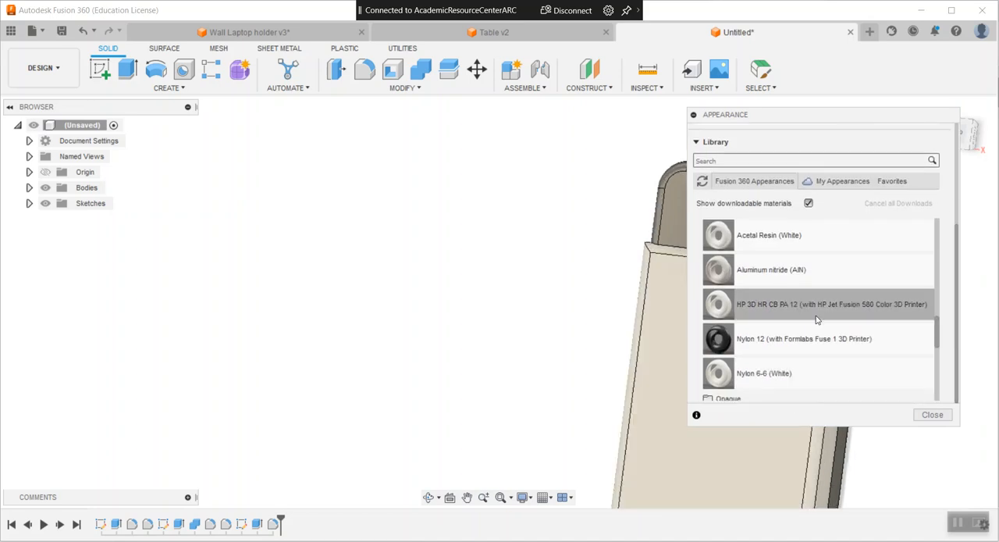
{"action": "scroll", "scroll_direction": "down", "scroll_amount": 3}
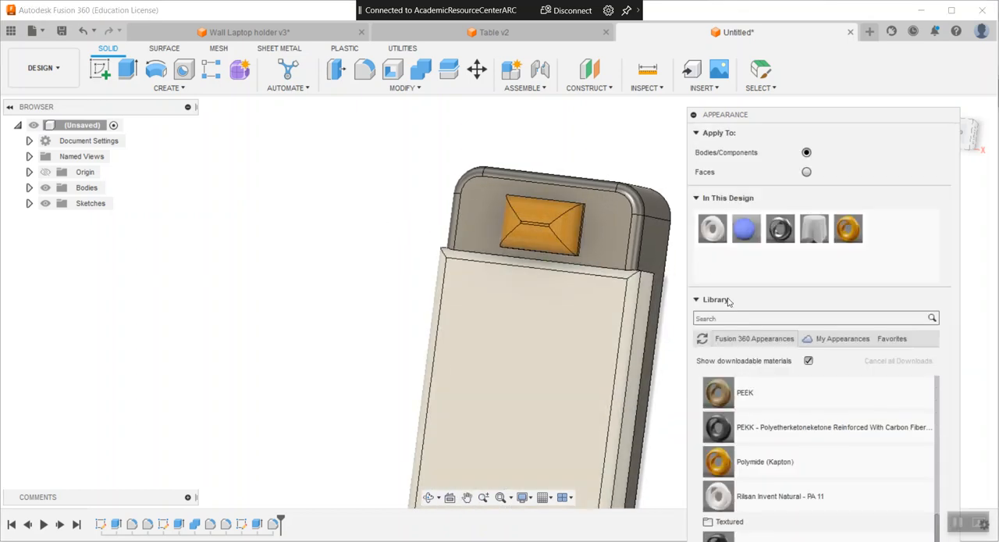
{"action": "mouse_move", "coordinate": [873, 357]}
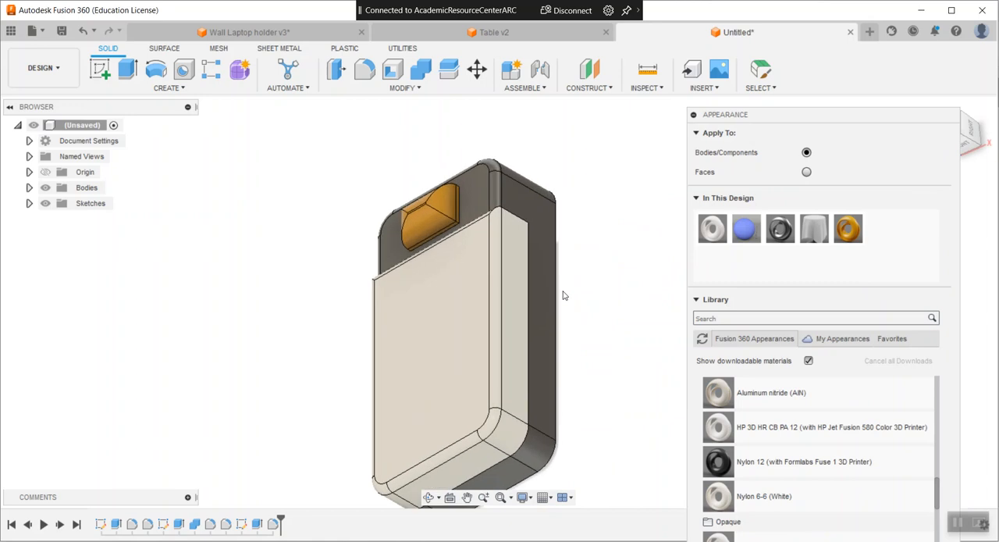
{"action": "mouse_move", "coordinate": [586, 298]}
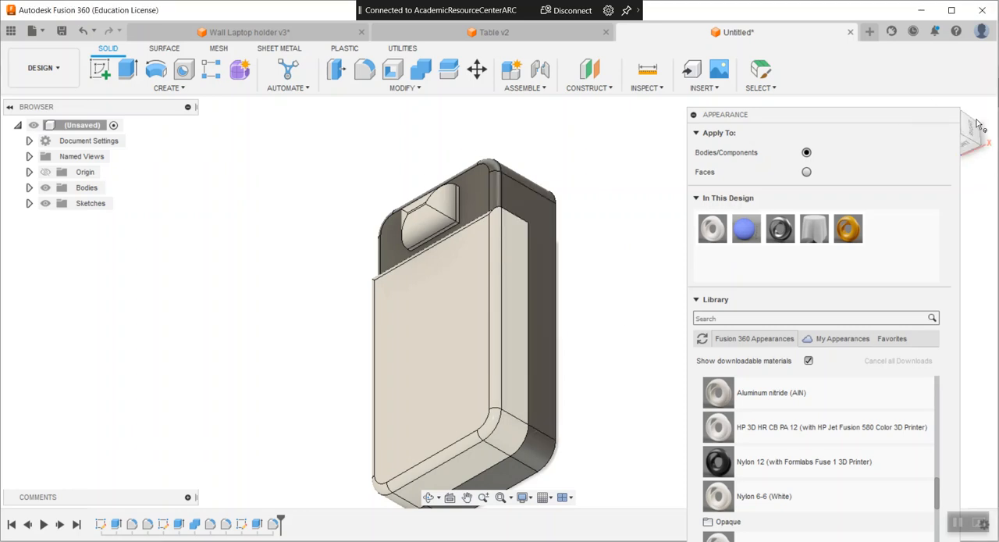
{"action": "mouse_move", "coordinate": [724, 160]}
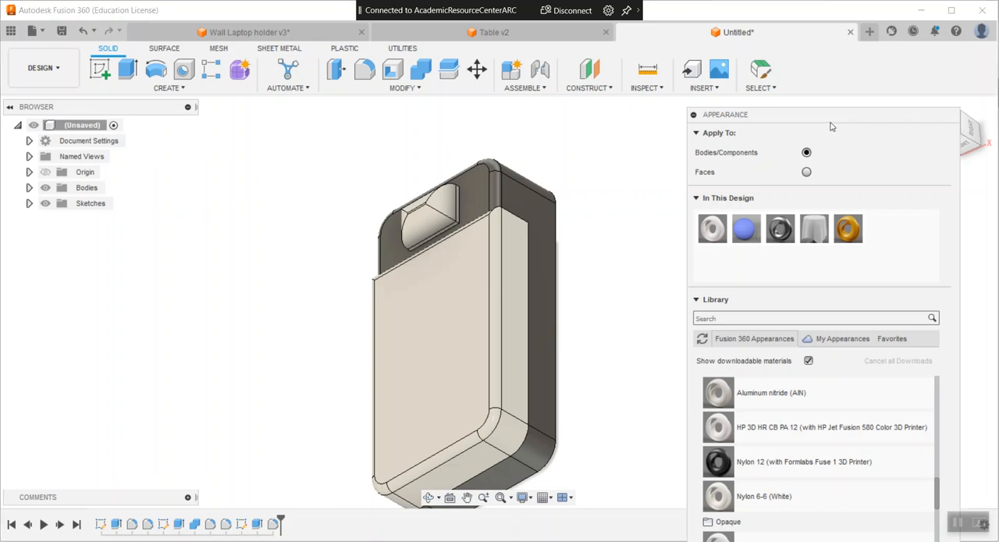
{"action": "mouse_move", "coordinate": [604, 226]}
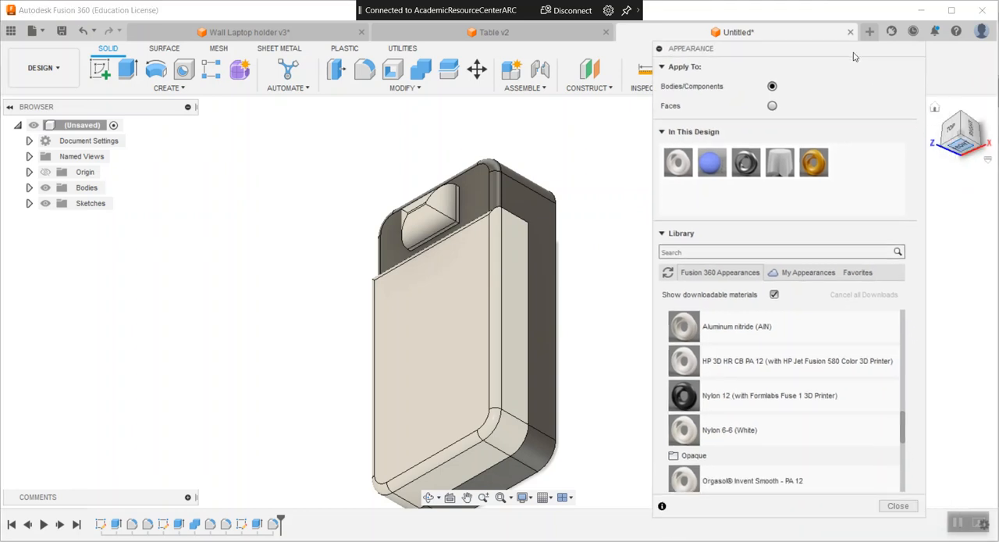
Close appearances and start a binary STL mesh export of Body1, the mattress
{"action": "left_click", "coordinate": [897, 505]}
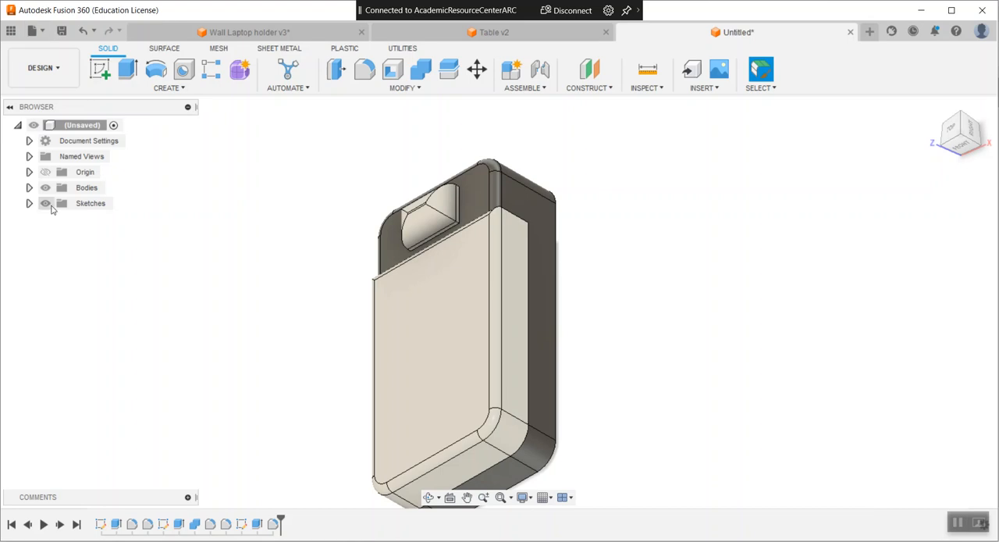
{"action": "left_click", "coordinate": [30, 188]}
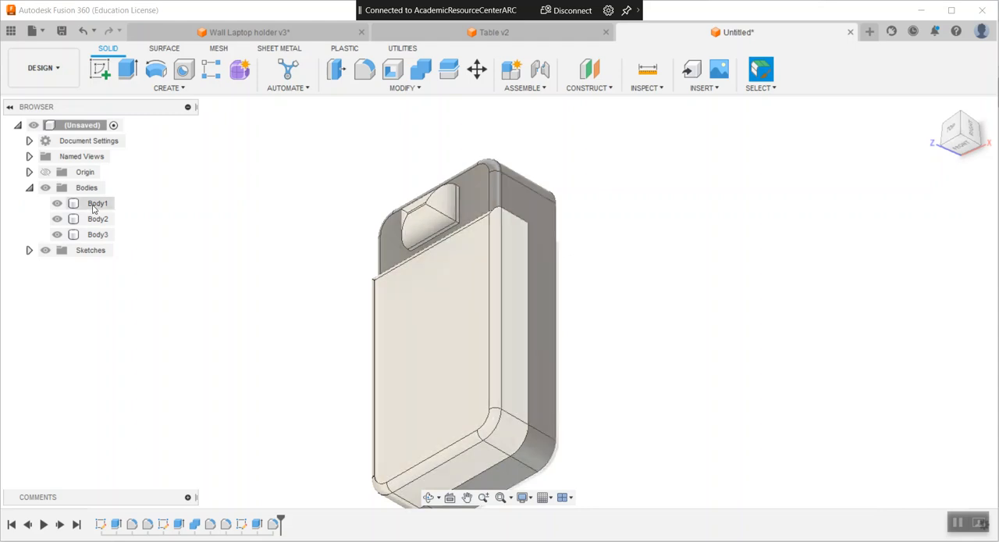
{"action": "left_click", "coordinate": [97, 203]}
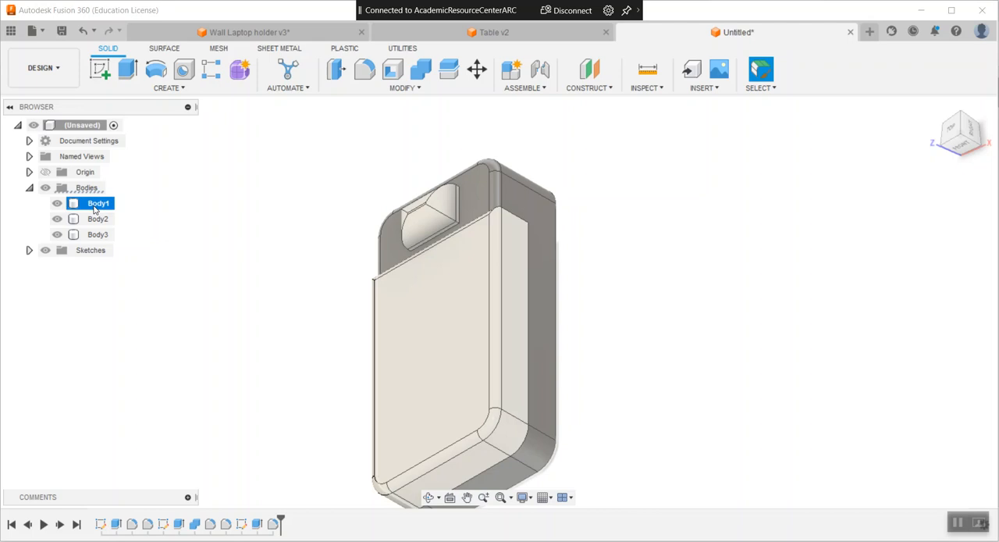
{"action": "right_click", "coordinate": [98, 203]}
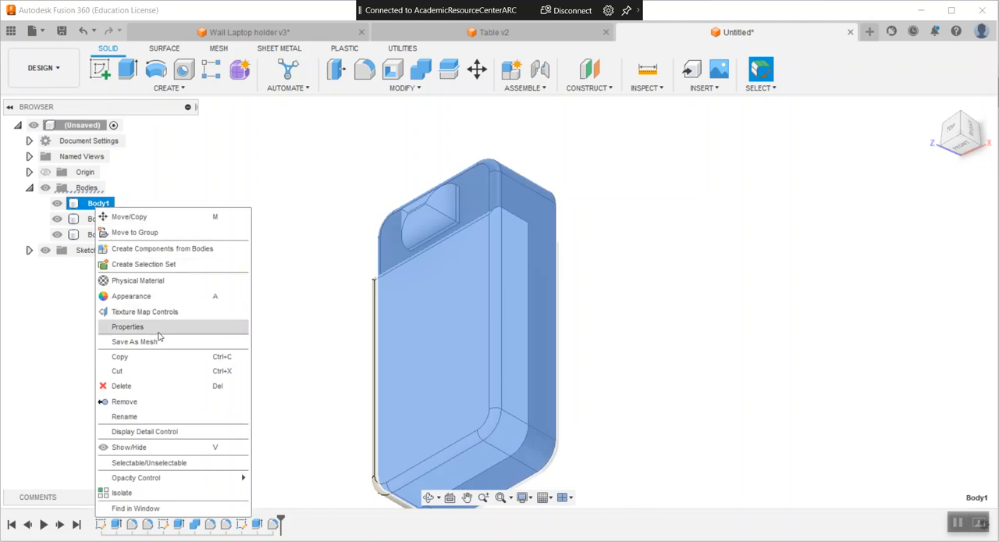
{"action": "left_click", "coordinate": [134, 342]}
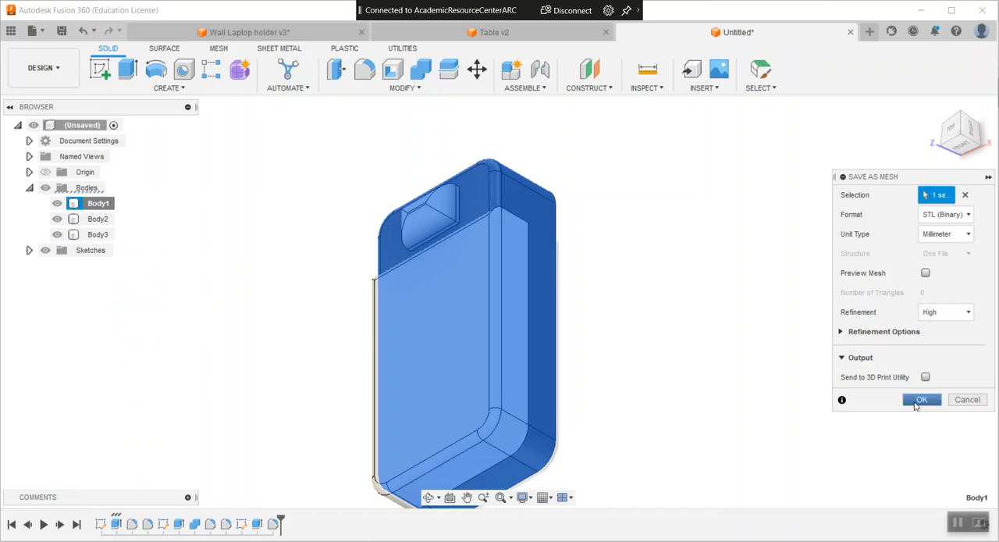
{"action": "left_click", "coordinate": [921, 400]}
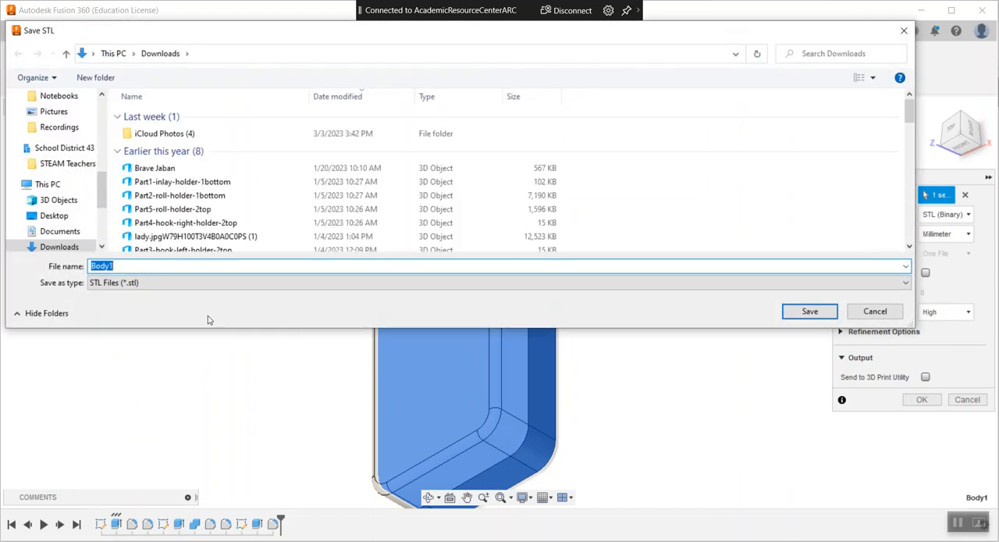
Save the STL as 'mattress' in the Designs folder
{"action": "type", "text": "mattress"}
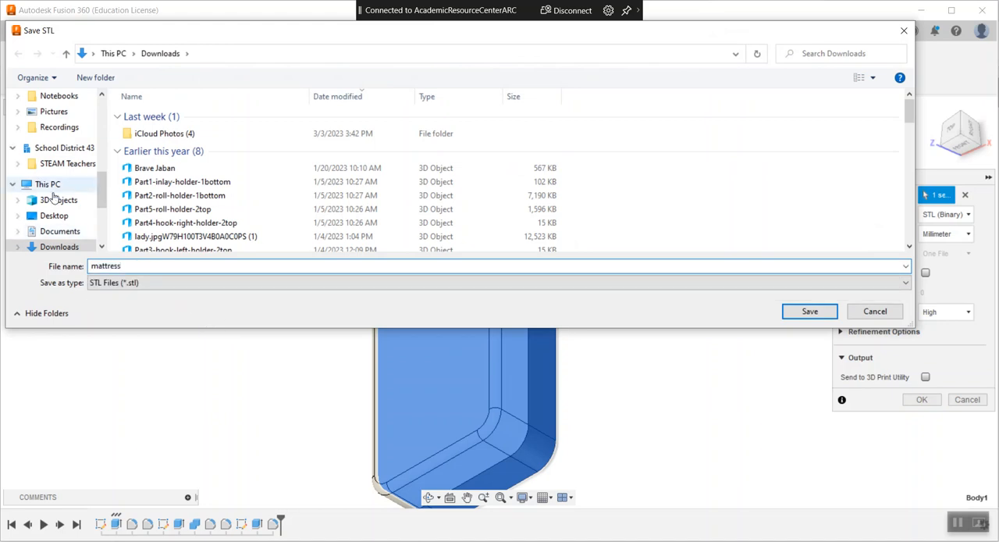
{"action": "scroll", "scroll_direction": "down", "scroll_amount": 3}
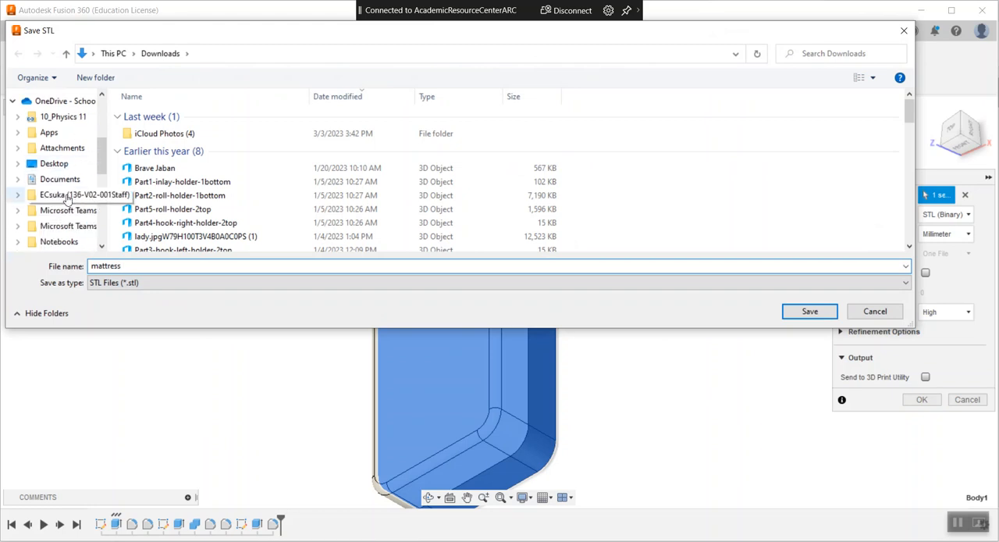
{"action": "left_click", "coordinate": [75, 195]}
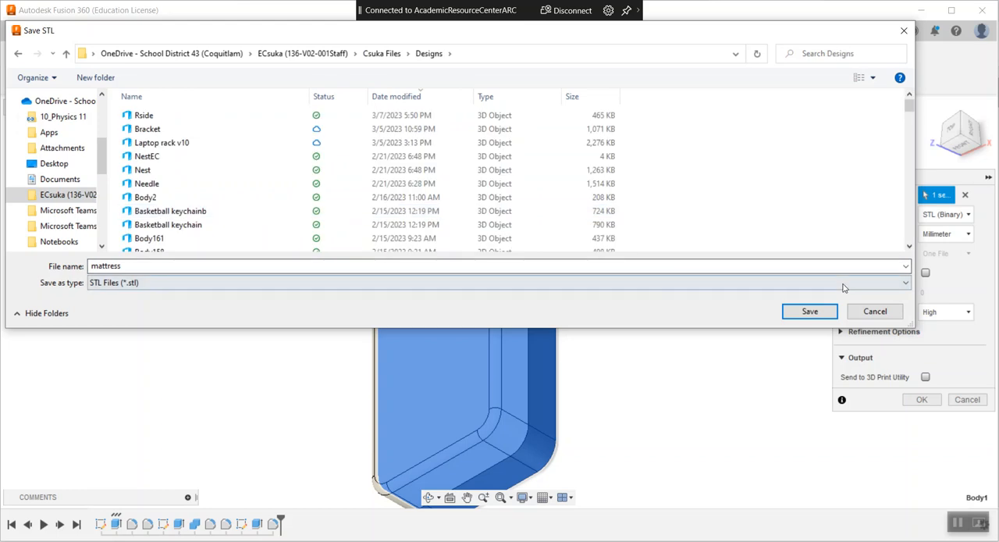
{"action": "left_click", "coordinate": [809, 311]}
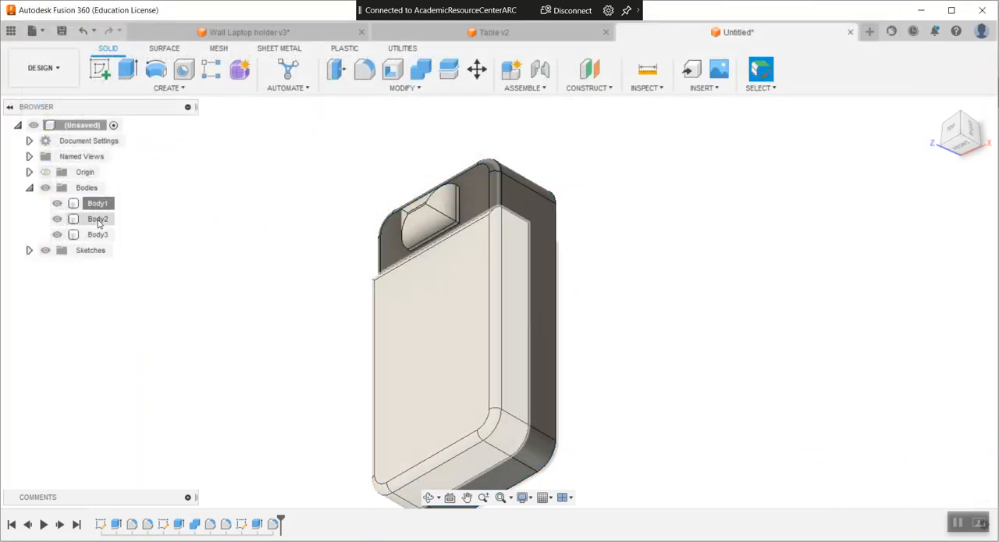
Export Body2 as an STL named 'sheets for bed', declining to overwrite the existing file
{"action": "right_click", "coordinate": [97, 219]}
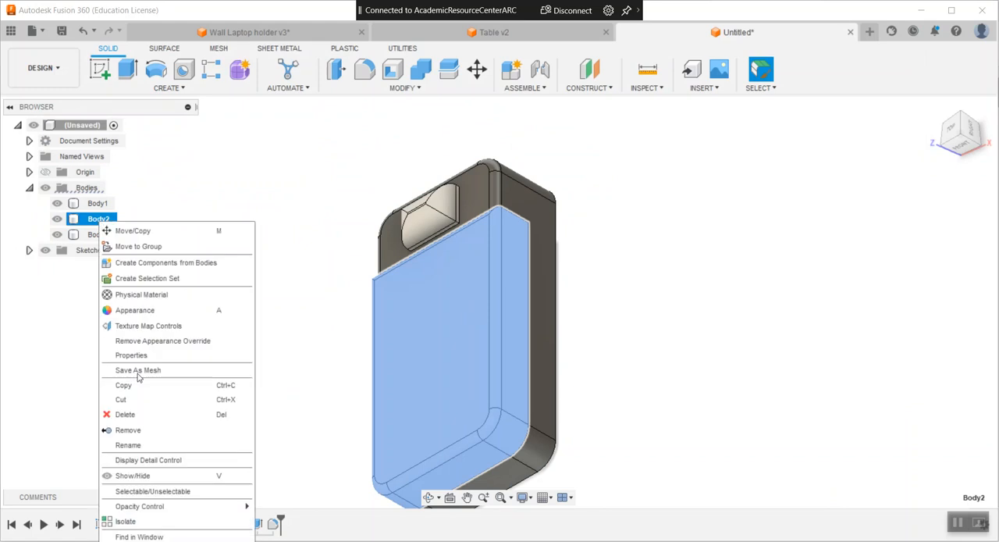
{"action": "mouse_move", "coordinate": [138, 370]}
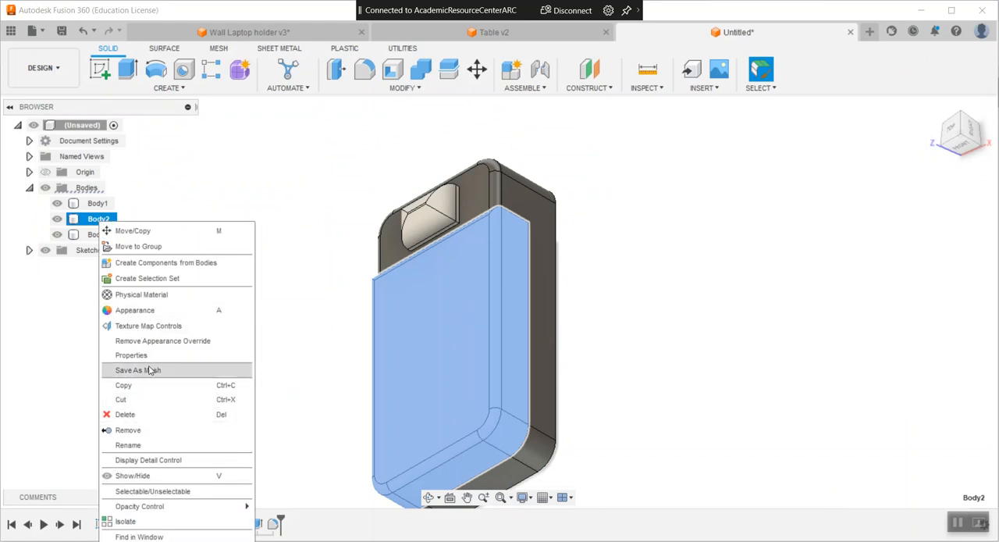
{"action": "left_click", "coordinate": [137, 368]}
{"action": "type", "text": "sheet"}
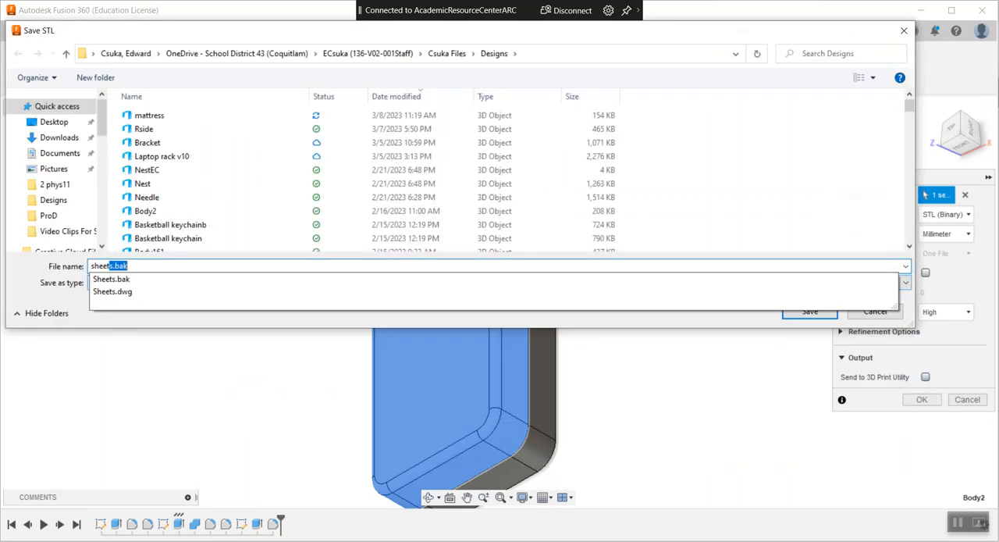
{"action": "left_click", "coordinate": [809, 310]}
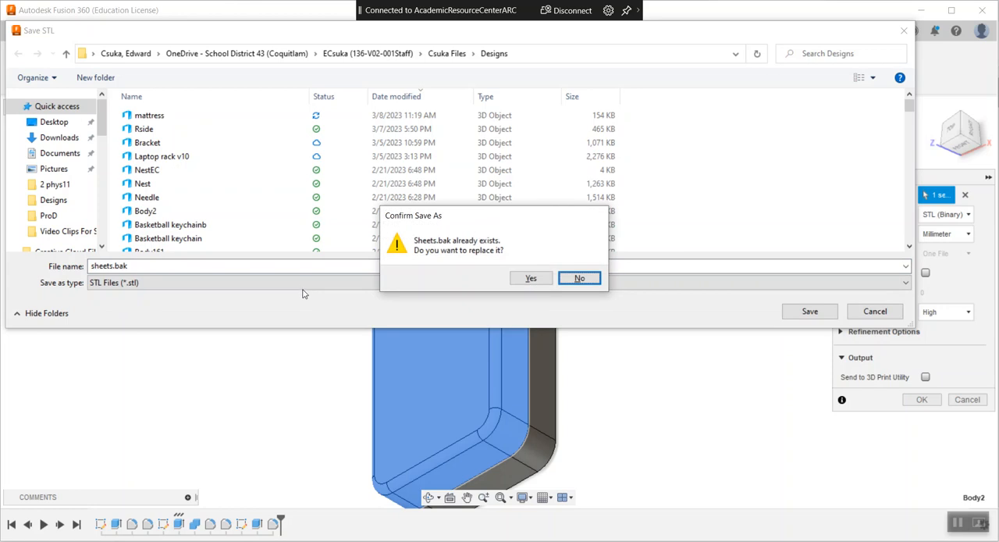
{"action": "left_click", "coordinate": [579, 278]}
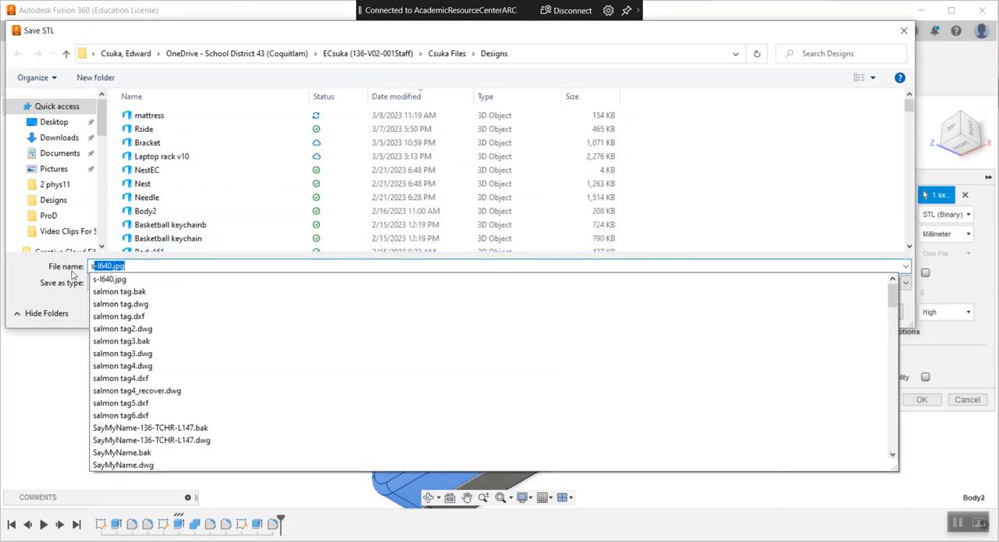
{"action": "type", "text": "sheets"}
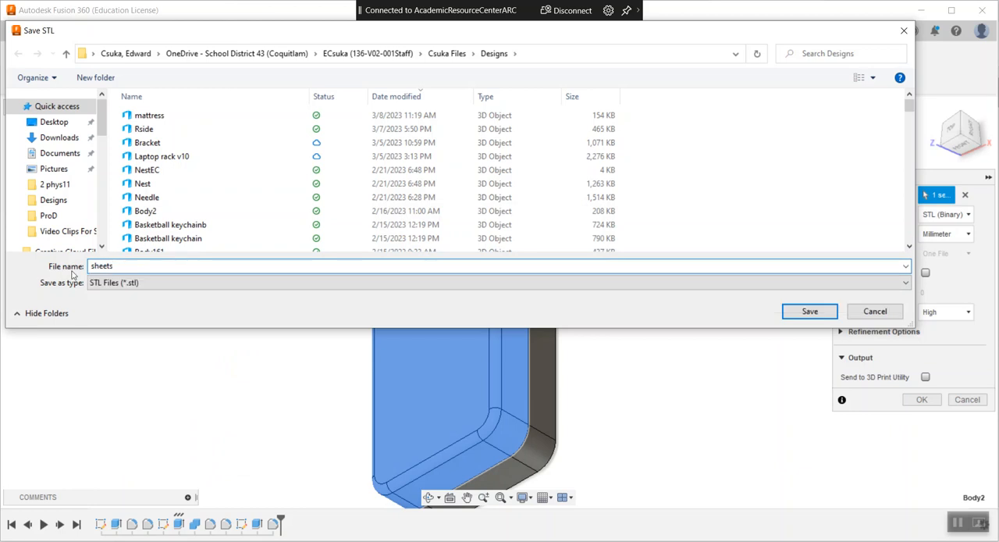
{"action": "type", "text": "for be"}
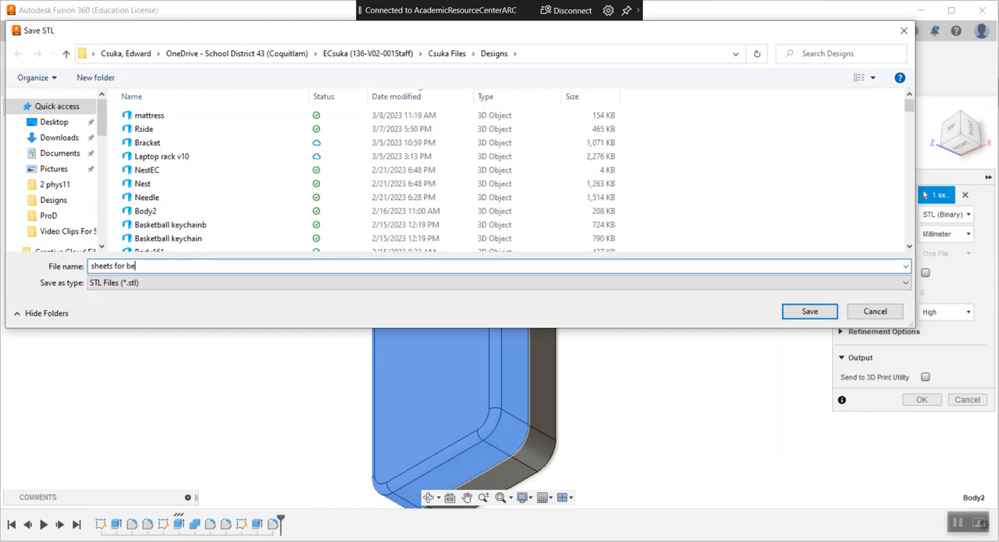
{"action": "left_click", "coordinate": [808, 310]}
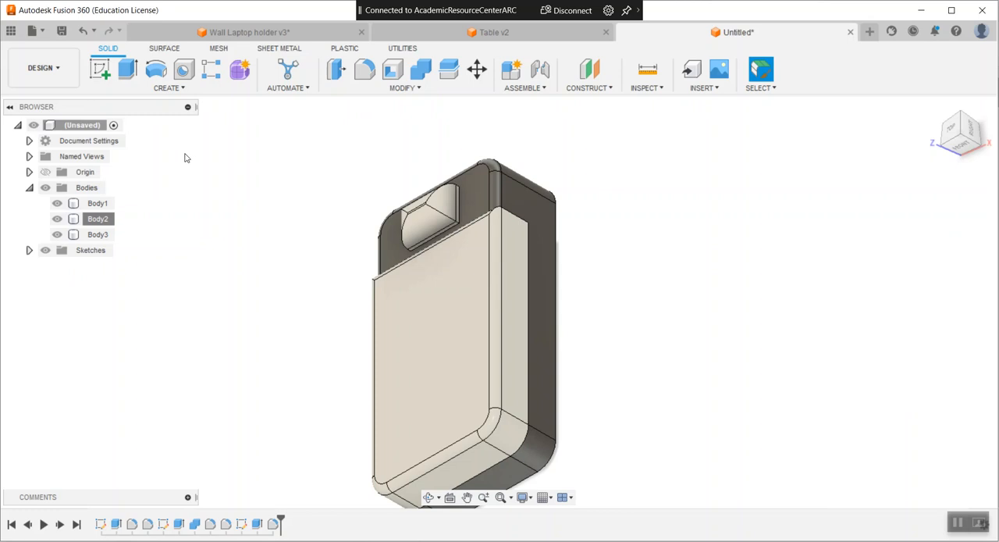
Export Body3 as an STL mesh named 'pillow'
{"action": "right_click", "coordinate": [97, 235]}
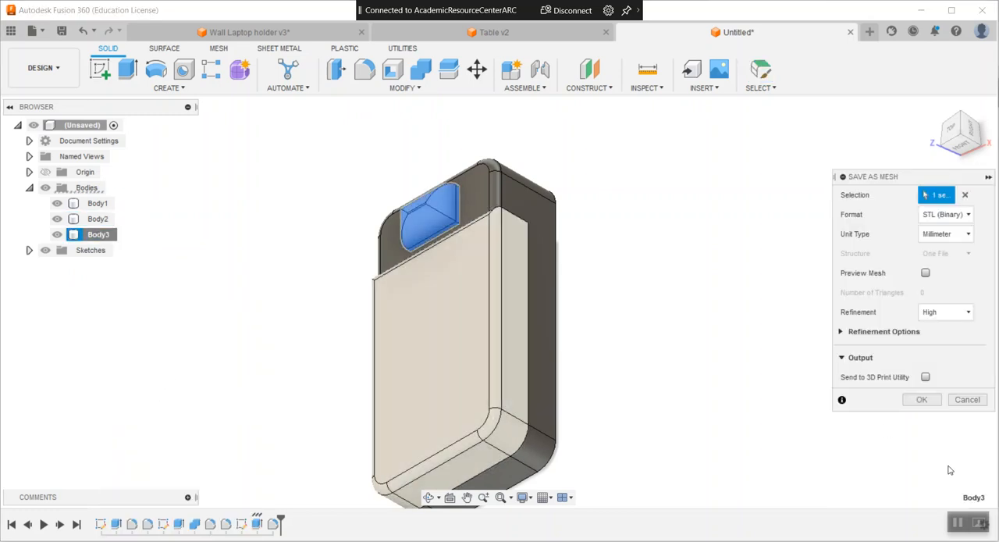
{"action": "left_click", "coordinate": [921, 400]}
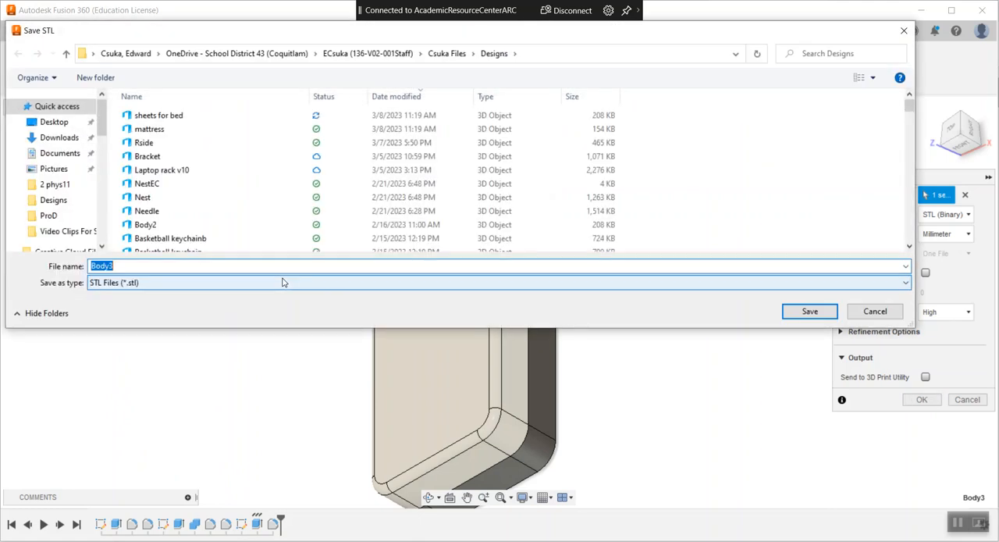
{"action": "type", "text": "pillow"}
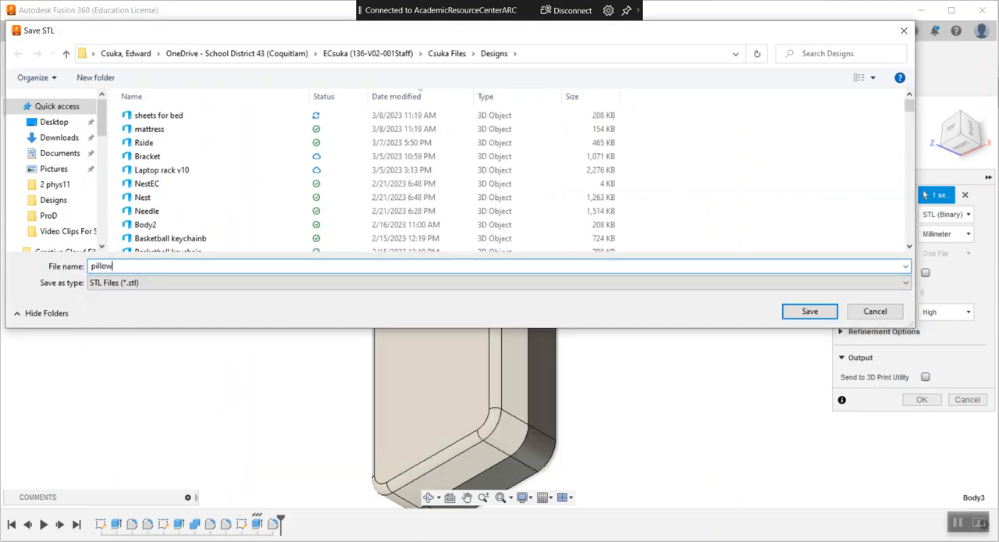
{"action": "left_click", "coordinate": [809, 311]}
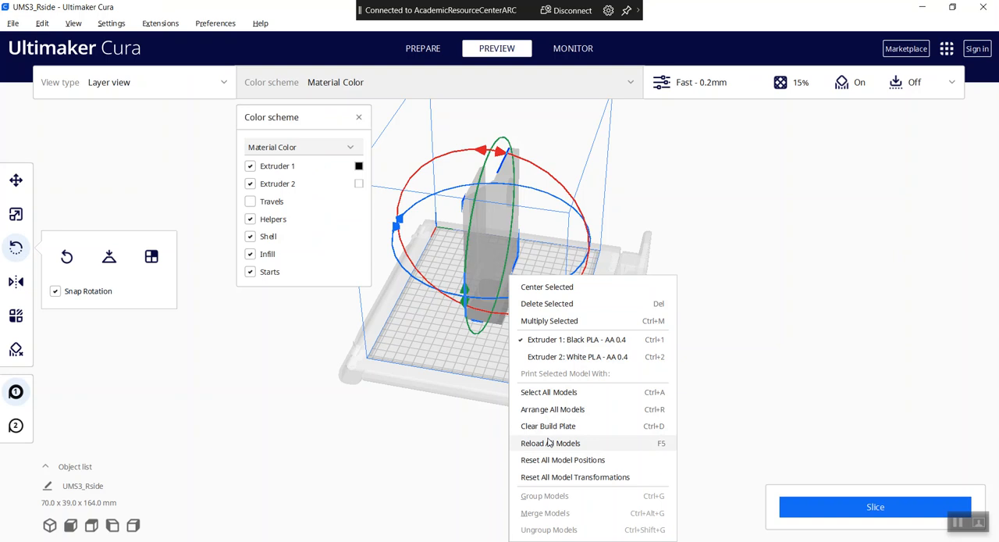
Clear the build plate and import the mattress, sheets for bed and pillow STLs together
{"action": "left_click", "coordinate": [548, 425]}
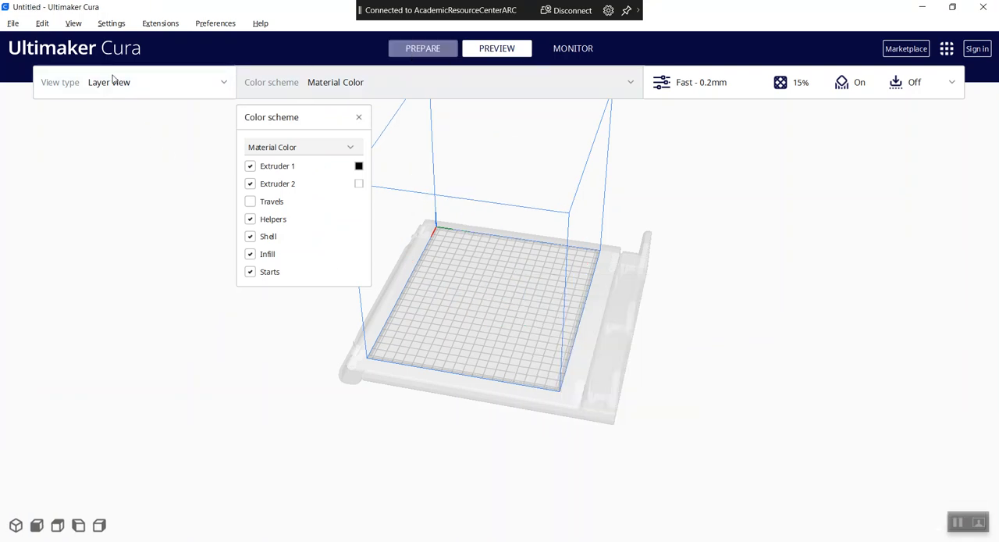
{"action": "left_click", "coordinate": [421, 47]}
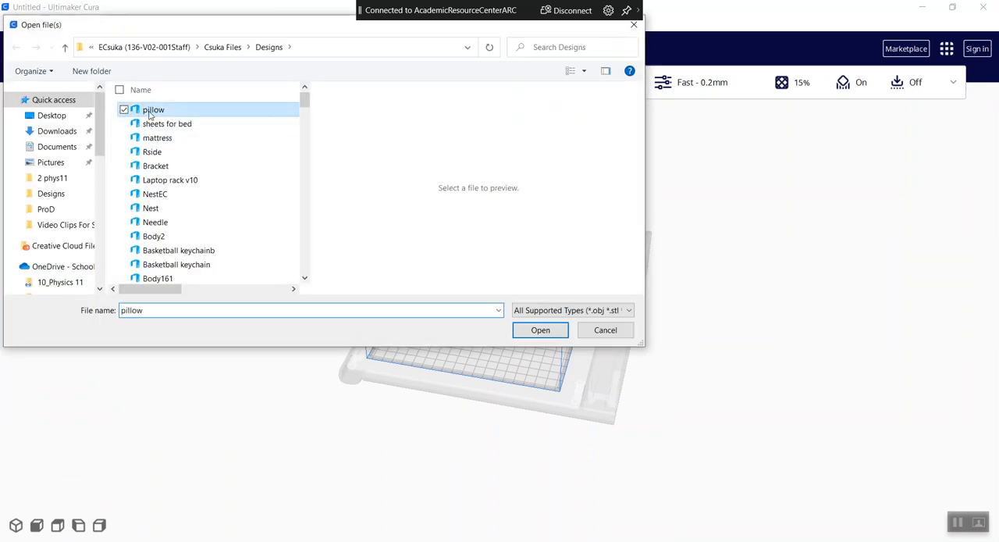
{"action": "left_click", "coordinate": [156, 137]}
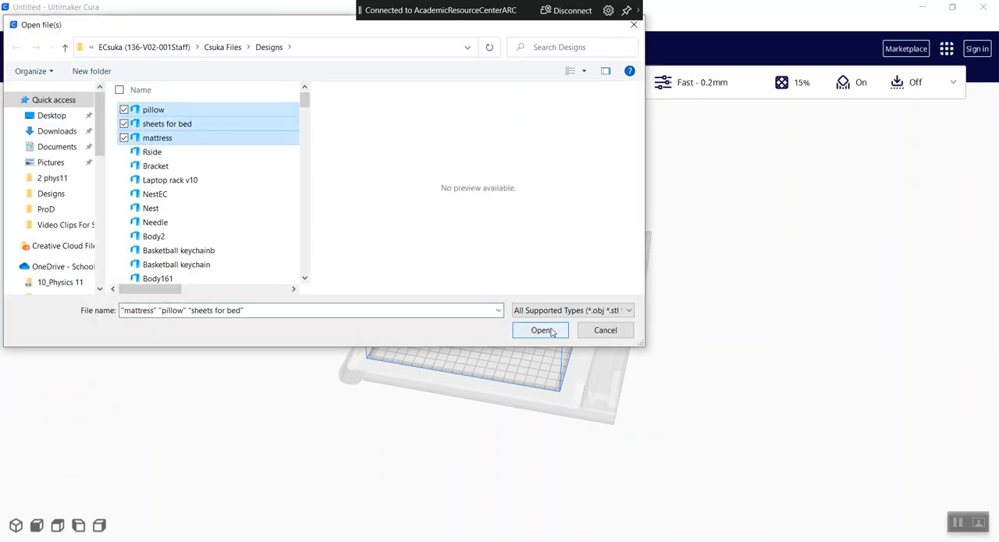
{"action": "left_click", "coordinate": [540, 330]}
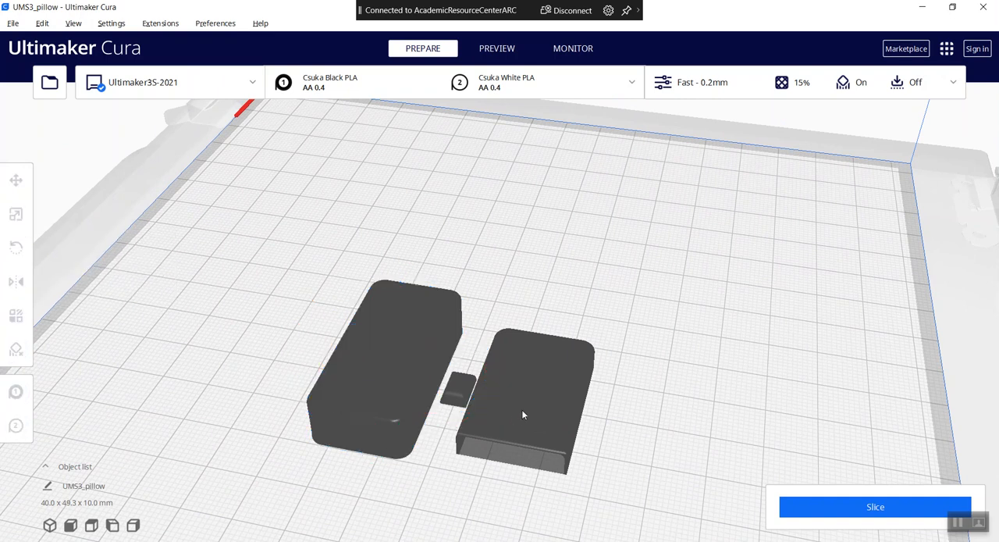
Assign sheets and pillow to Extruder 2, then group all three pieces into one stacked bed
{"action": "left_click", "coordinate": [15, 246]}
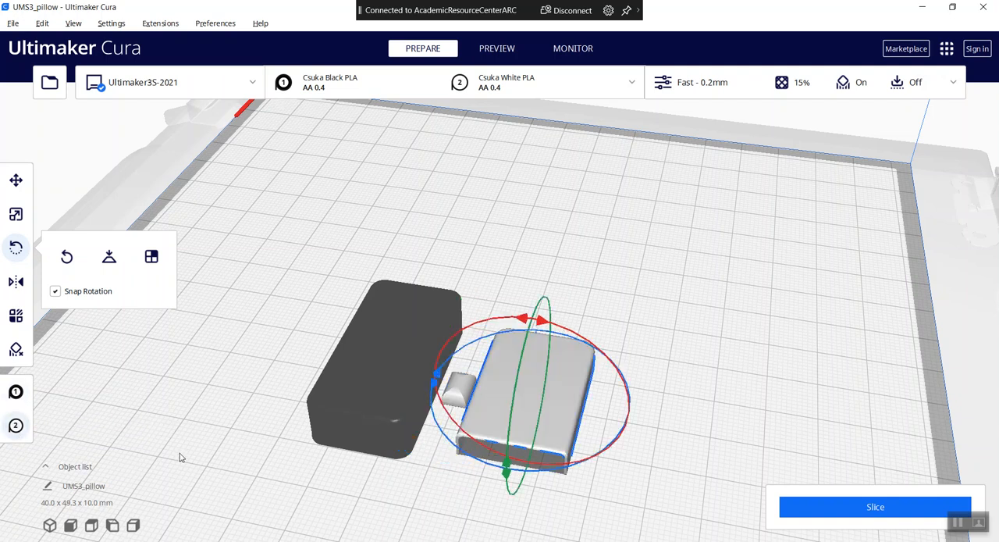
{"action": "left_click", "coordinate": [615, 292]}
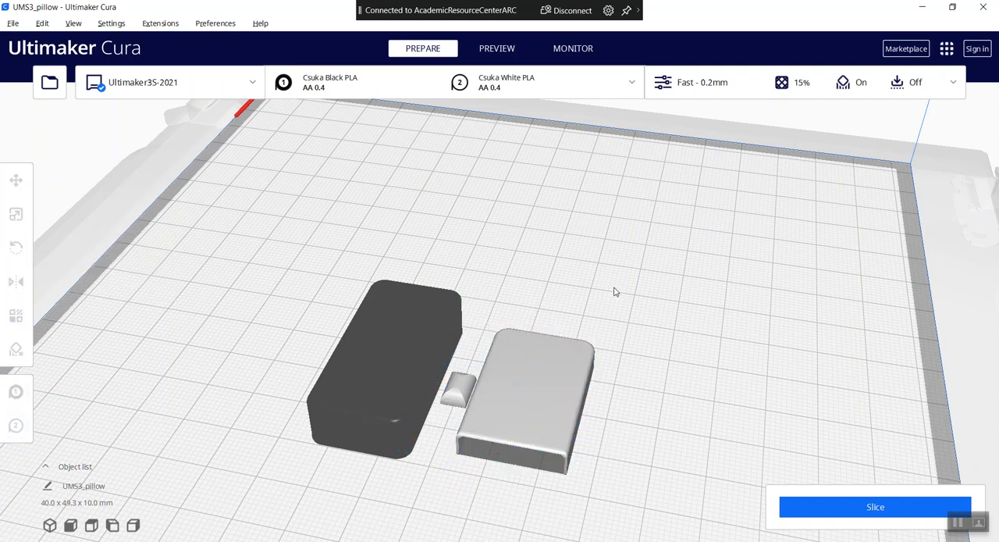
{"action": "mouse_move", "coordinate": [697, 337]}
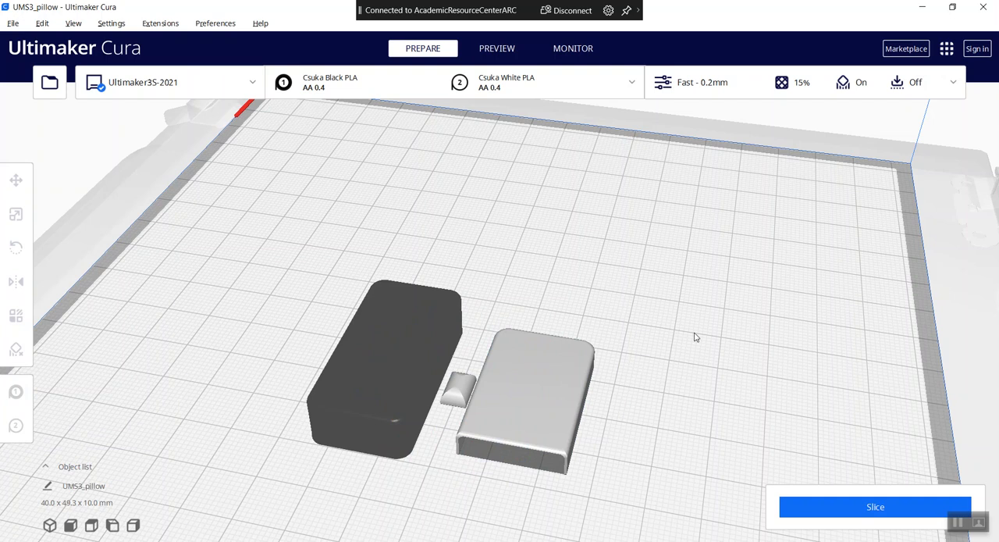
{"action": "left_click", "coordinate": [16, 246]}
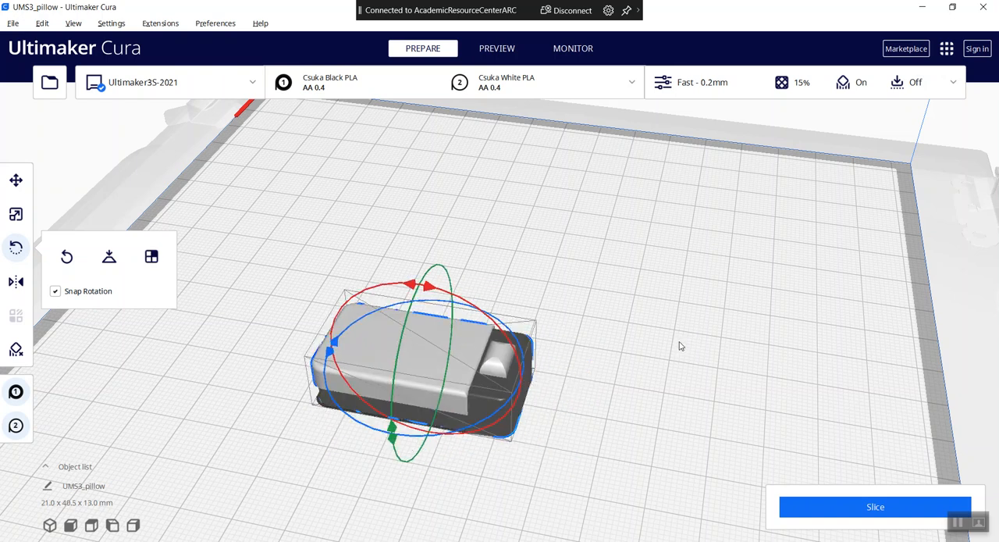
{"action": "left_click_drag", "start_coordinate": [681, 347], "coordinate": [515, 440]}
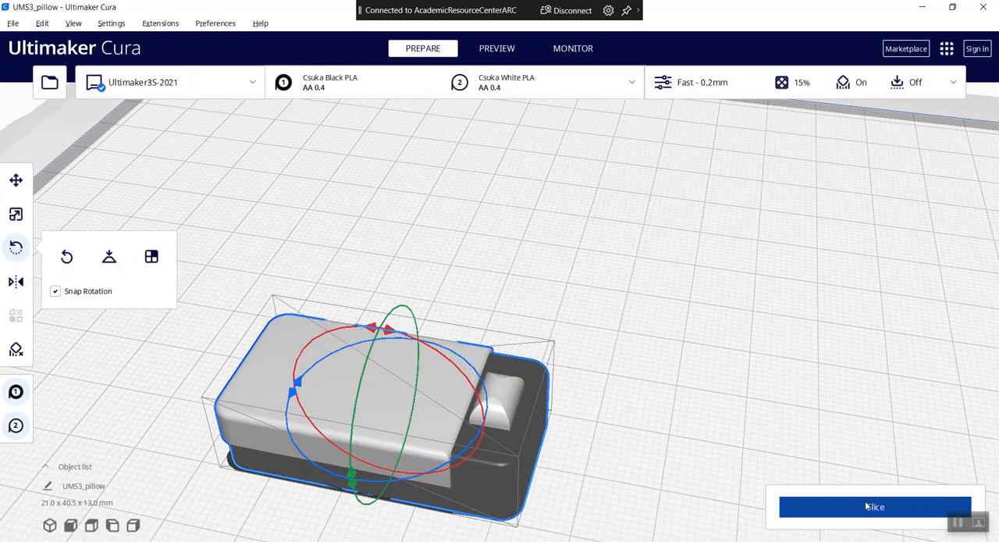
Slice the bed, scrub through the layer preview, and send the 24-minute job over the network
{"action": "left_click", "coordinate": [874, 506]}
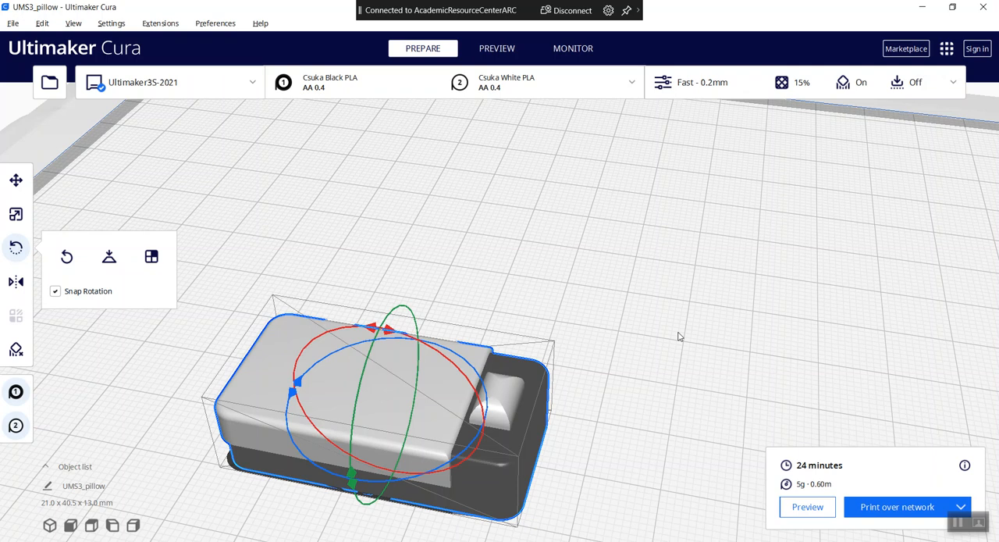
{"action": "mouse_move", "coordinate": [468, 194]}
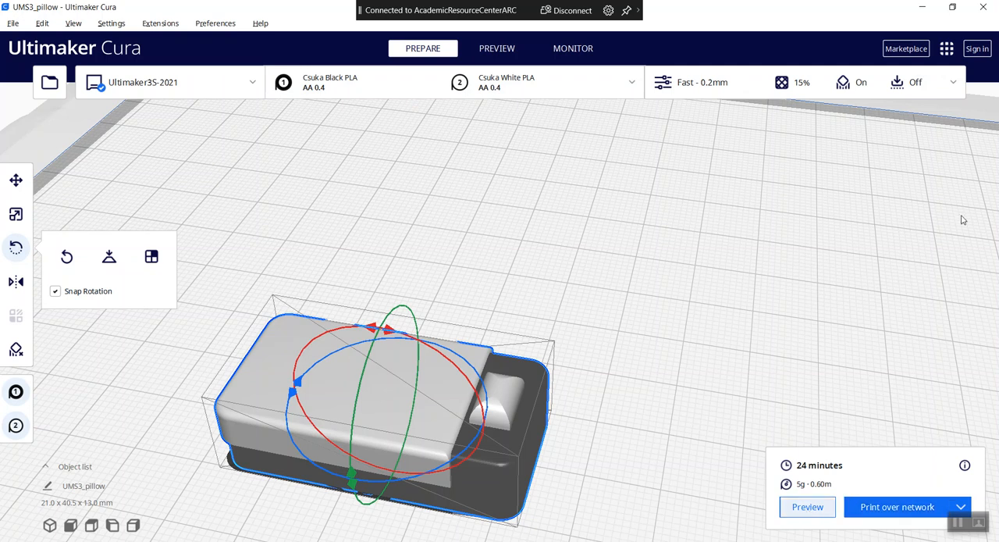
{"action": "mouse_move", "coordinate": [949, 240]}
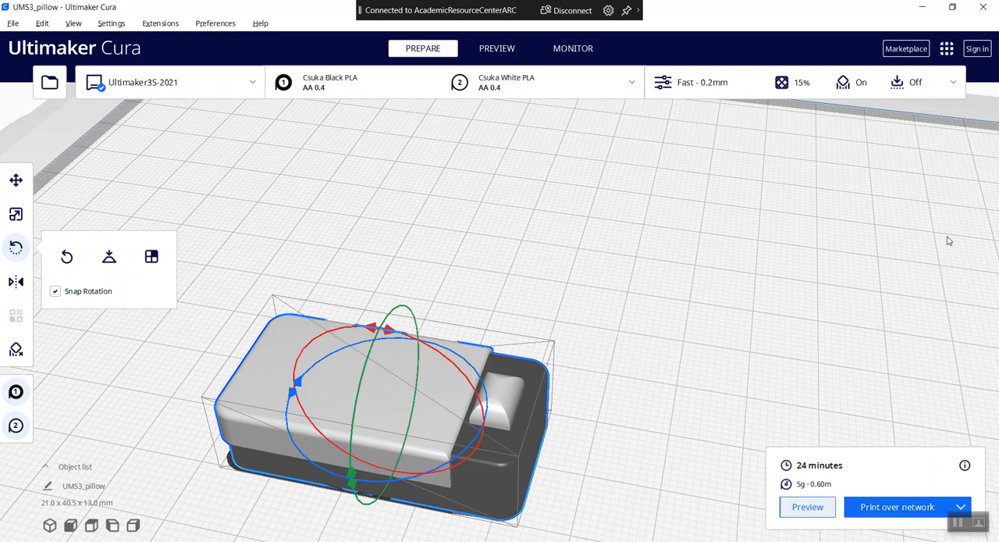
{"action": "left_click", "coordinate": [497, 47]}
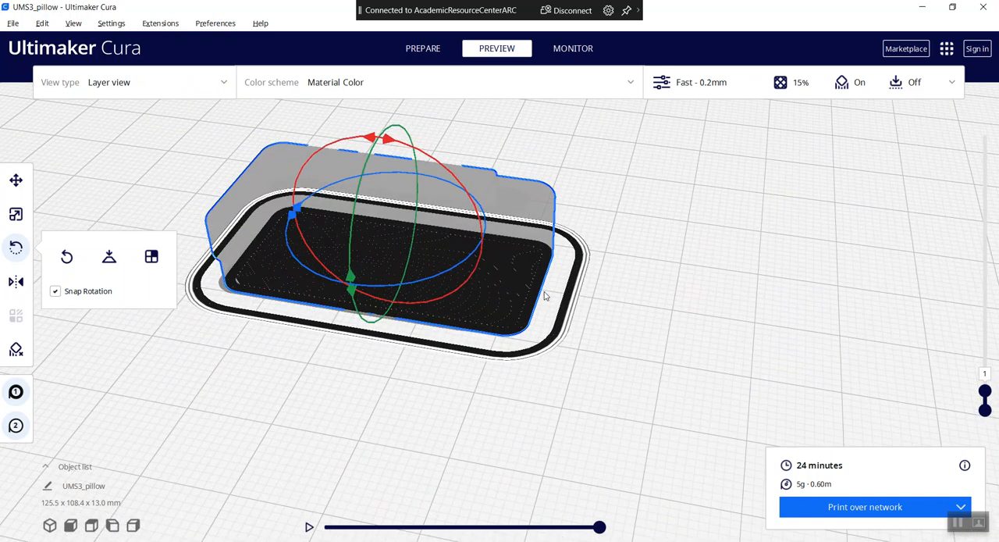
{"action": "left_click_drag", "start_coordinate": [547, 296], "coordinate": [516, 330]}
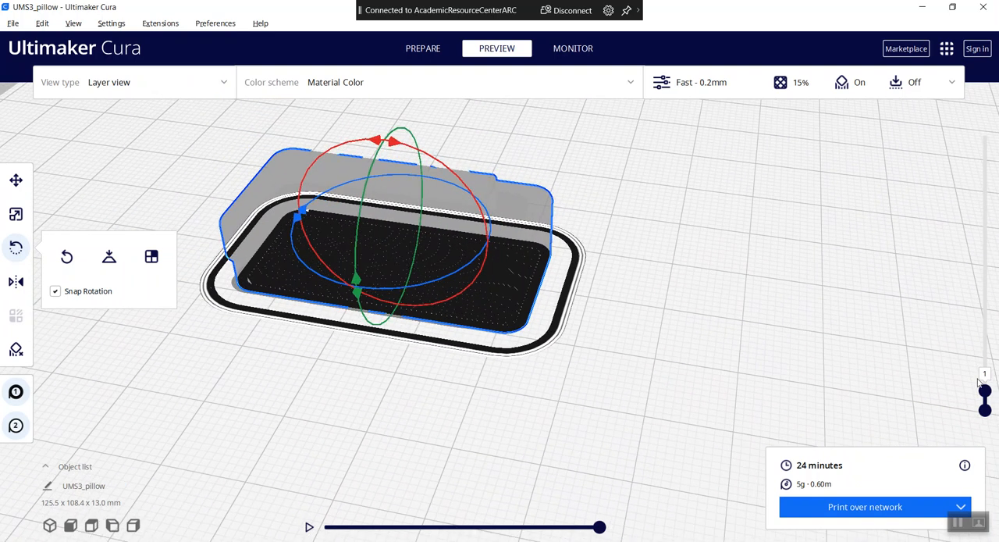
{"action": "left_click_drag", "start_coordinate": [983, 398], "coordinate": [984, 134]}
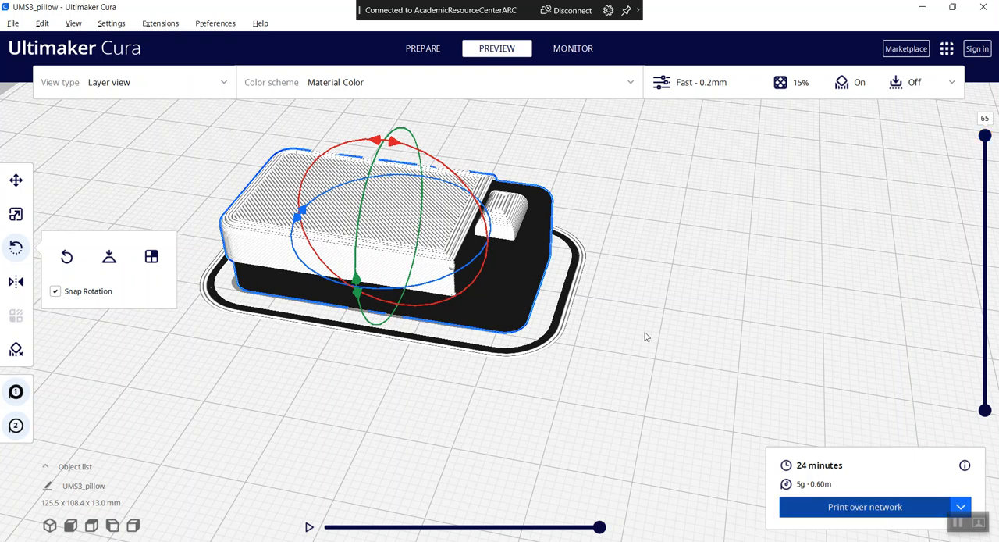
{"action": "left_click", "coordinate": [865, 505]}
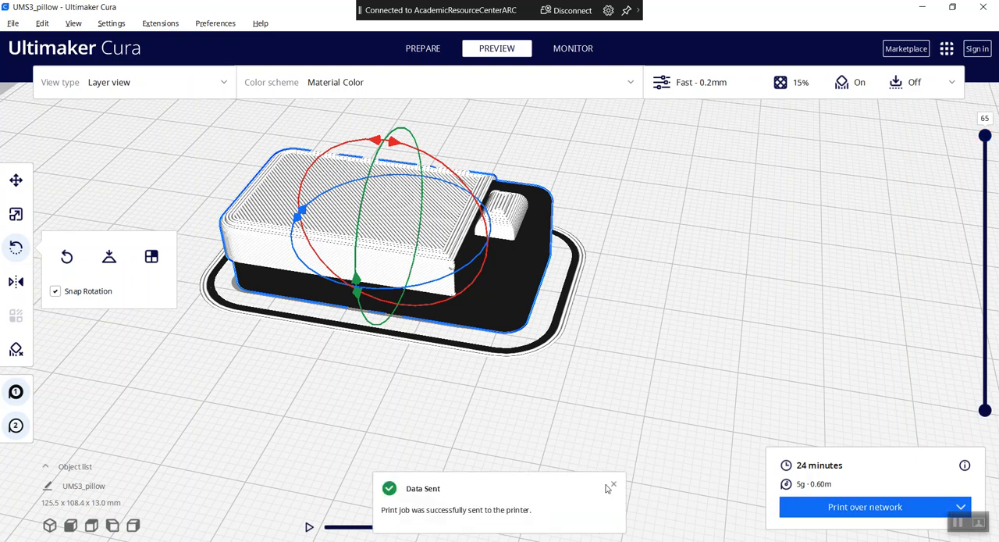